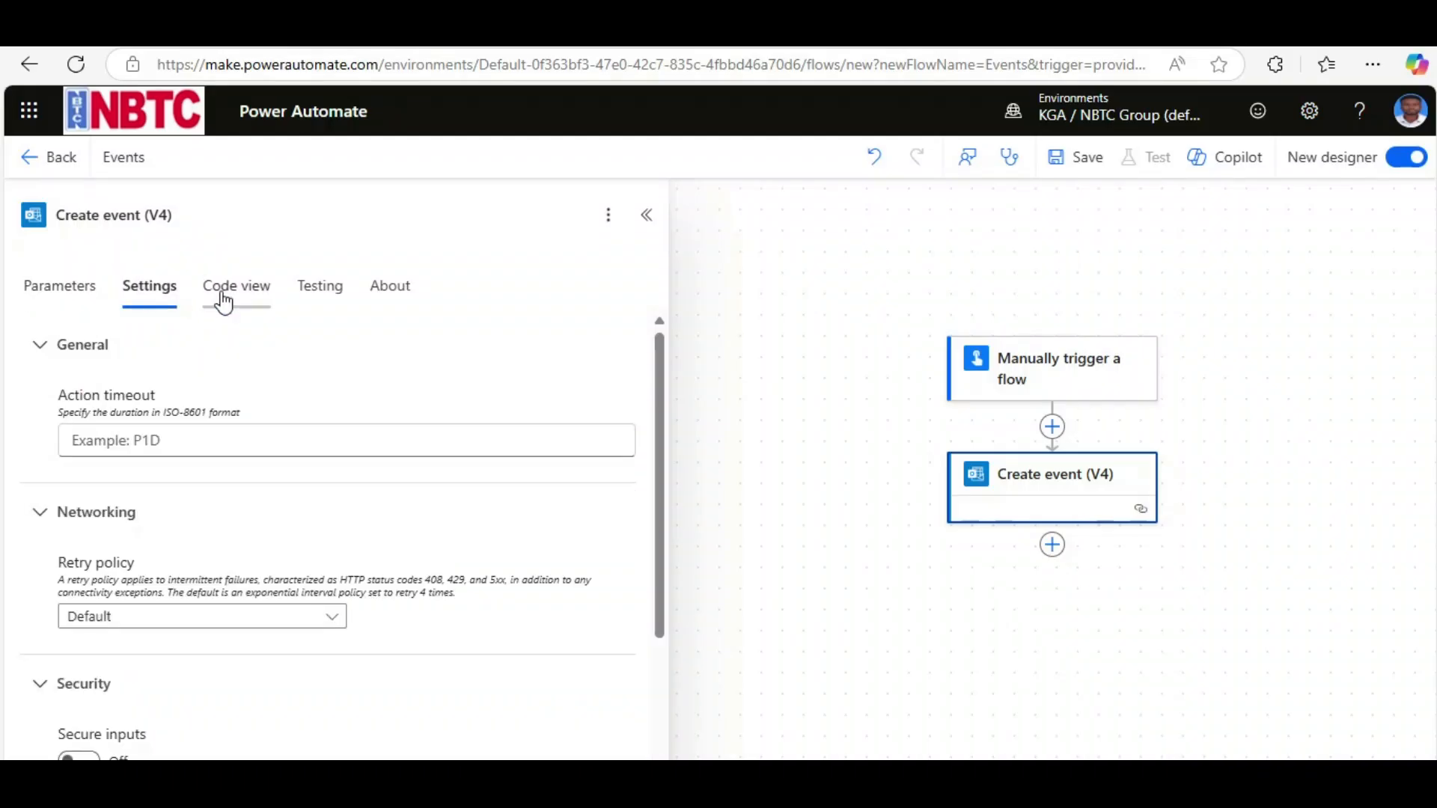
- Choose the Calendar calendar and give the event the subject 'Meeting Update'
{"action": "left_click", "coordinate": [59, 284]}
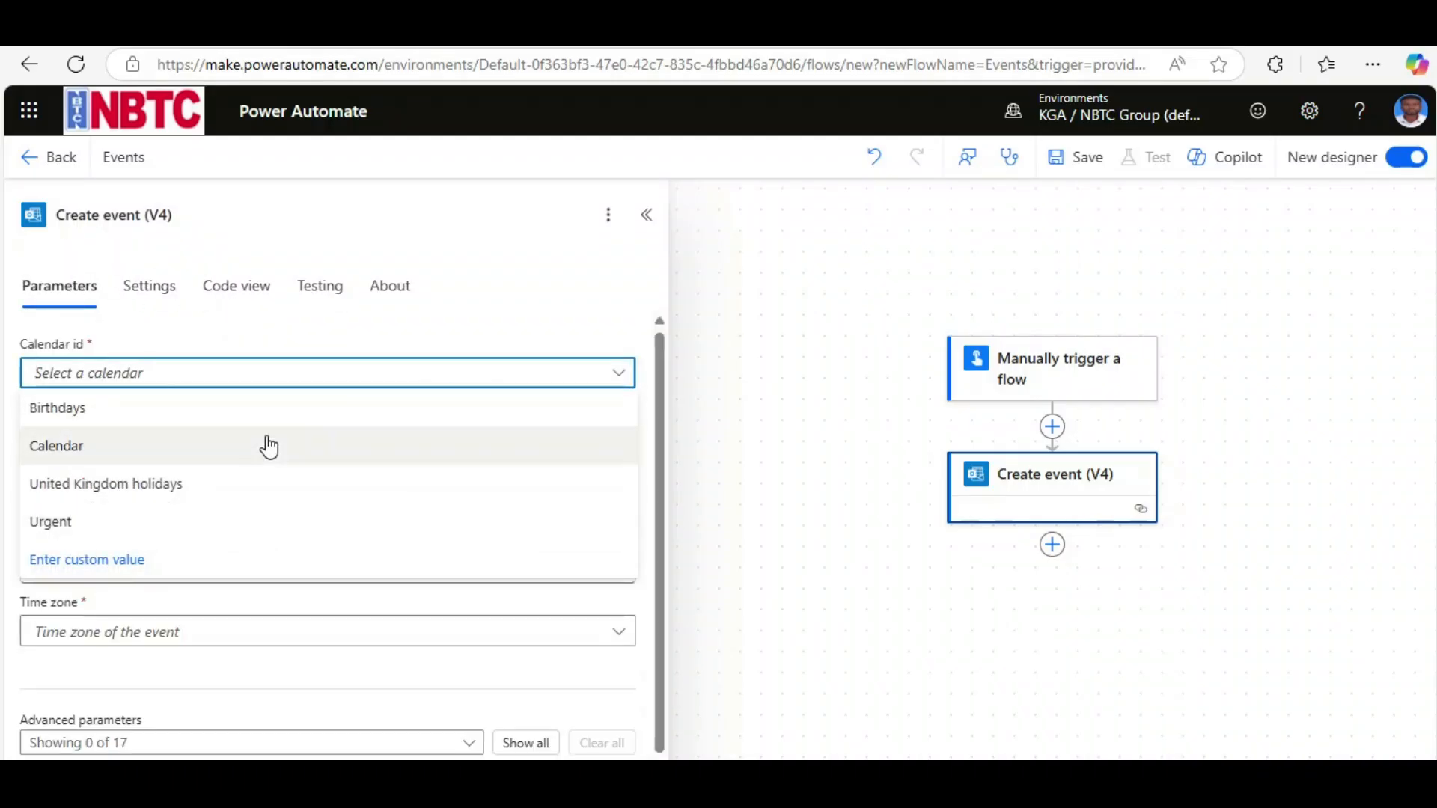
{"action": "left_click", "coordinate": [56, 446]}
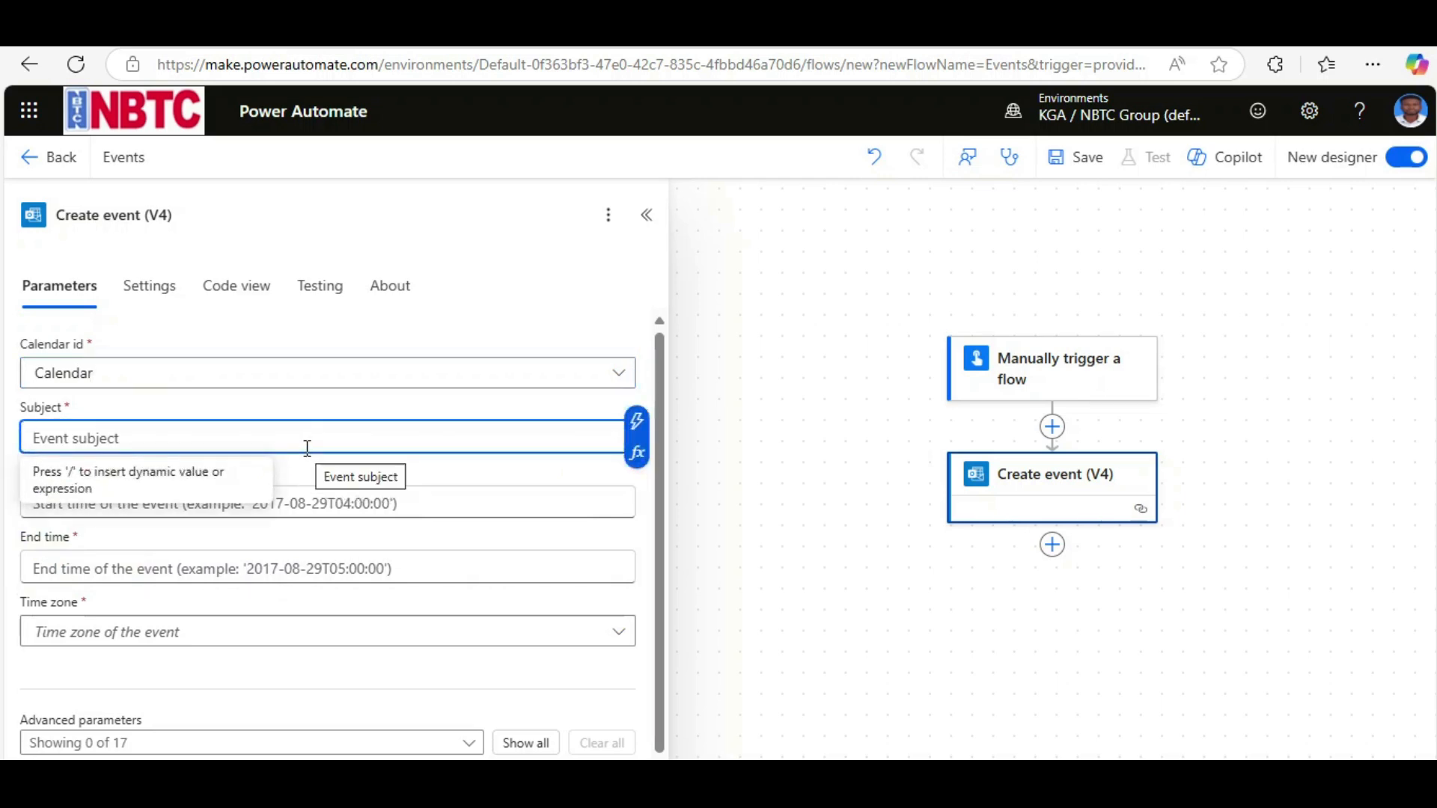
{"action": "type", "text": "Meeting Update"}
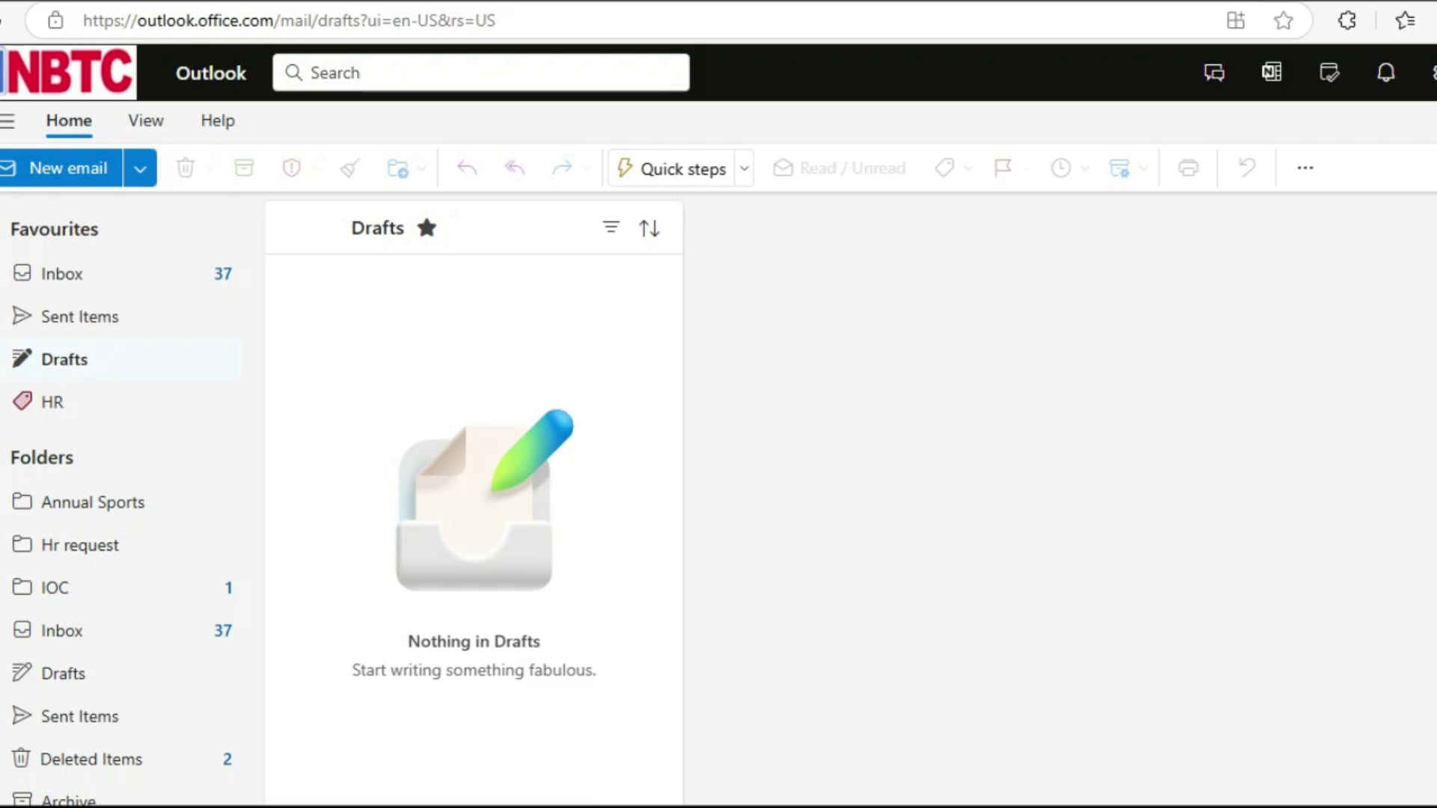
{"action": "mouse_move", "coordinate": [465, 531]}
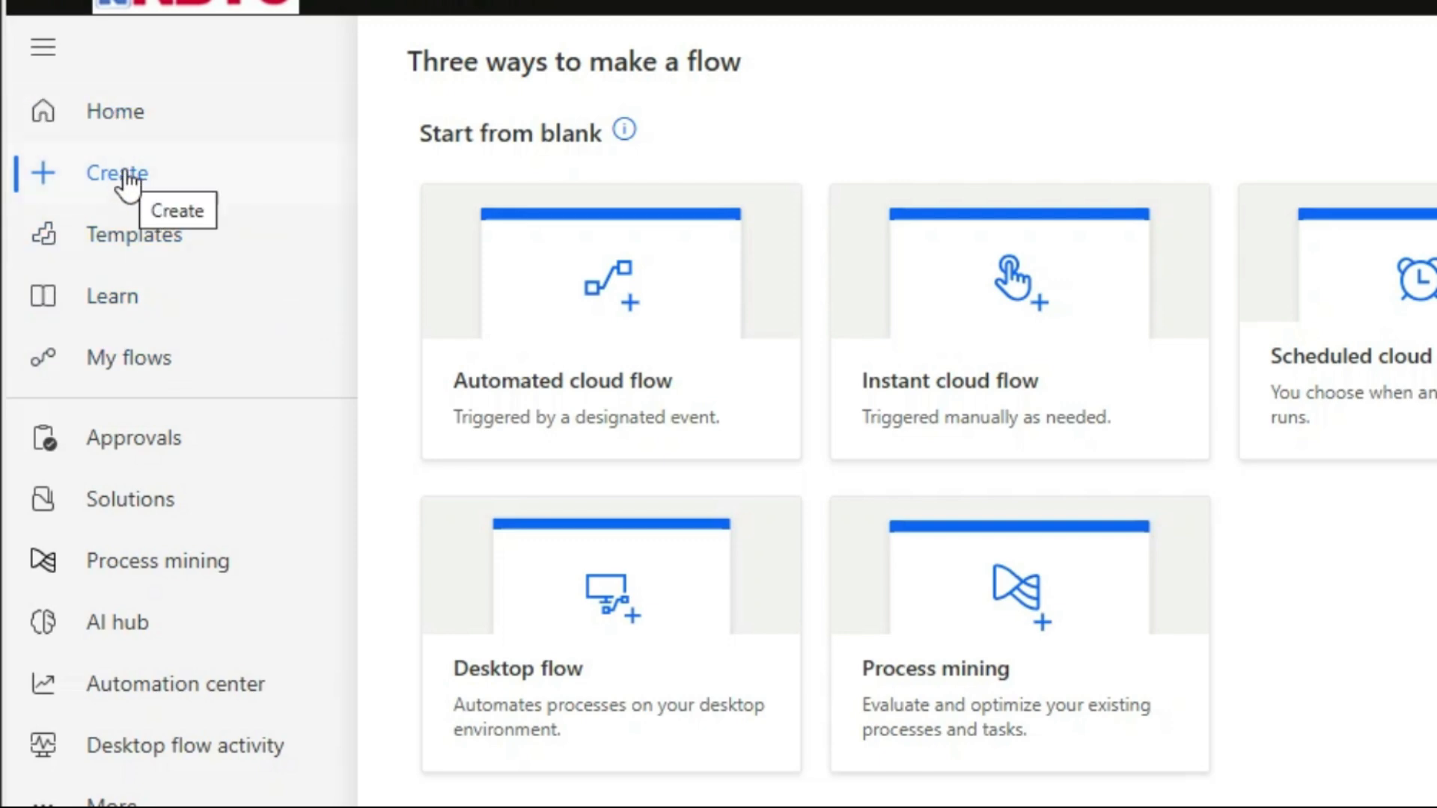
{"action": "mouse_move", "coordinate": [985, 385]}
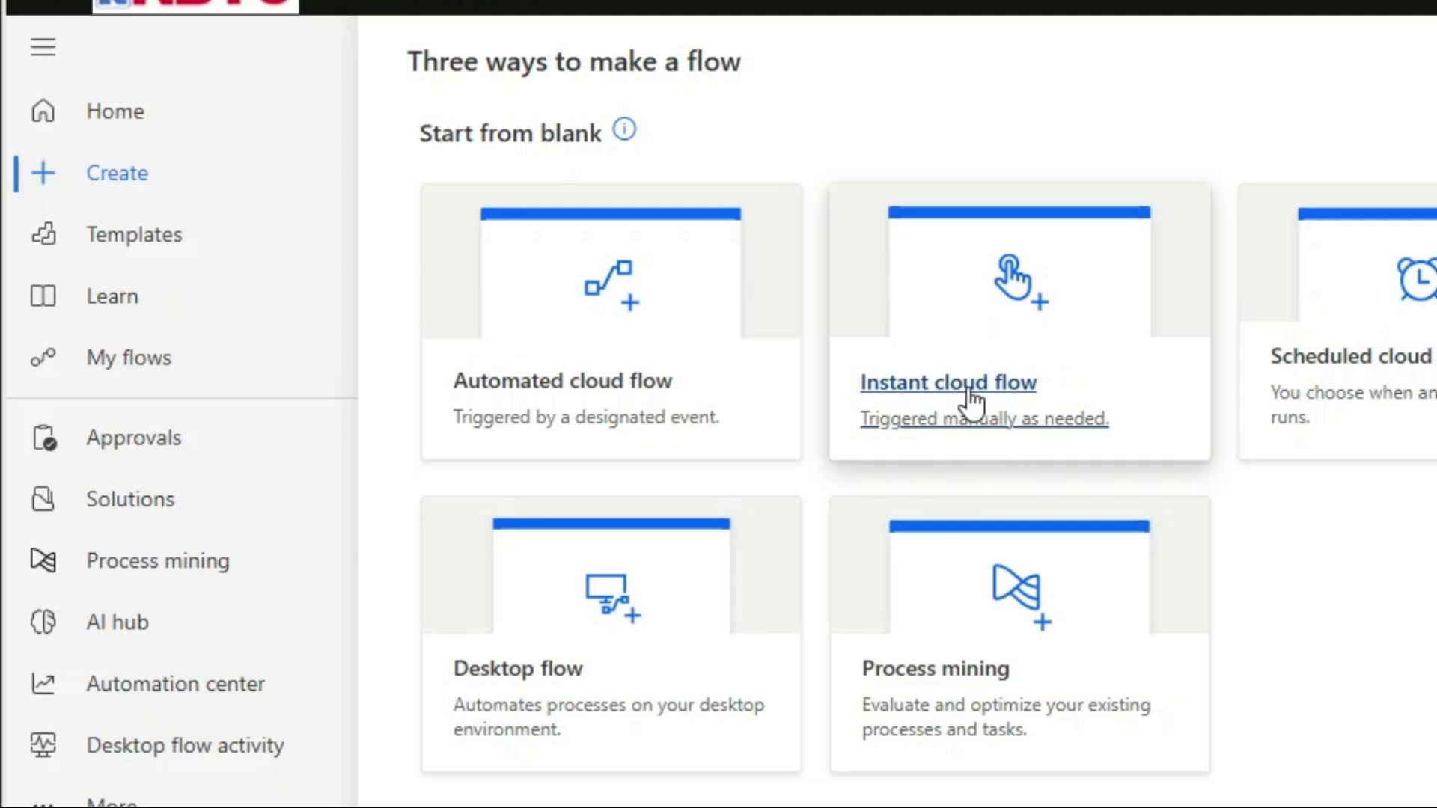
- Create an instant cloud flow named 'Events' with the Manually trigger a flow trigger
{"action": "left_click", "coordinate": [946, 382]}
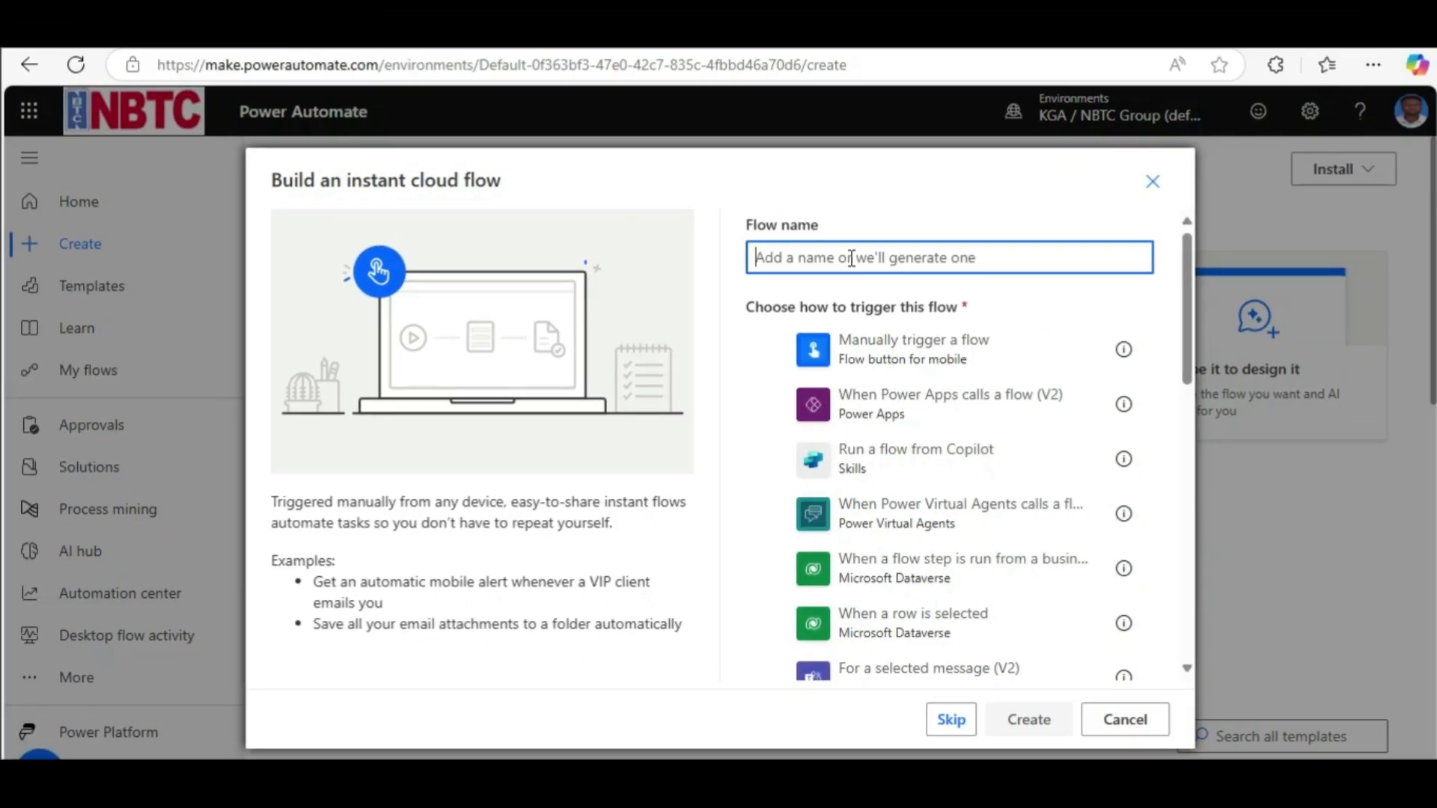
{"action": "type", "text": "E"}
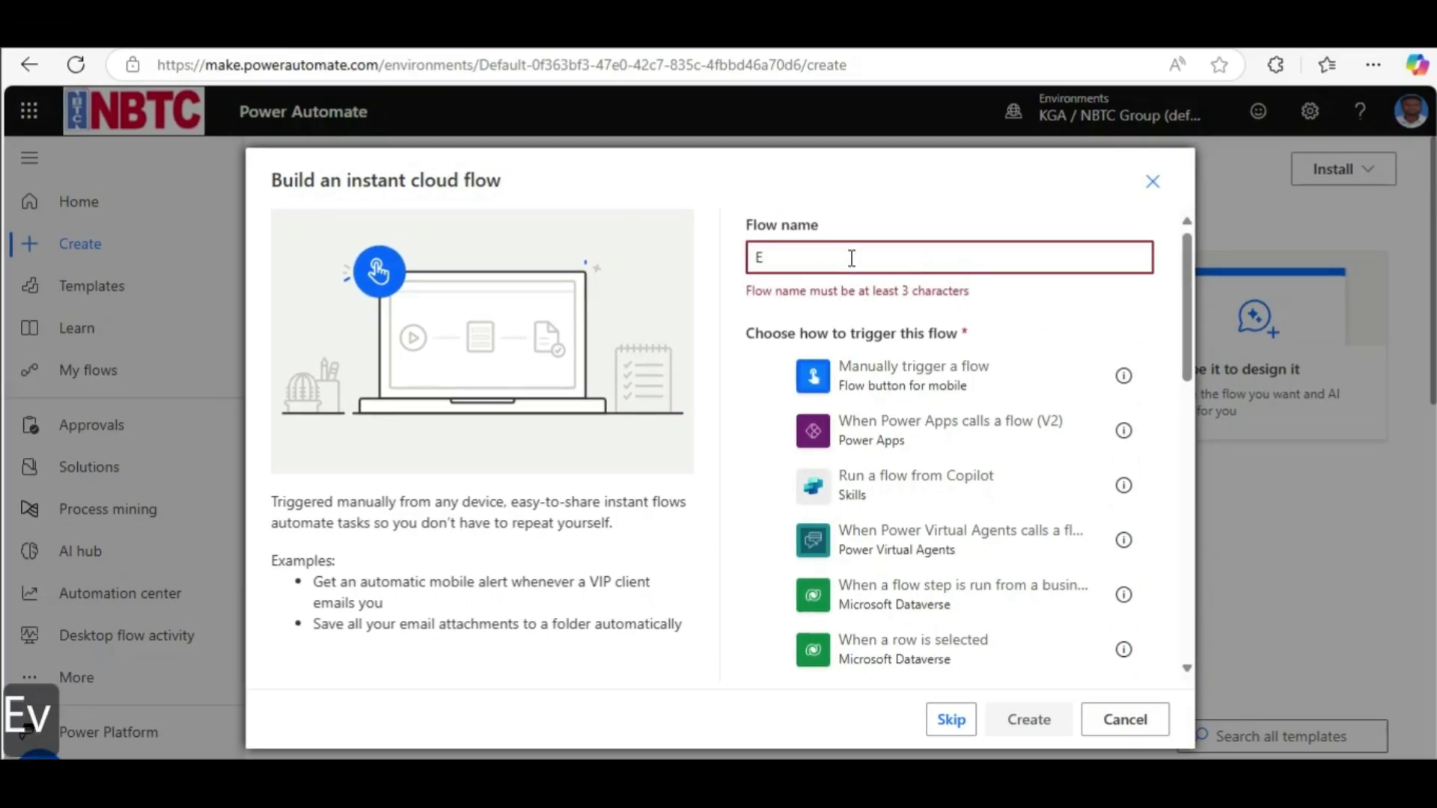
{"action": "type", "text": "vents"}
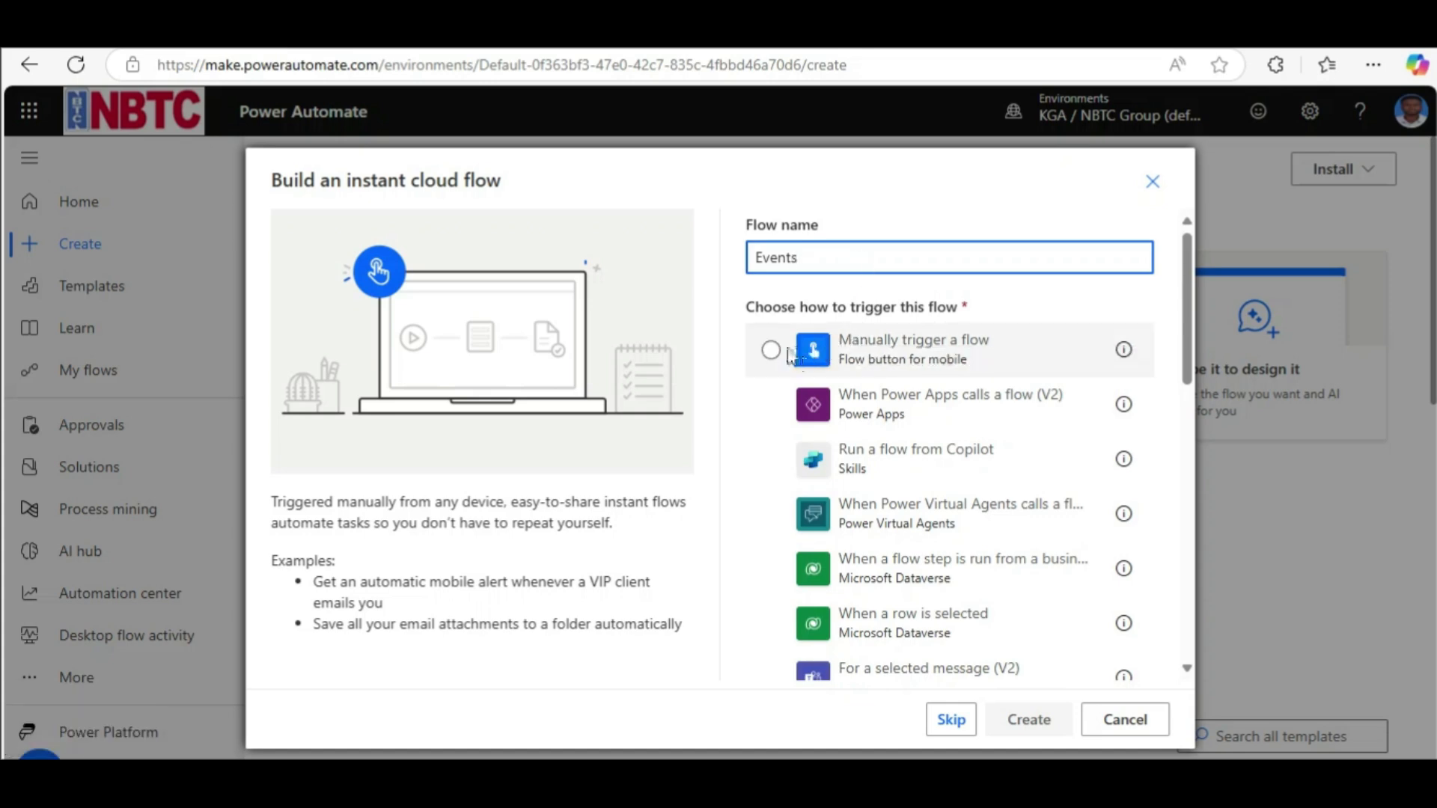
{"action": "left_click", "coordinate": [771, 350]}
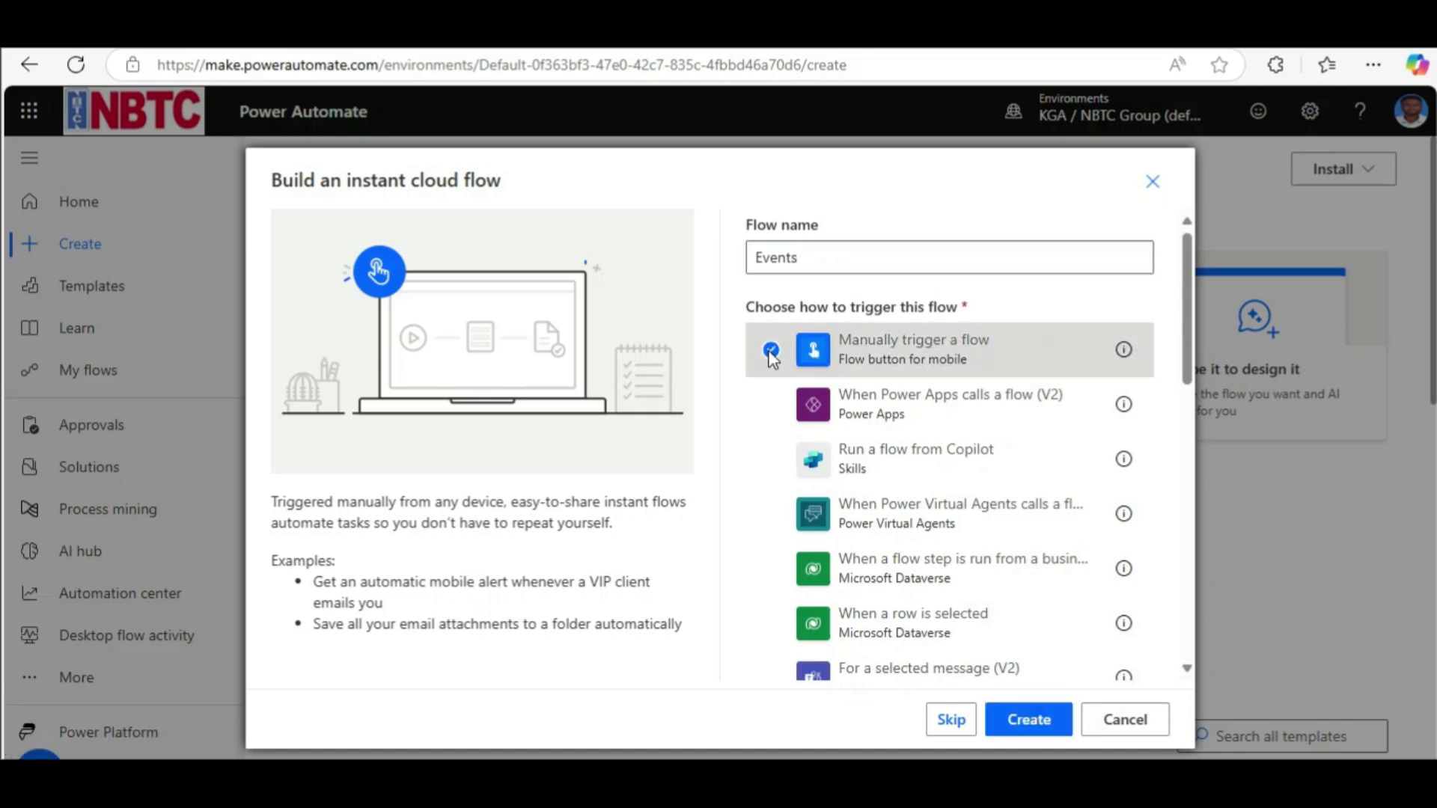
{"action": "left_click", "coordinate": [770, 349]}
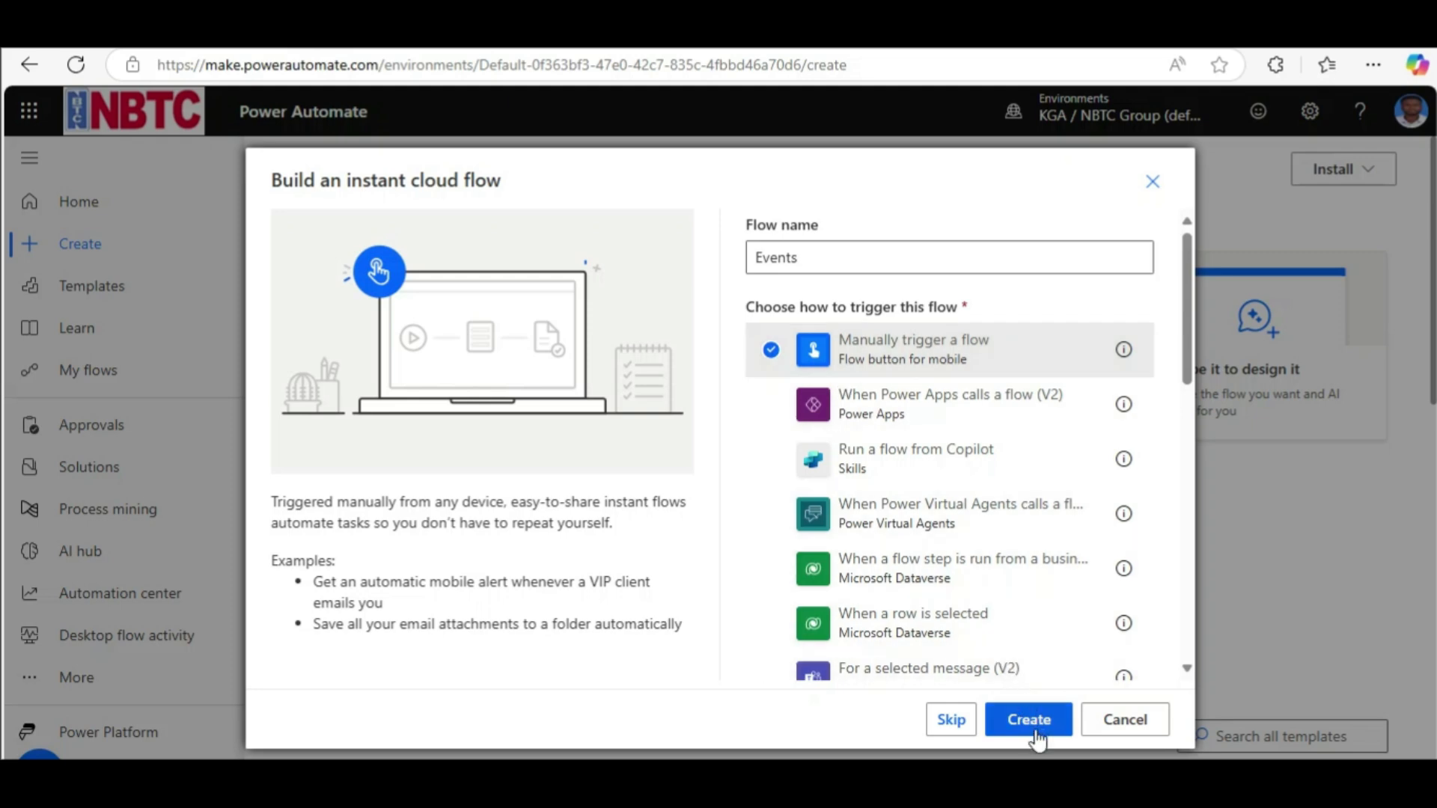
{"action": "left_click", "coordinate": [1027, 720]}
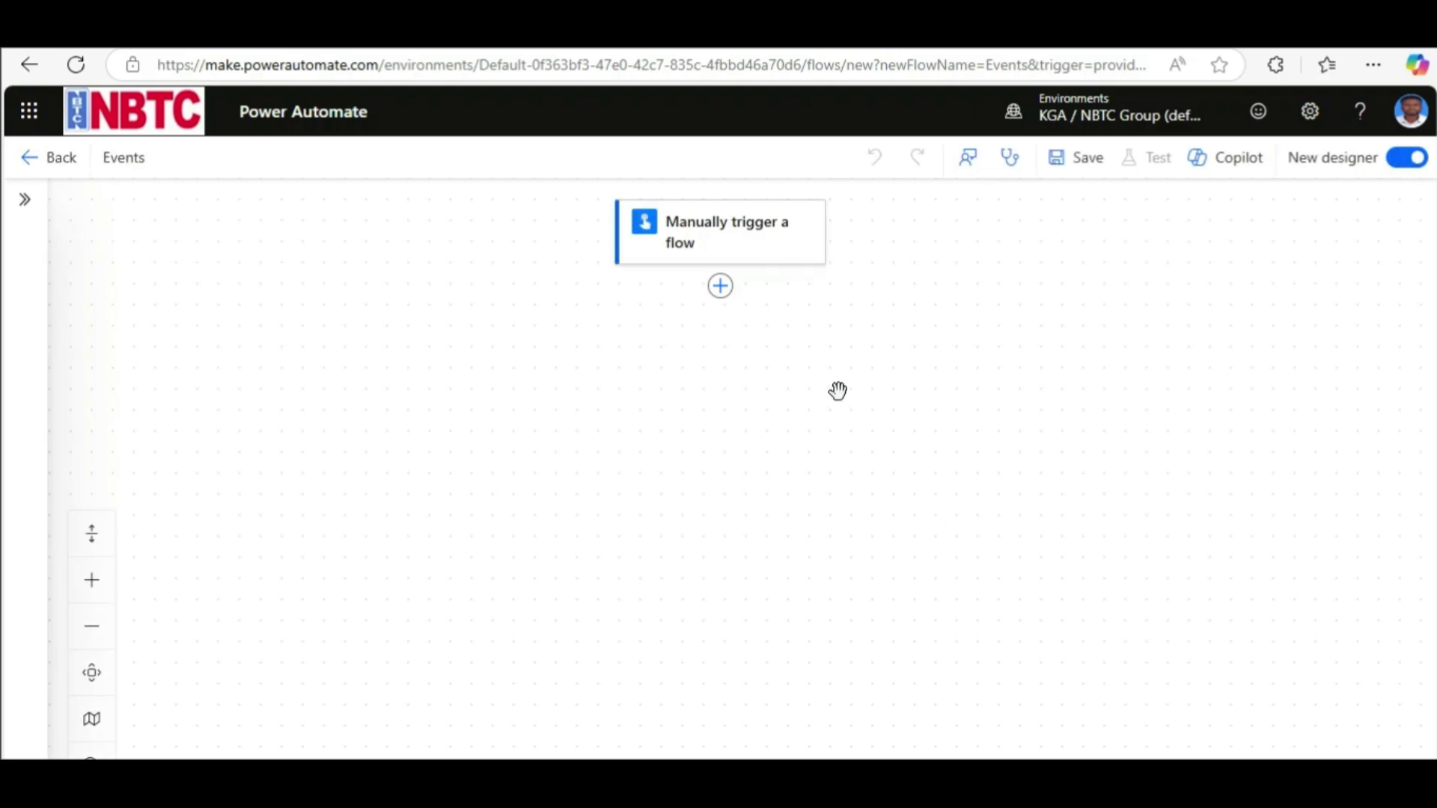
{"action": "mouse_move", "coordinate": [720, 286]}
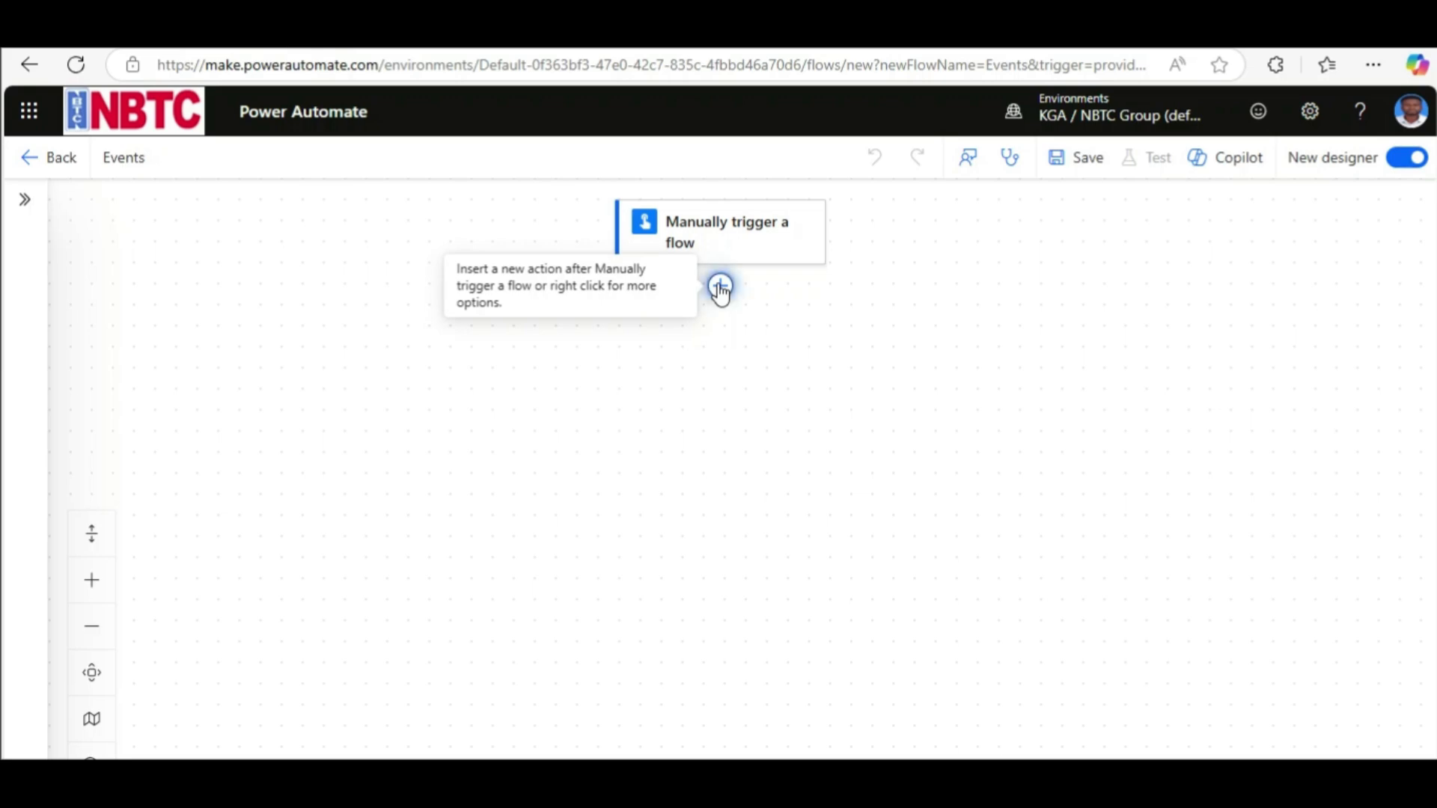
- Add the Office 365 Outlook Create event (V4) action beneath the manual trigger
{"action": "left_click", "coordinate": [720, 286]}
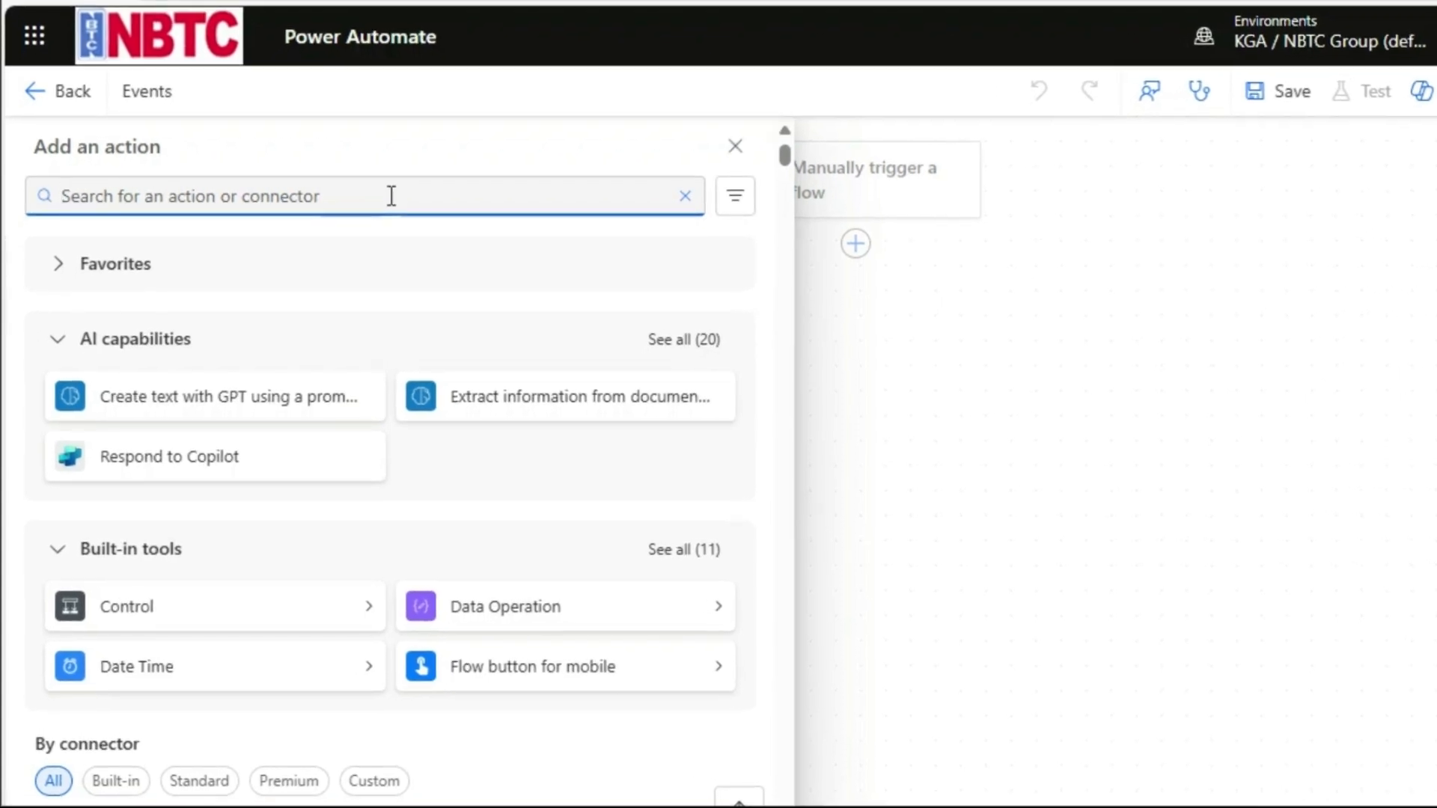
{"action": "type", "text": "create"}
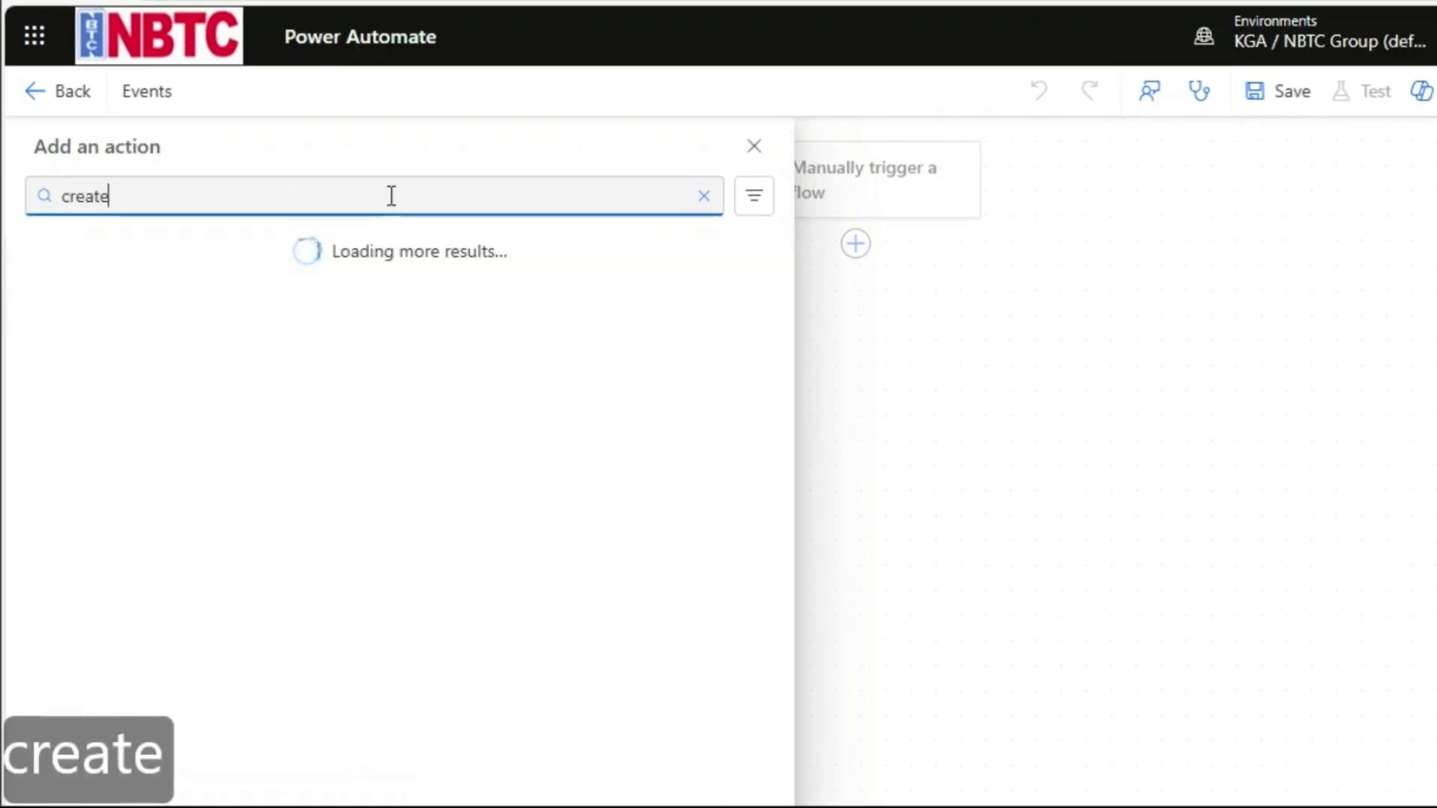
{"action": "type", "text": "eve"}
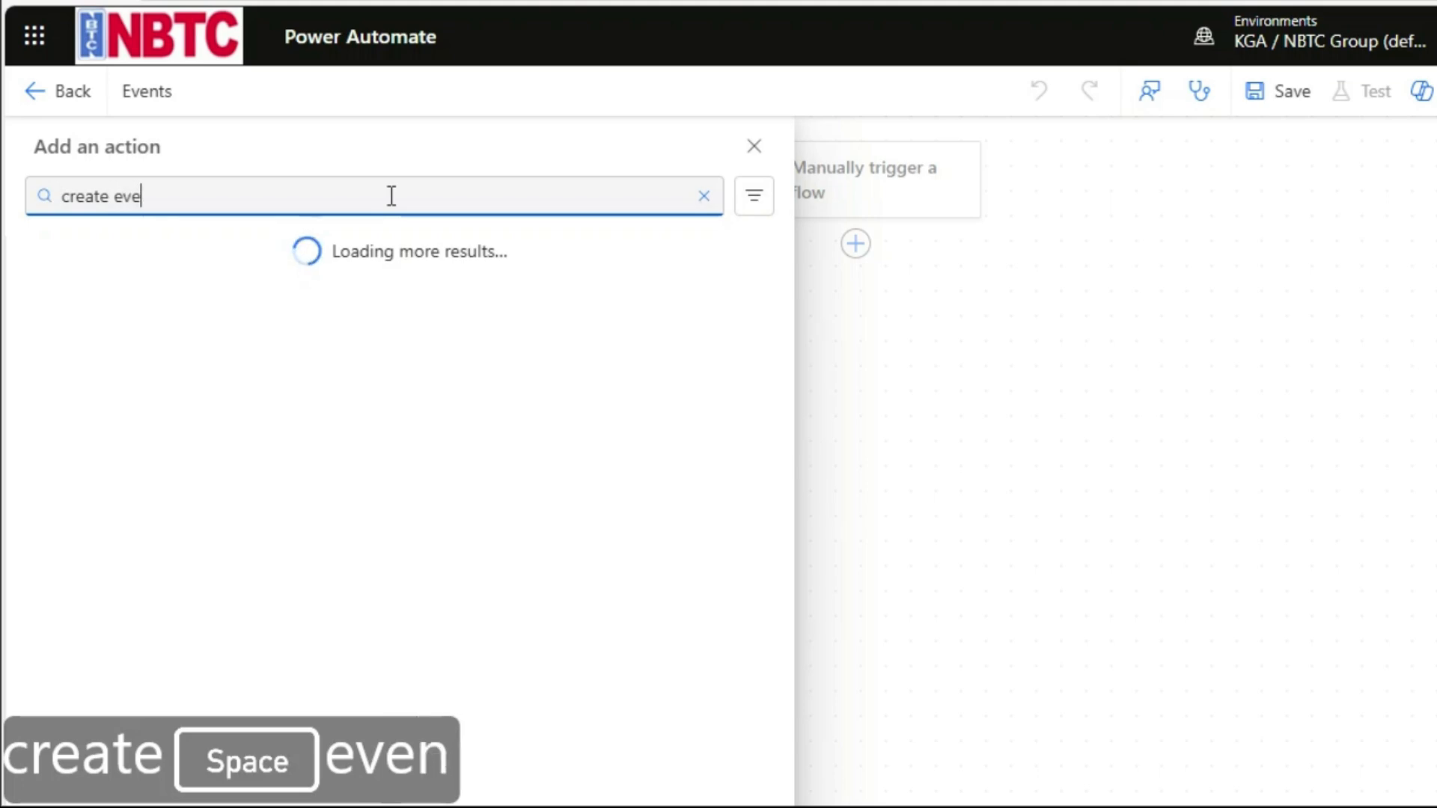
{"action": "type", "text": "t"}
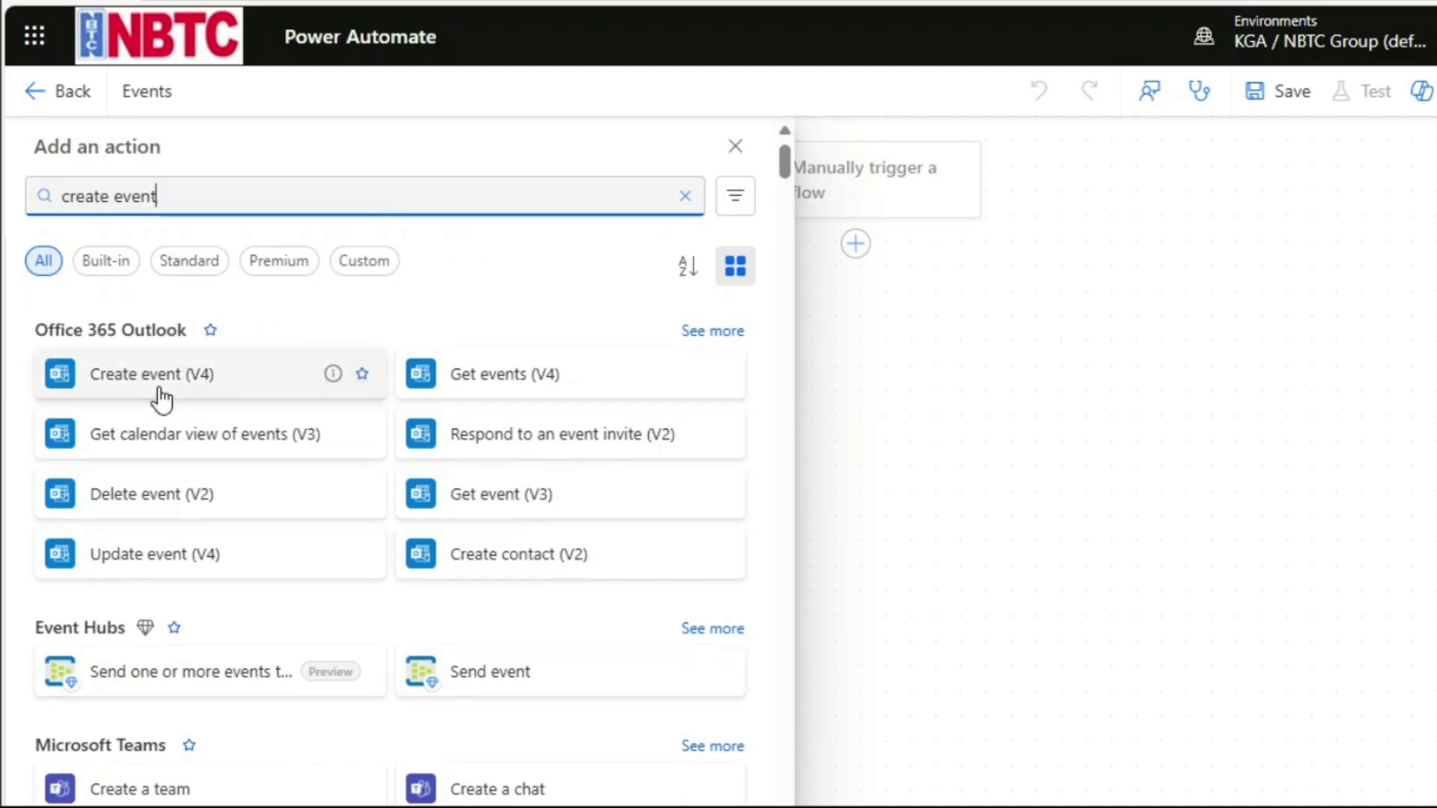
{"action": "mouse_move", "coordinate": [225, 389]}
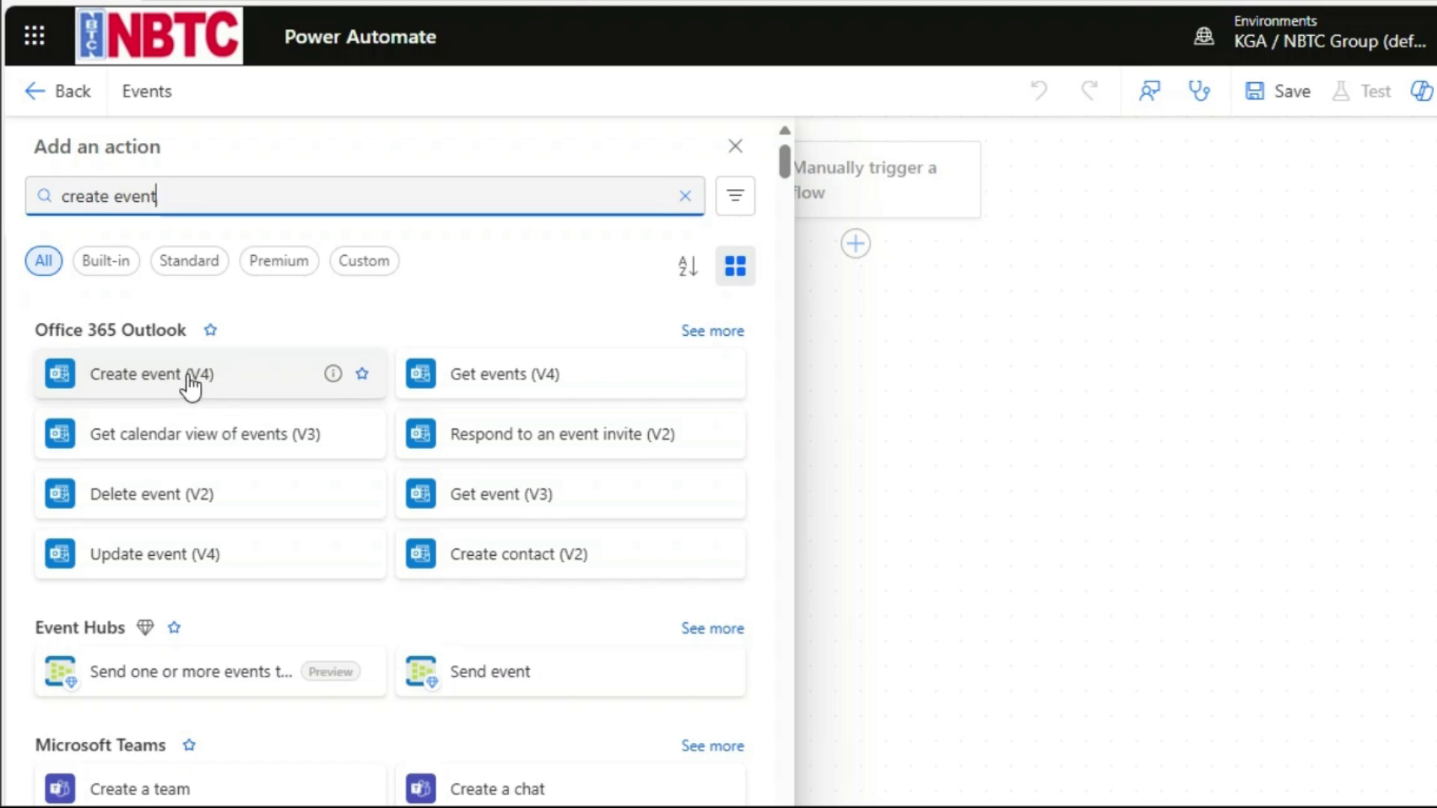
{"action": "left_click", "coordinate": [151, 374]}
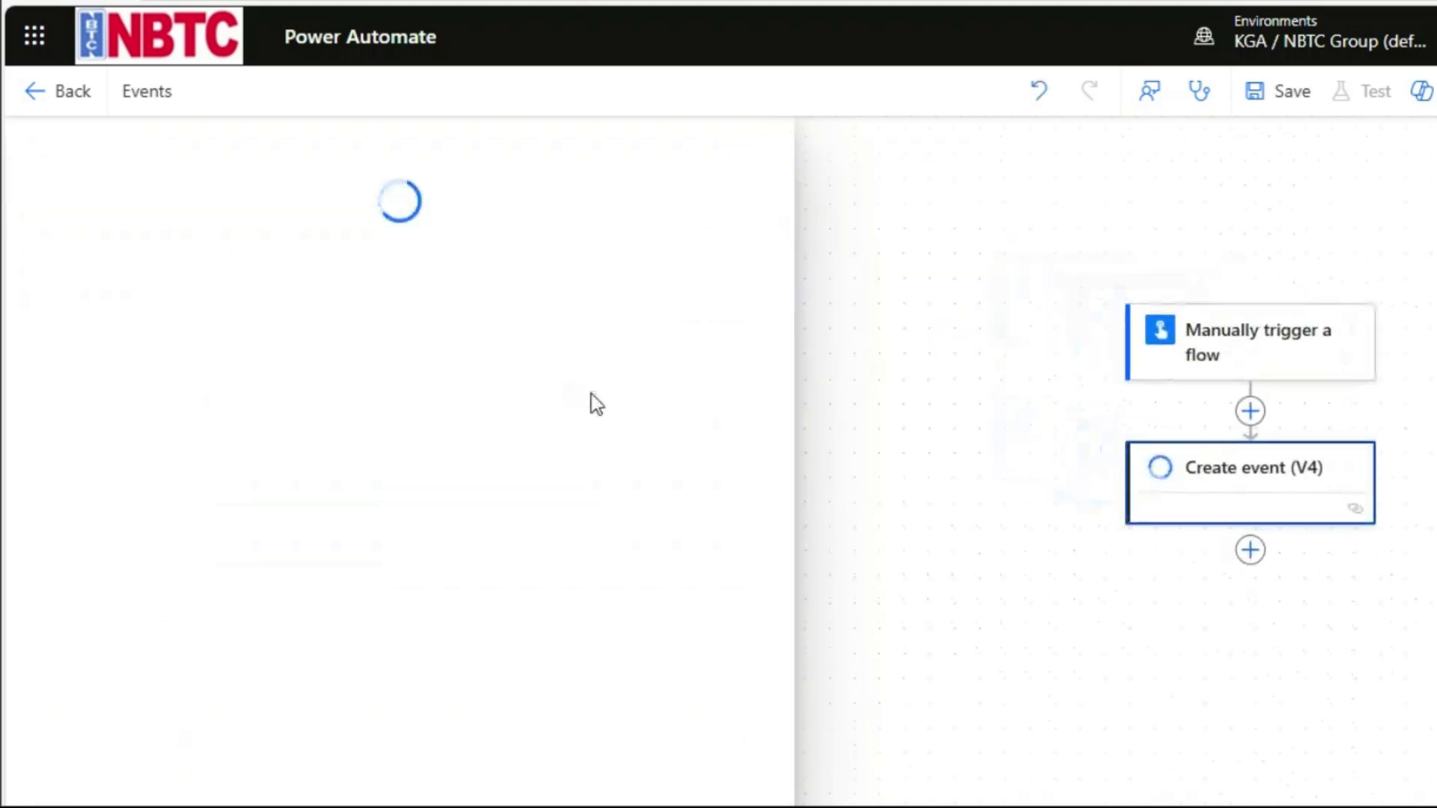
{"action": "left_click", "coordinate": [1248, 480]}
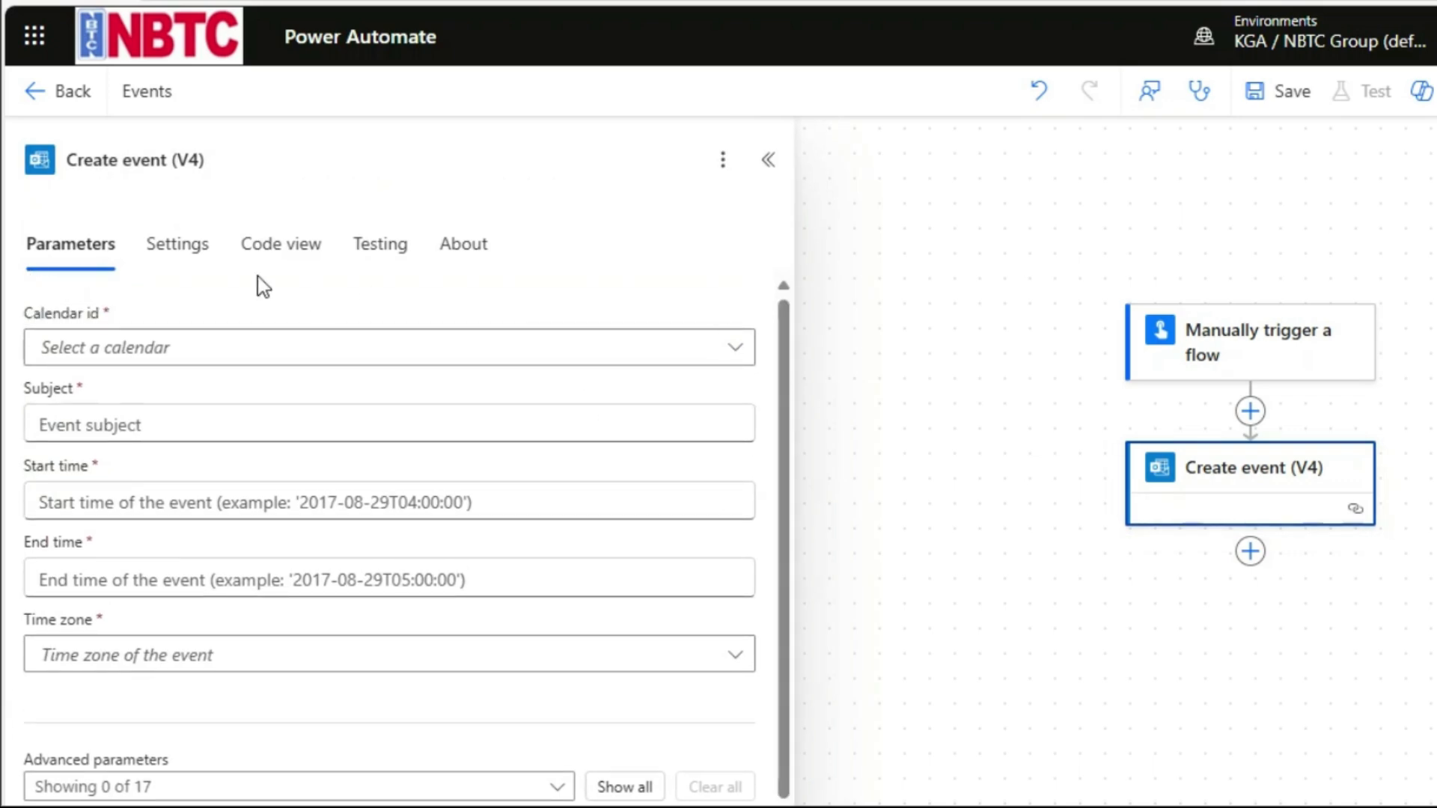
{"action": "left_click", "coordinate": [177, 244]}
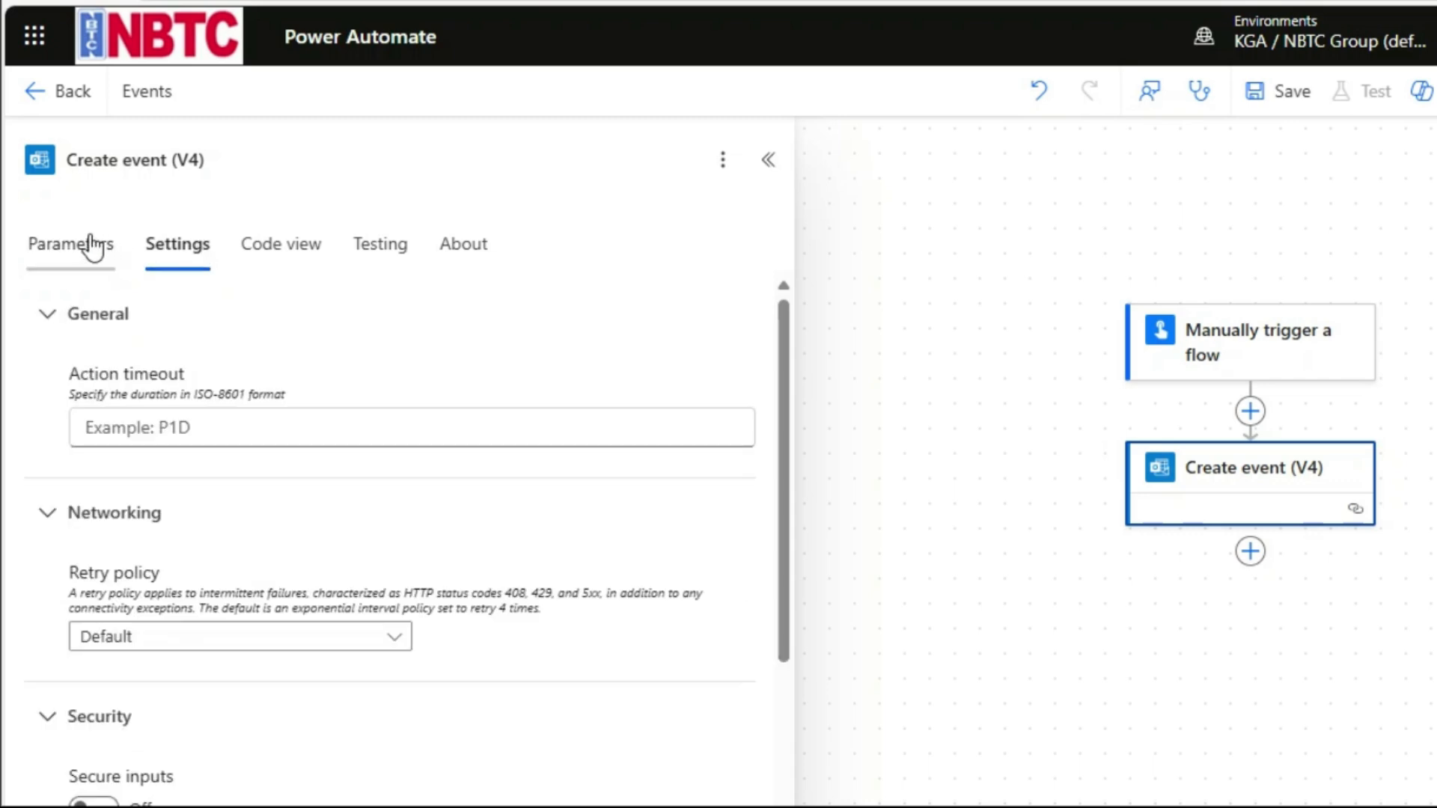
{"action": "left_click", "coordinate": [280, 244]}
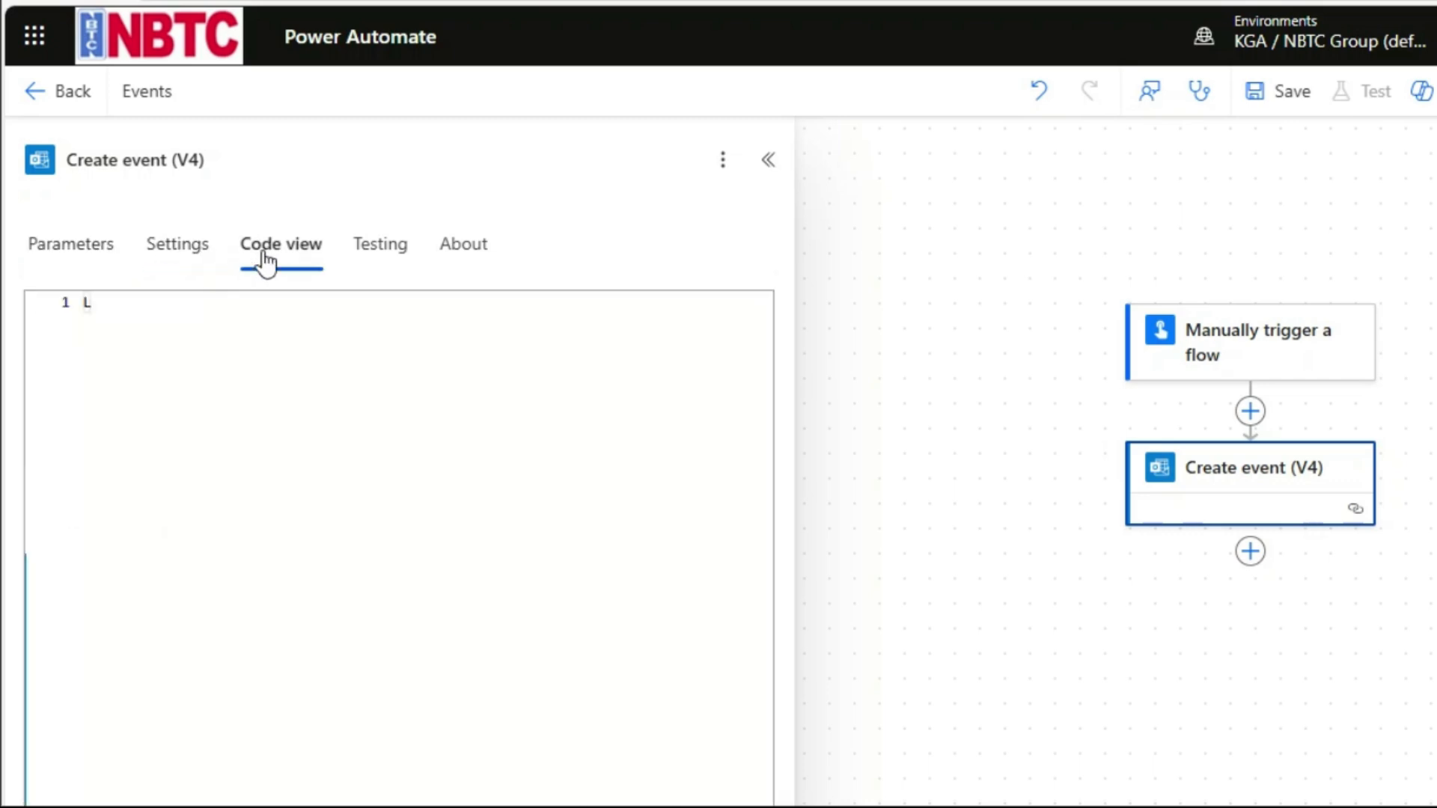
{"action": "left_click", "coordinate": [280, 244]}
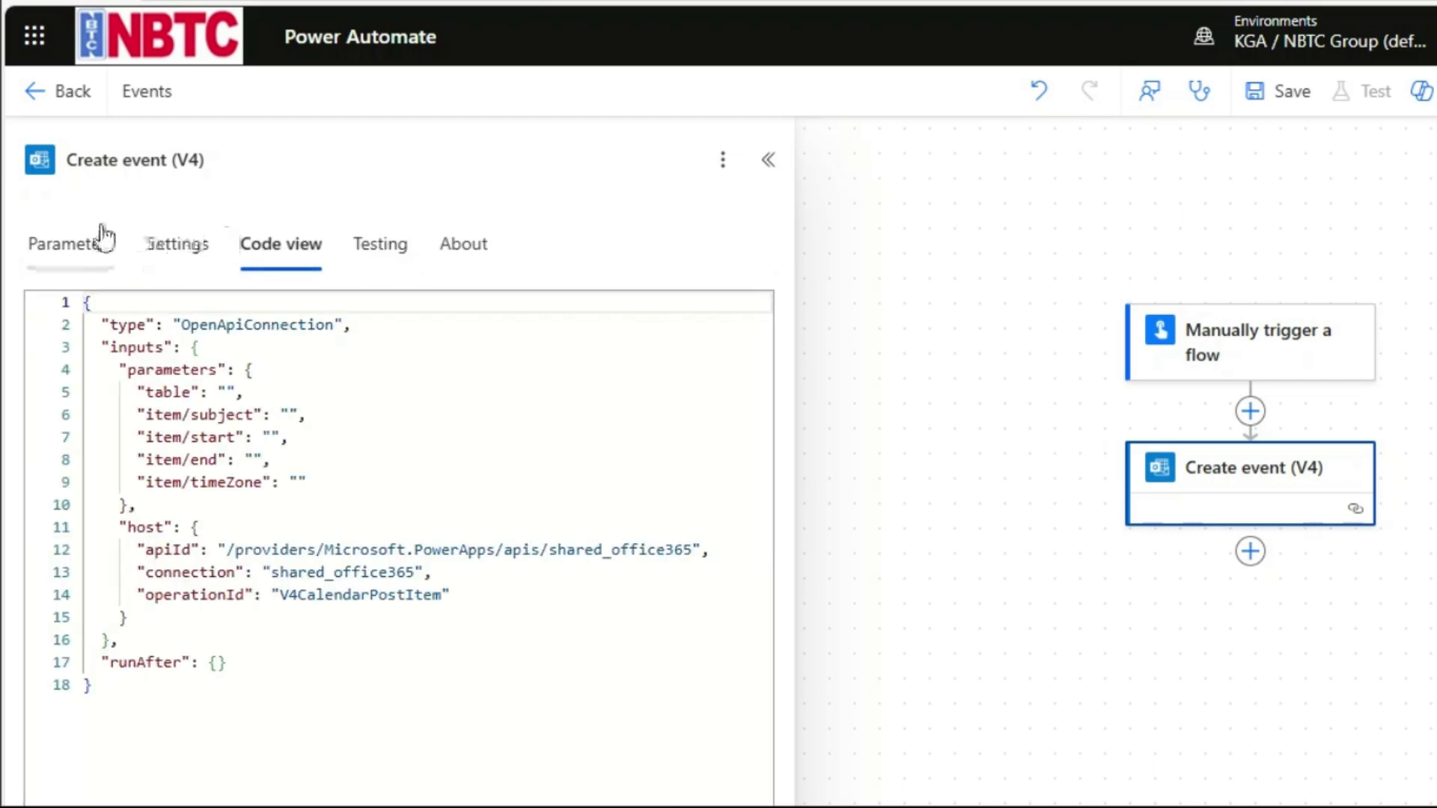
{"action": "left_click", "coordinate": [70, 244]}
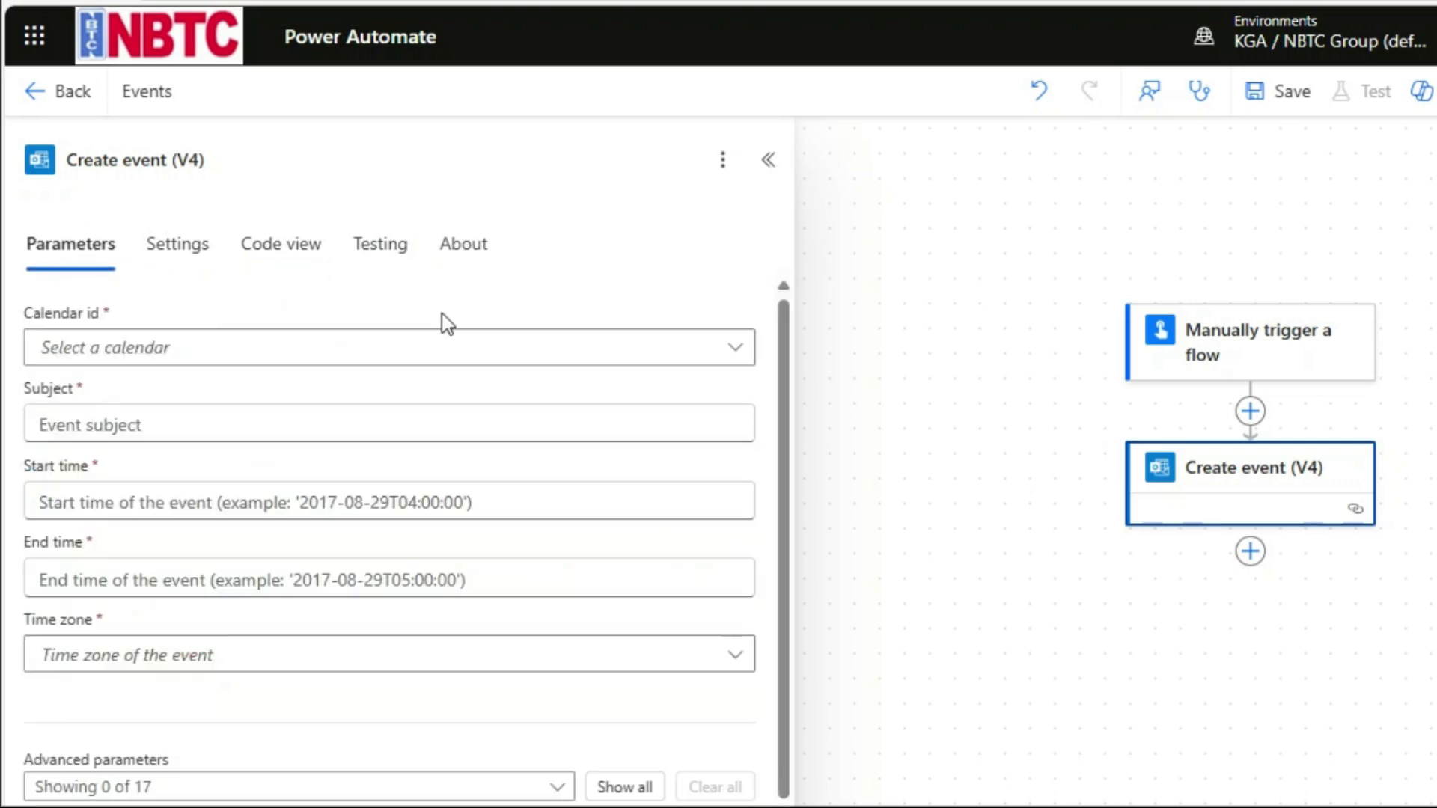
{"action": "mouse_move", "coordinate": [569, 374]}
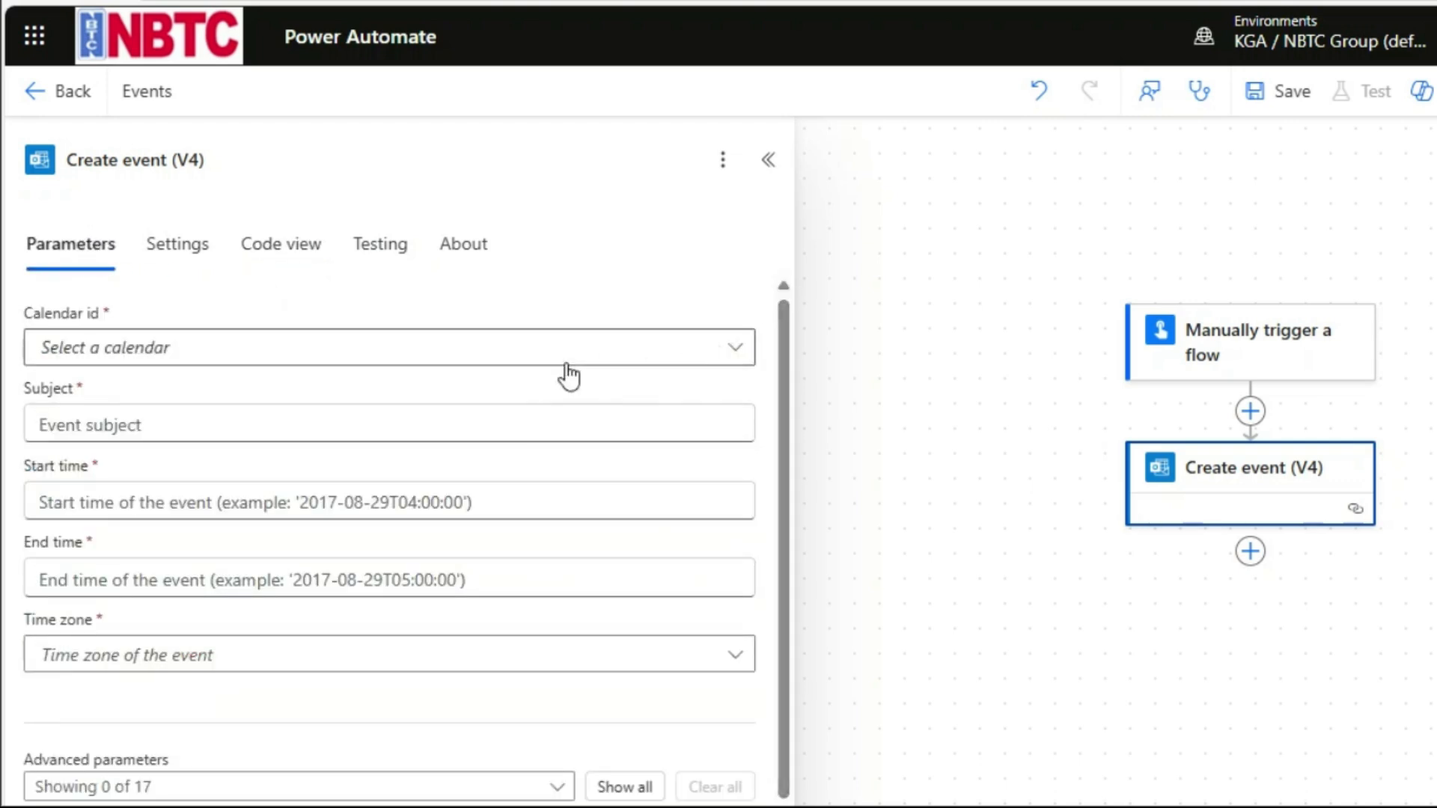
- Put the event in the Calendar calendar with subject 'Meeting Update'
{"action": "left_click", "coordinate": [389, 347]}
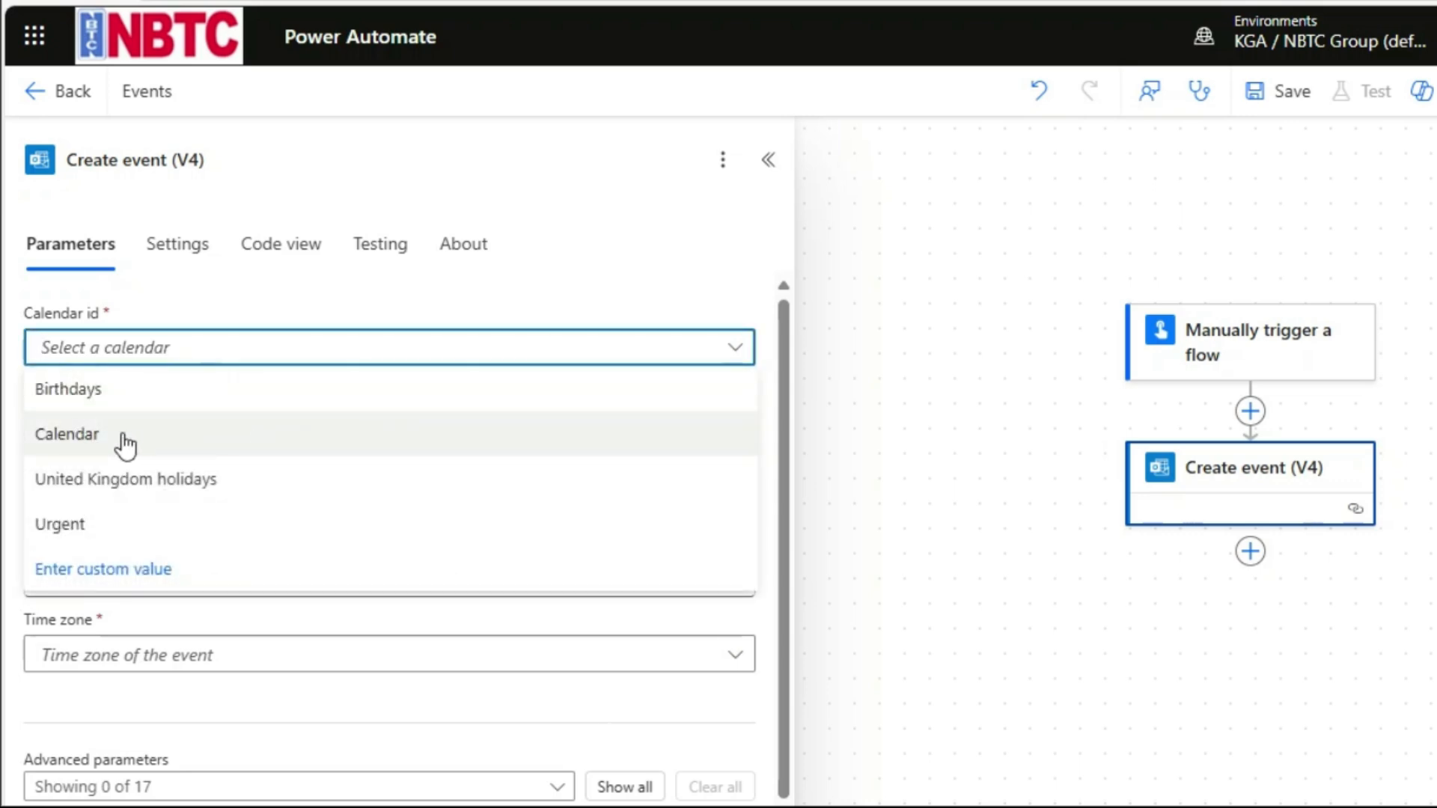
{"action": "left_click", "coordinate": [66, 434]}
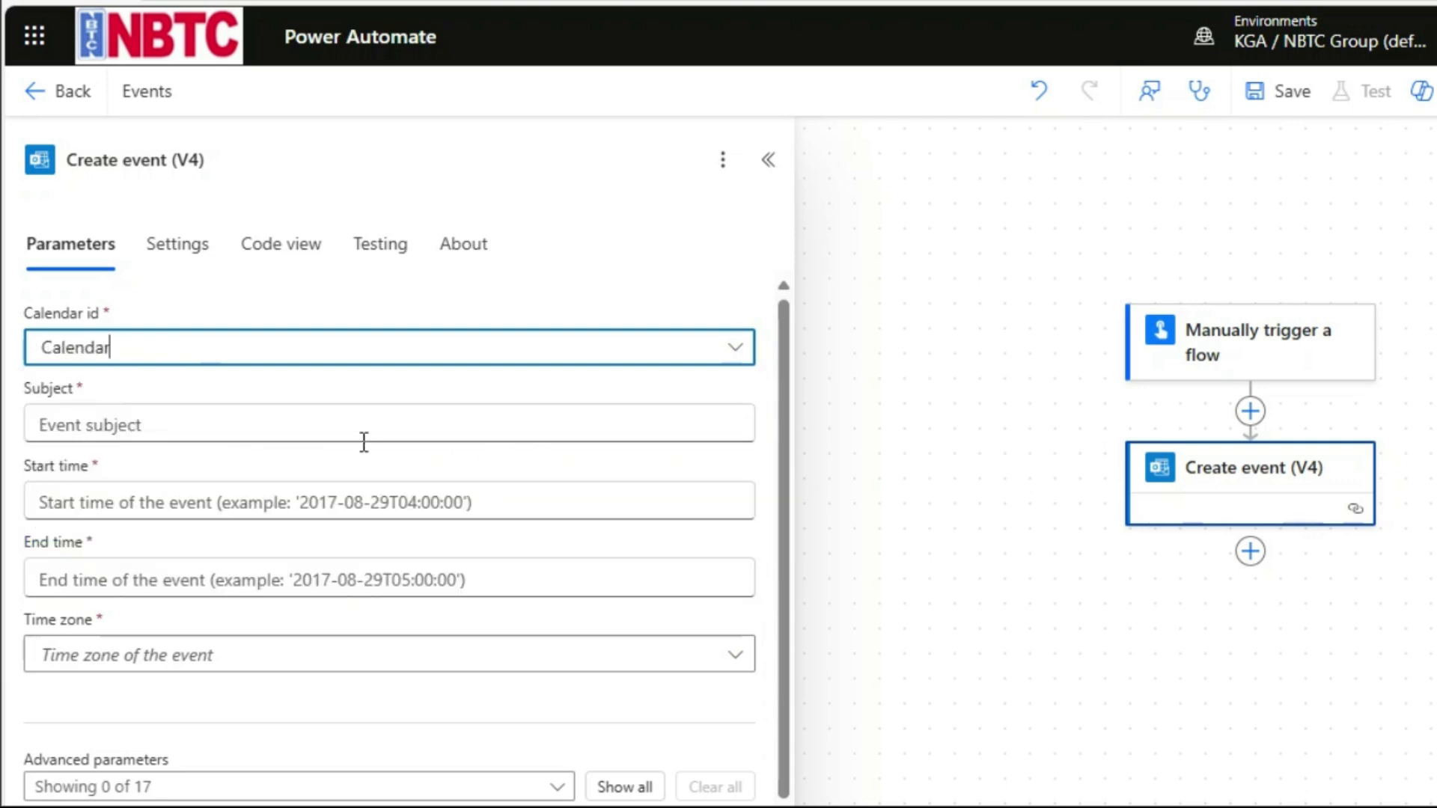
{"action": "left_click", "coordinate": [367, 424]}
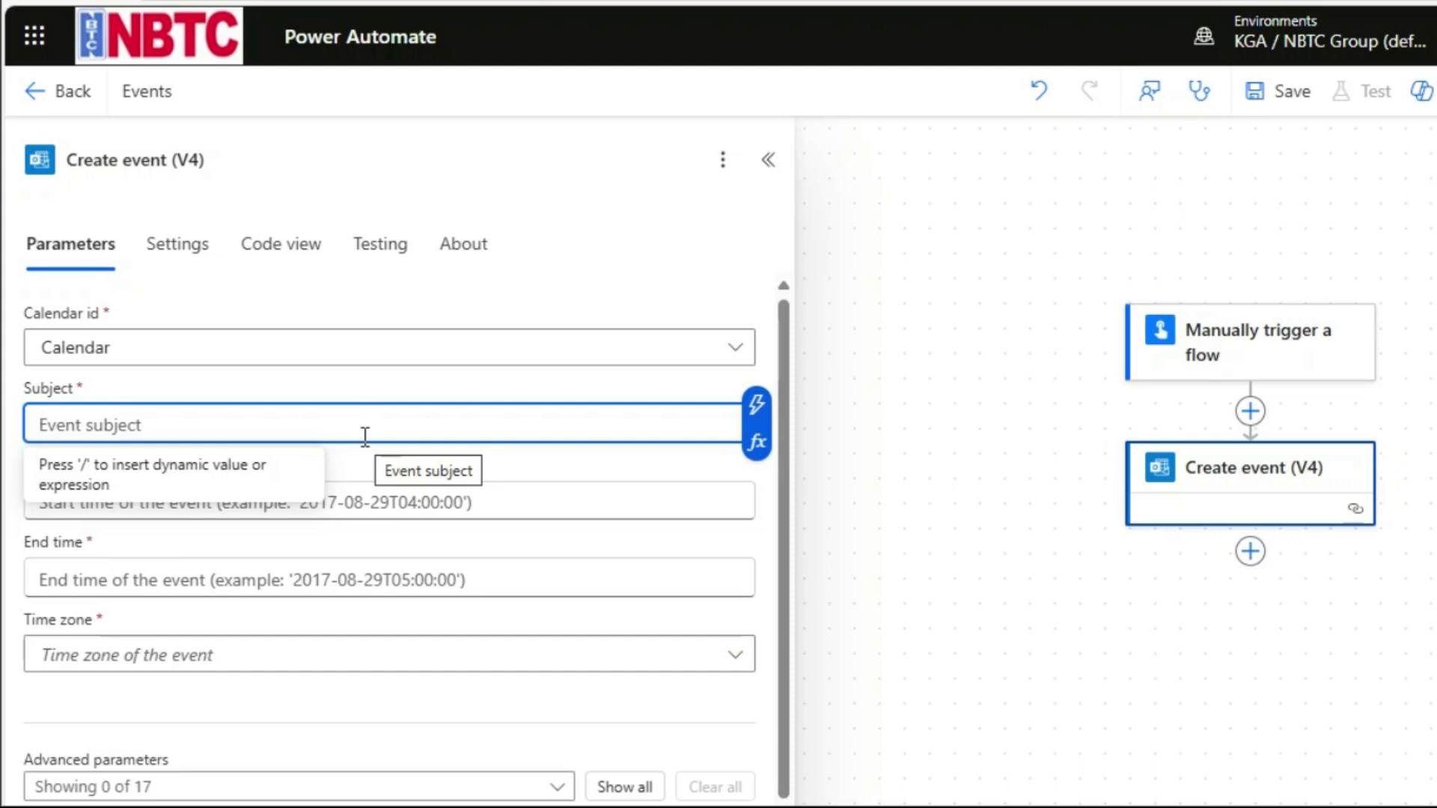
{"action": "key", "text": "shift"}
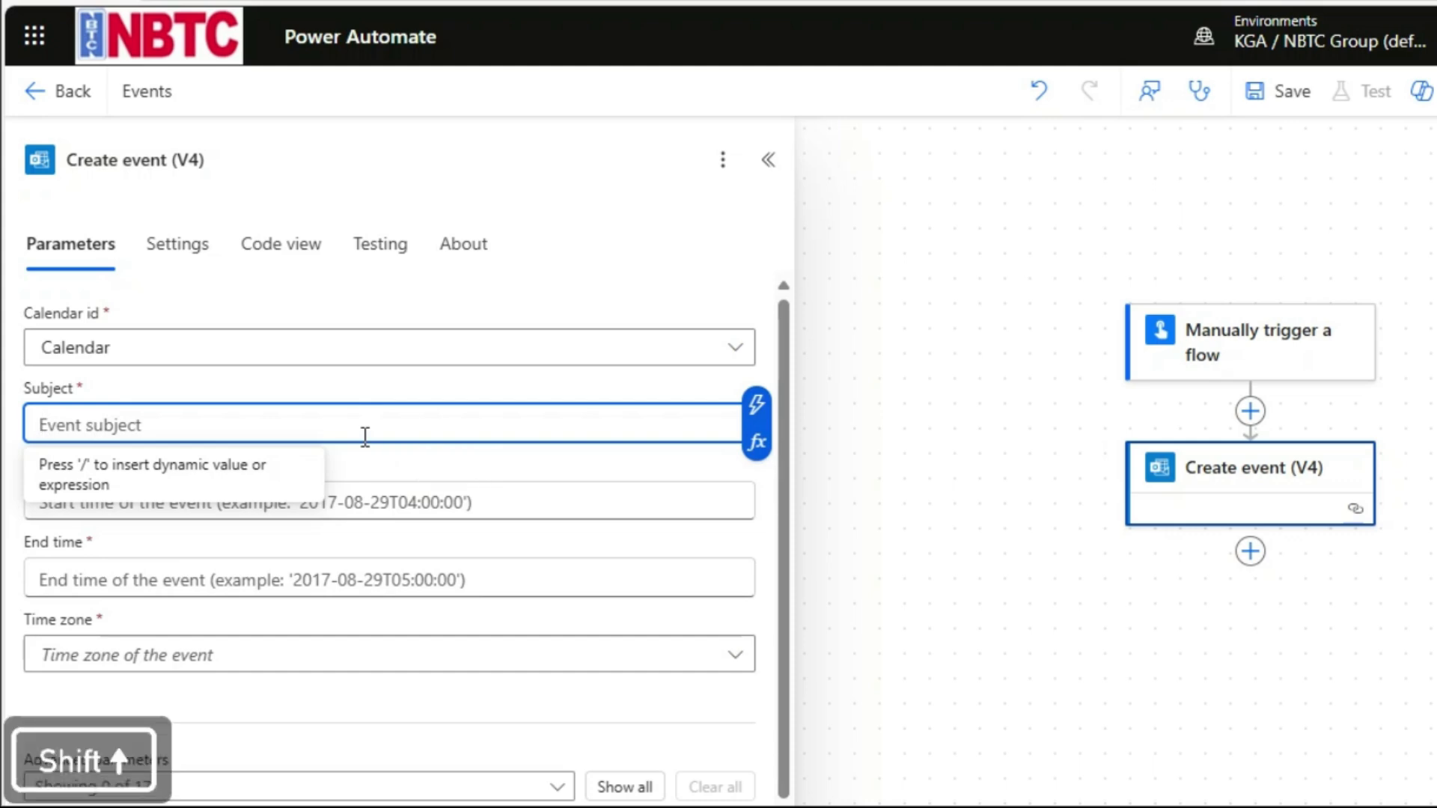
{"action": "type", "text": "Meeting"}
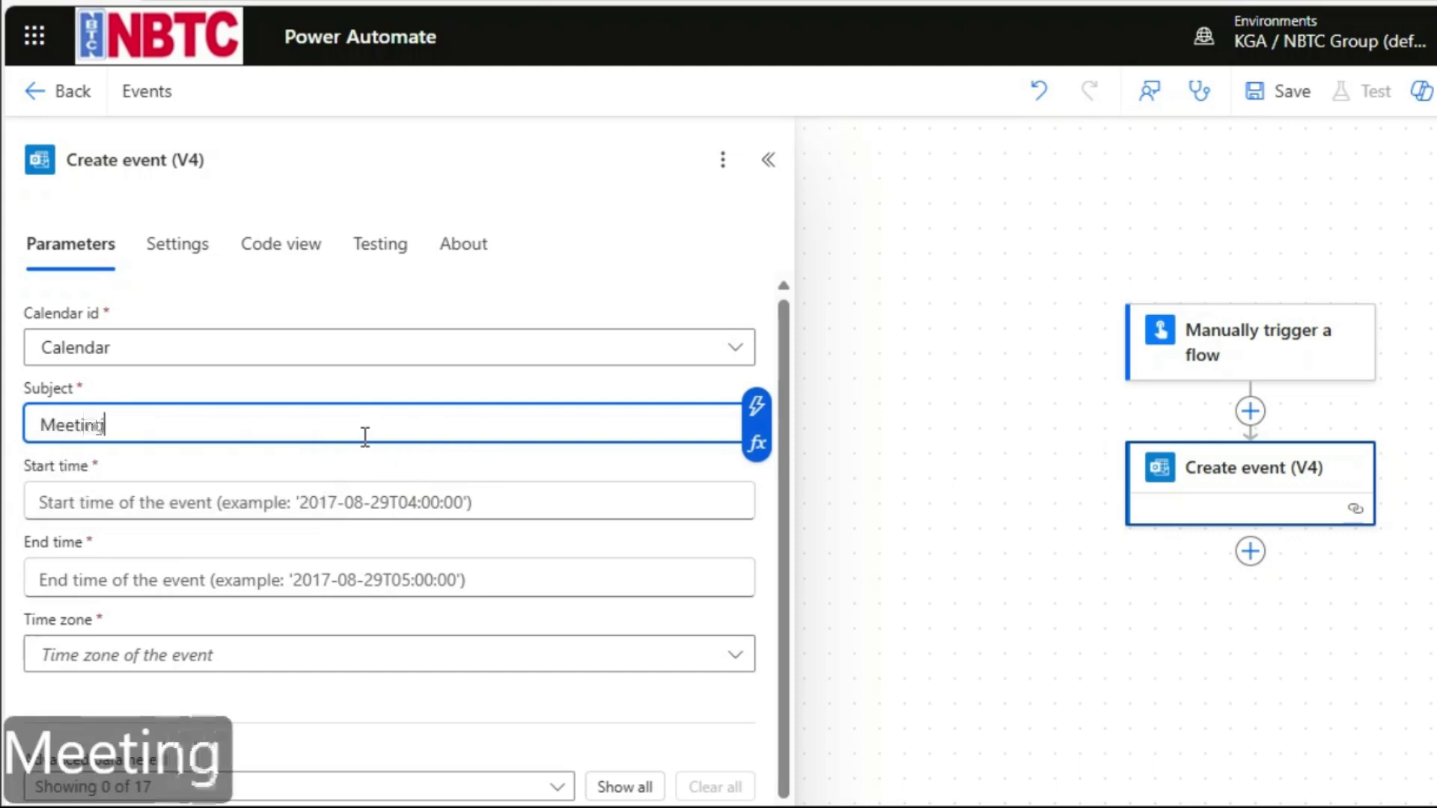
{"action": "type", "text": "Up"}
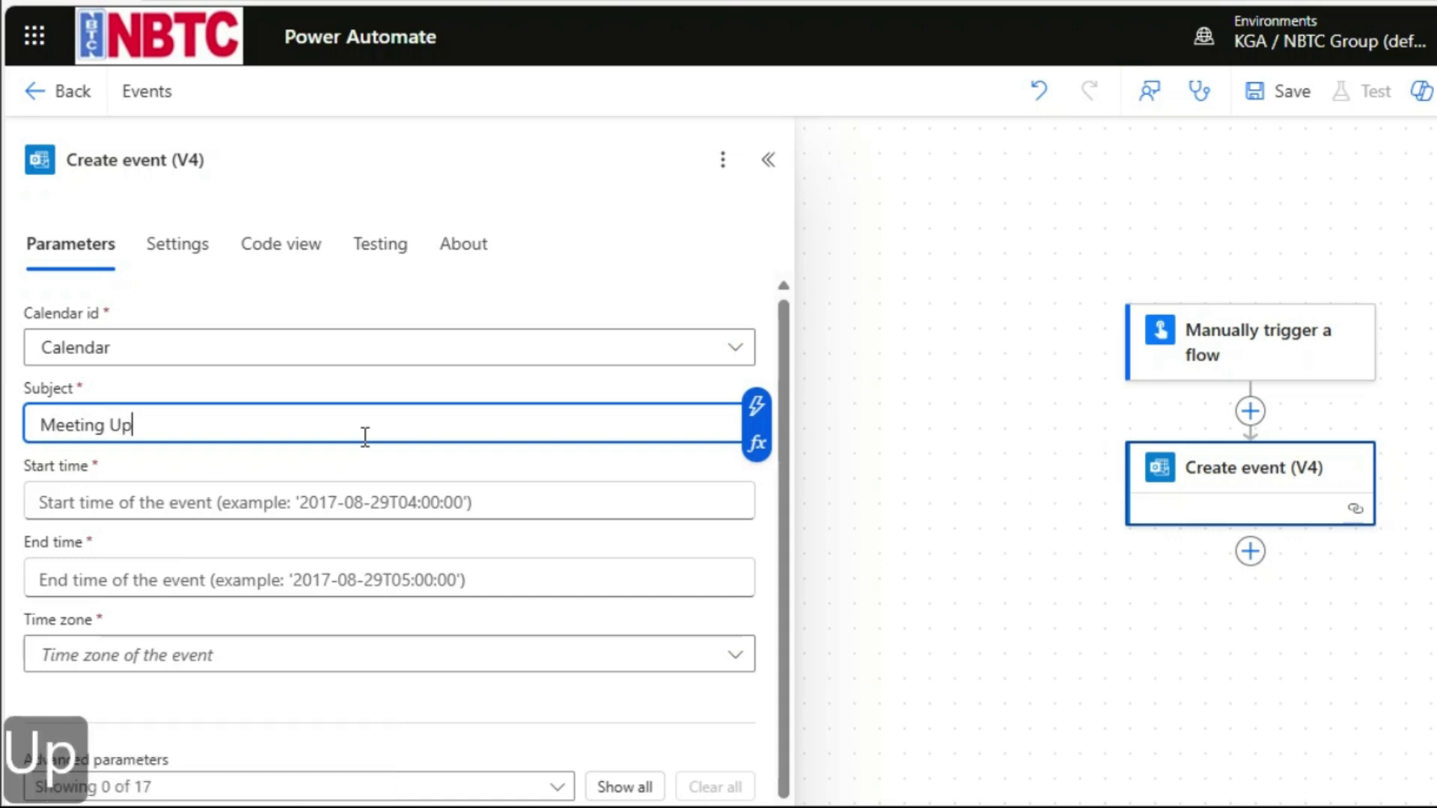
{"action": "type", "text": "date"}
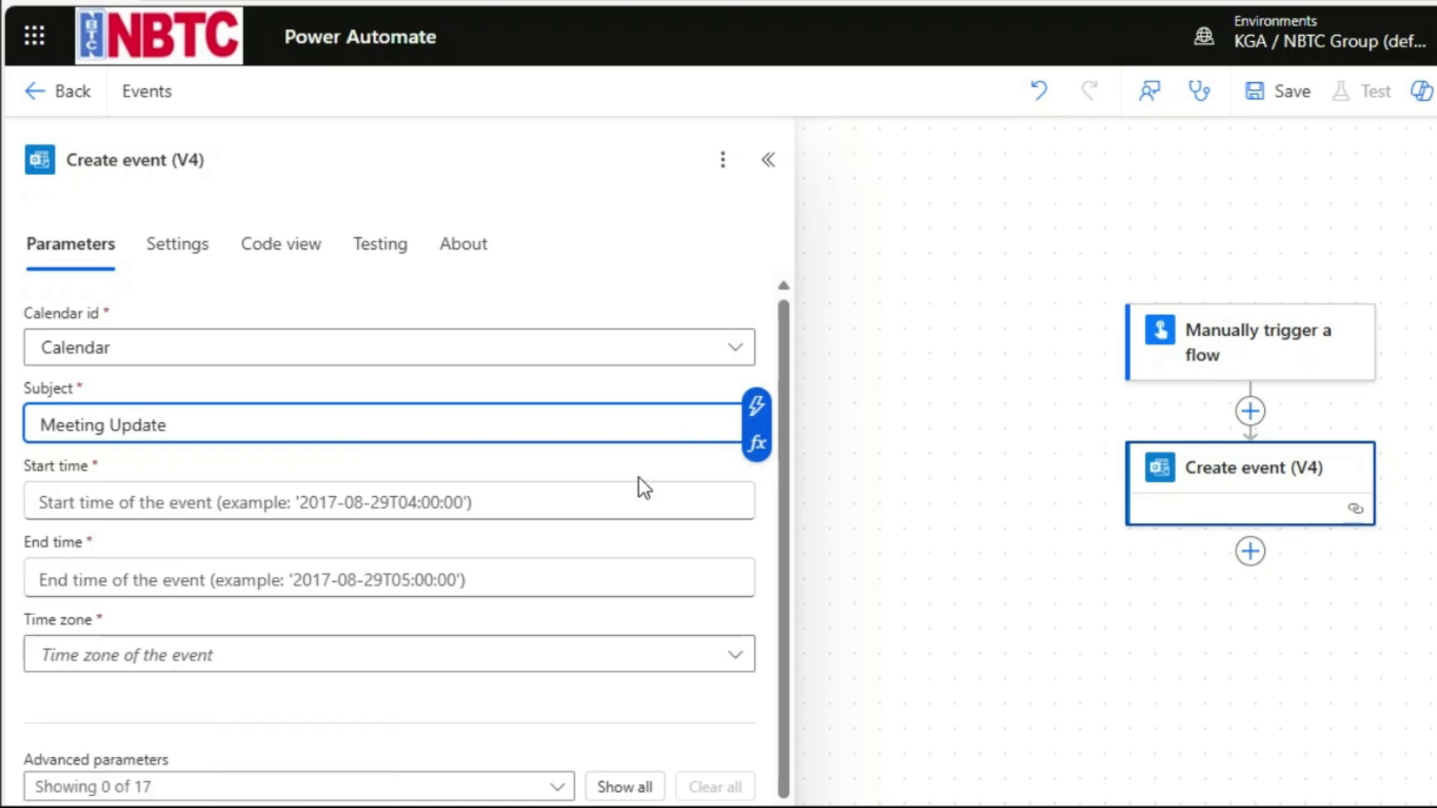
- Enter the event's 2025-04 start and end date
{"action": "scroll", "scroll_direction": "down", "scroll_amount": 3}
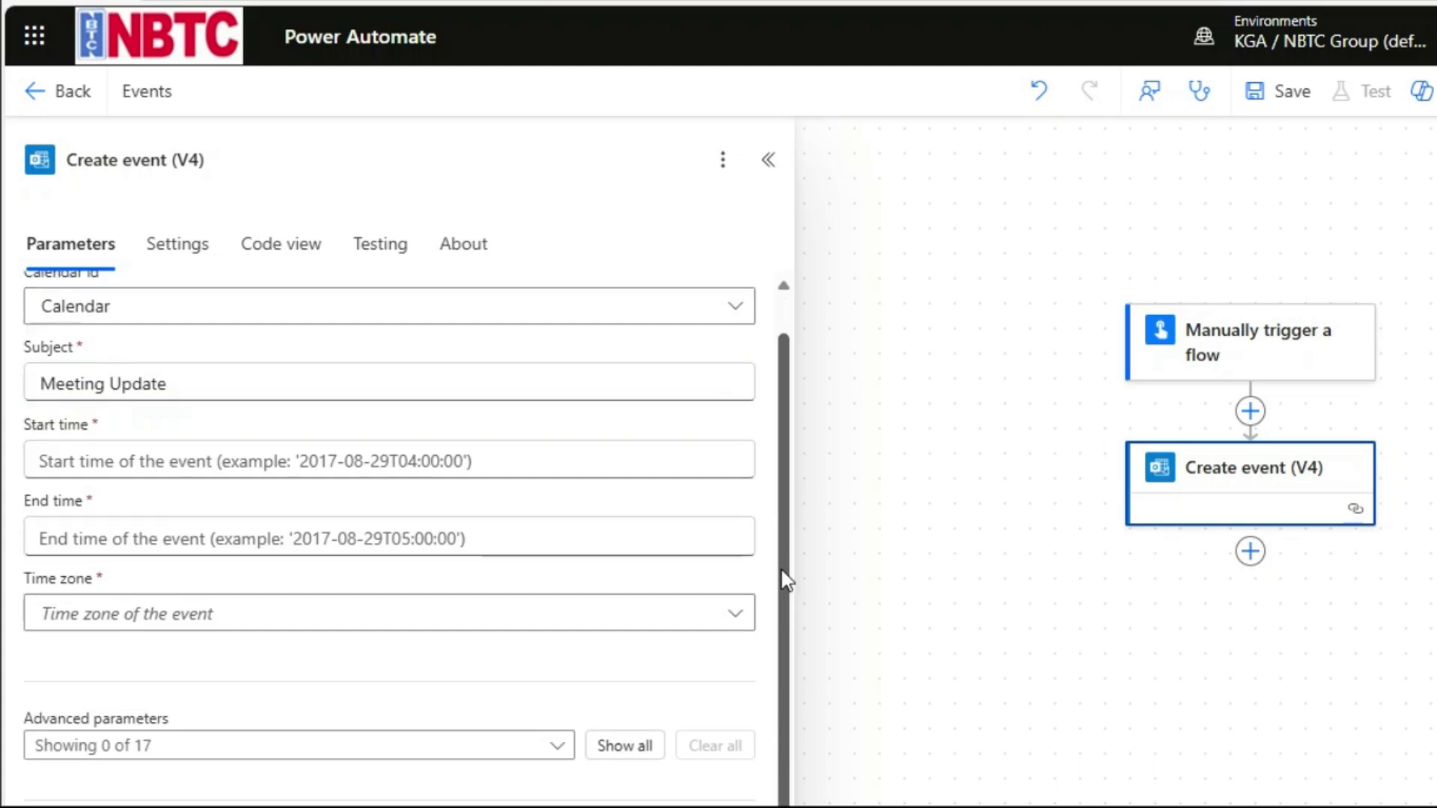
{"action": "mouse_move", "coordinate": [563, 463]}
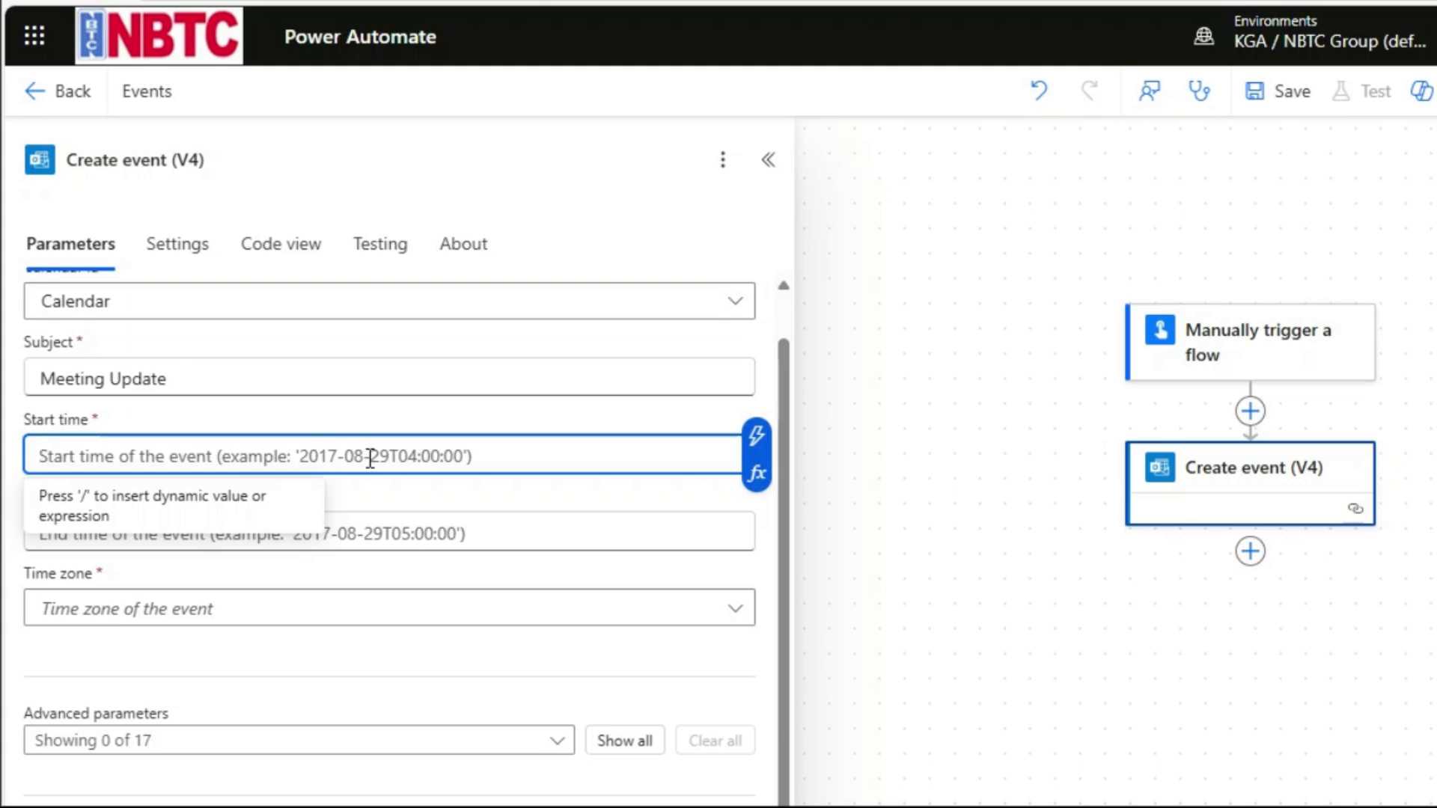
{"action": "mouse_move", "coordinate": [261, 518]}
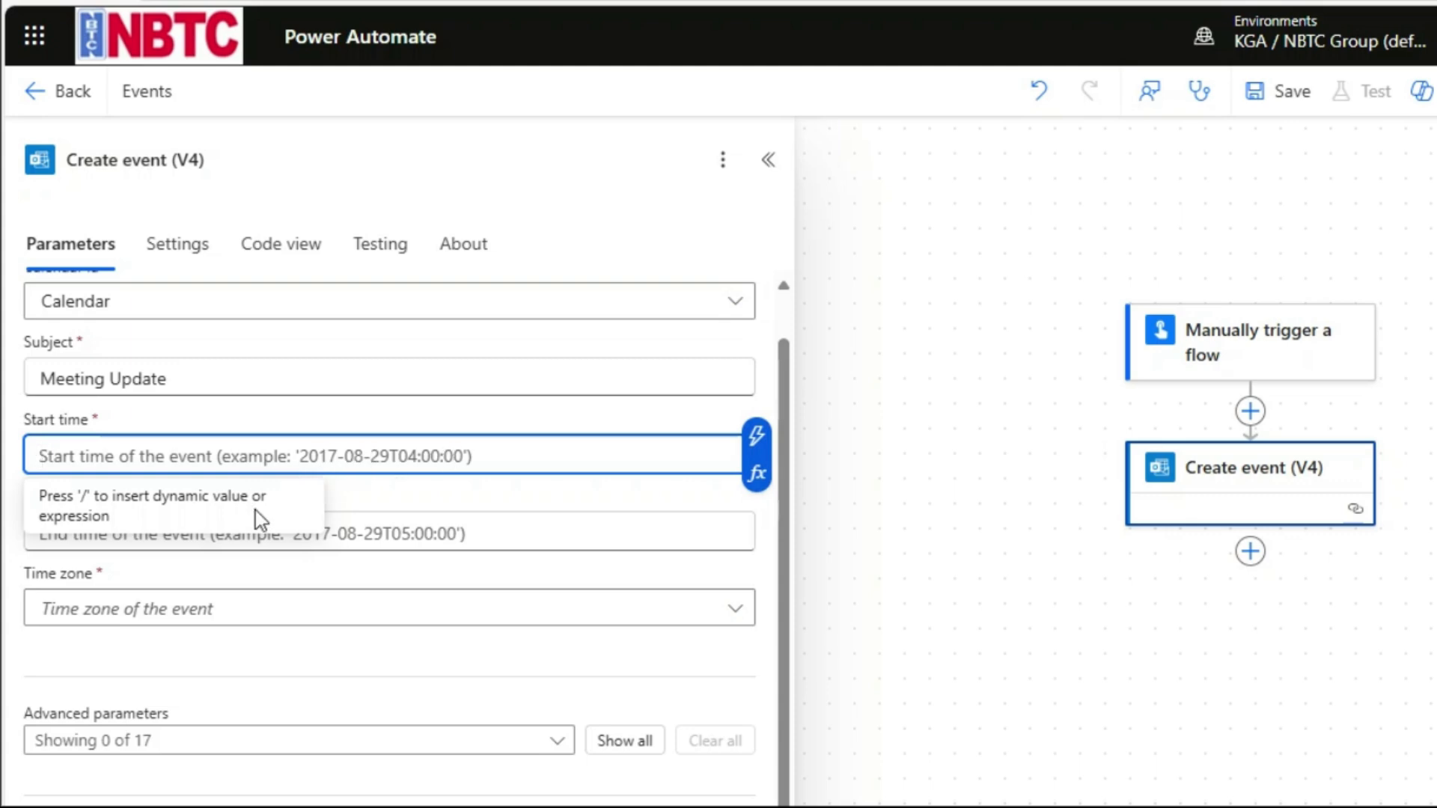
{"action": "mouse_move", "coordinate": [374, 532]}
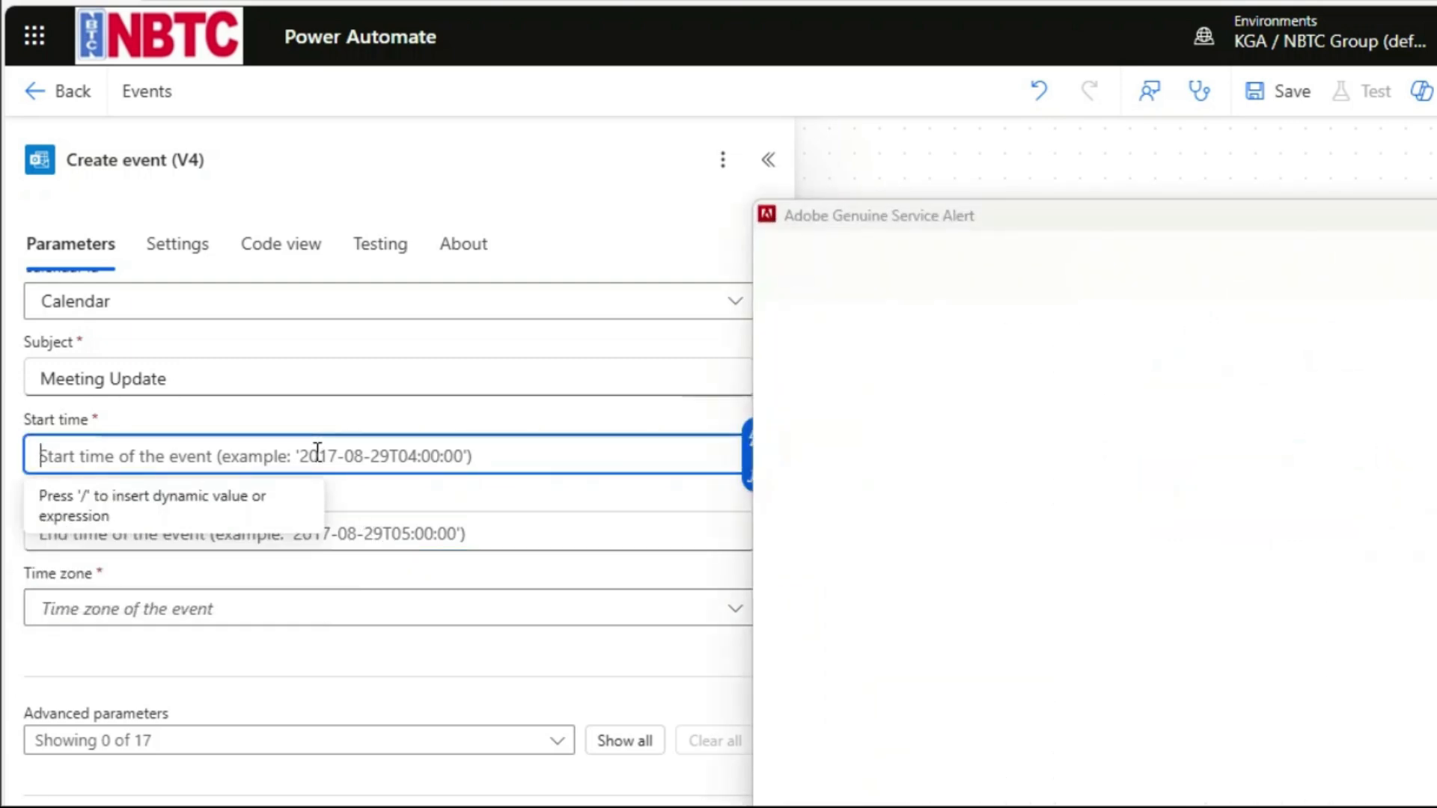
{"action": "type", "text": "2025-04-2"}
{"action": "left_click", "coordinate": [388, 533]}
{"action": "type", "text": "2025-04-17"}
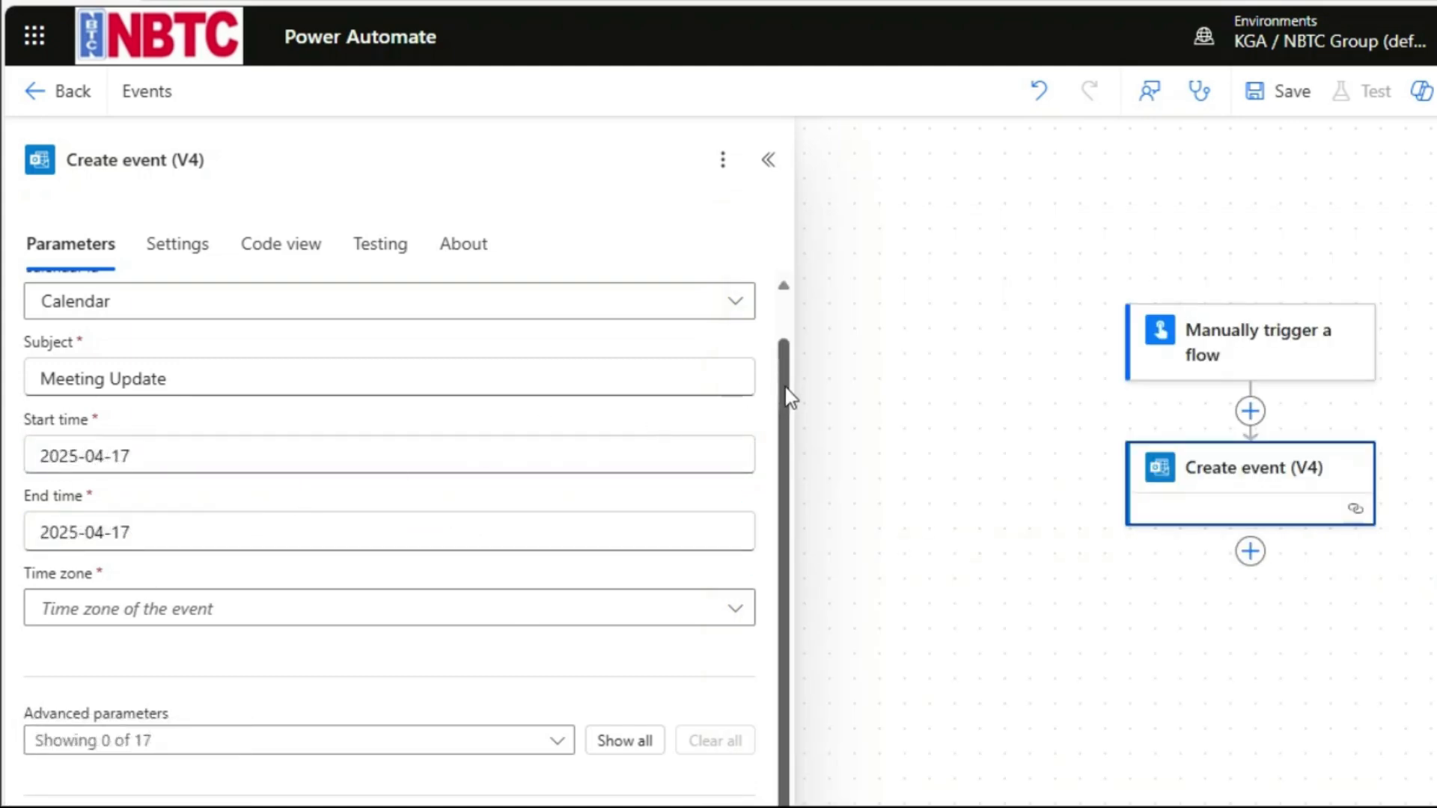
{"action": "mouse_move", "coordinate": [541, 522]}
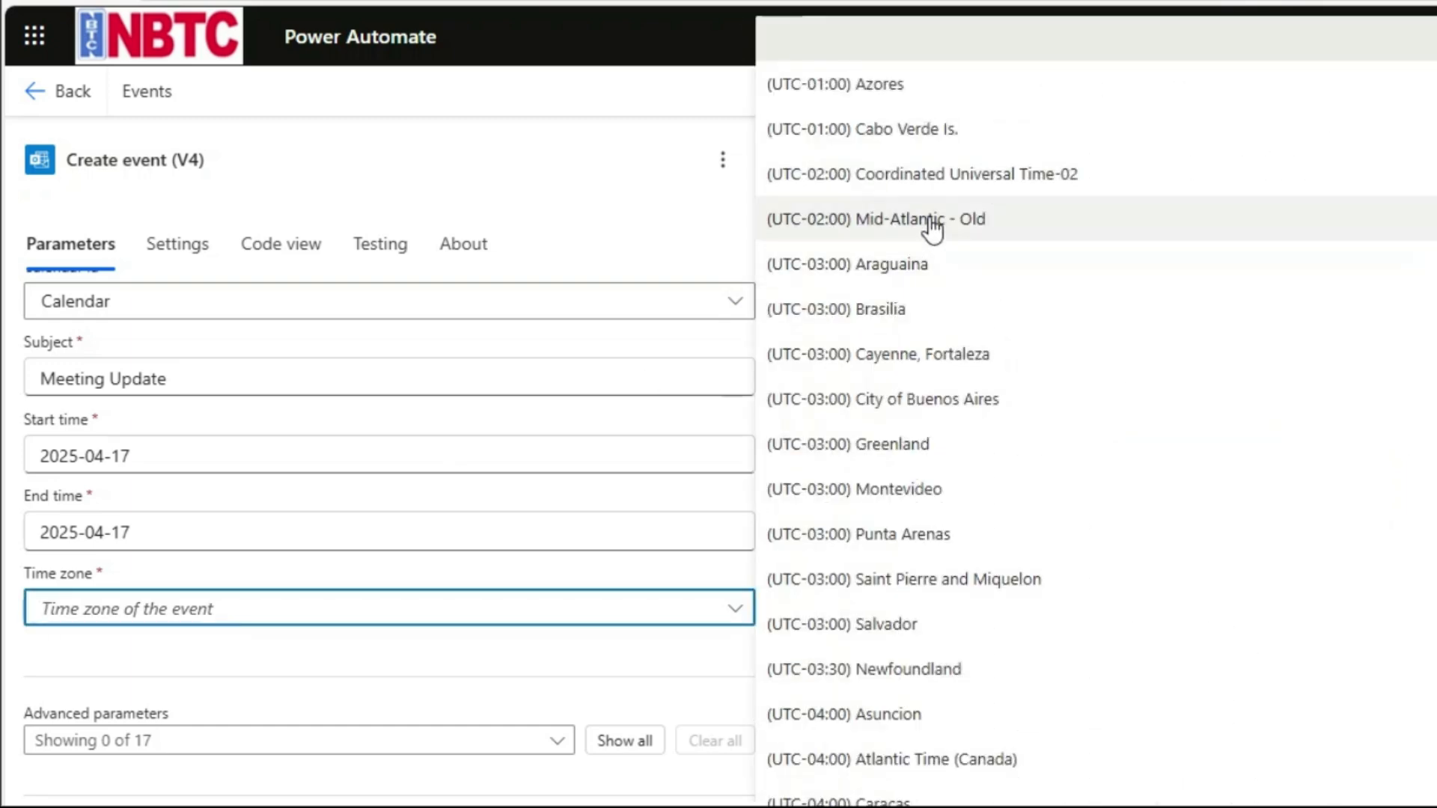
{"action": "mouse_move", "coordinate": [1014, 651]}
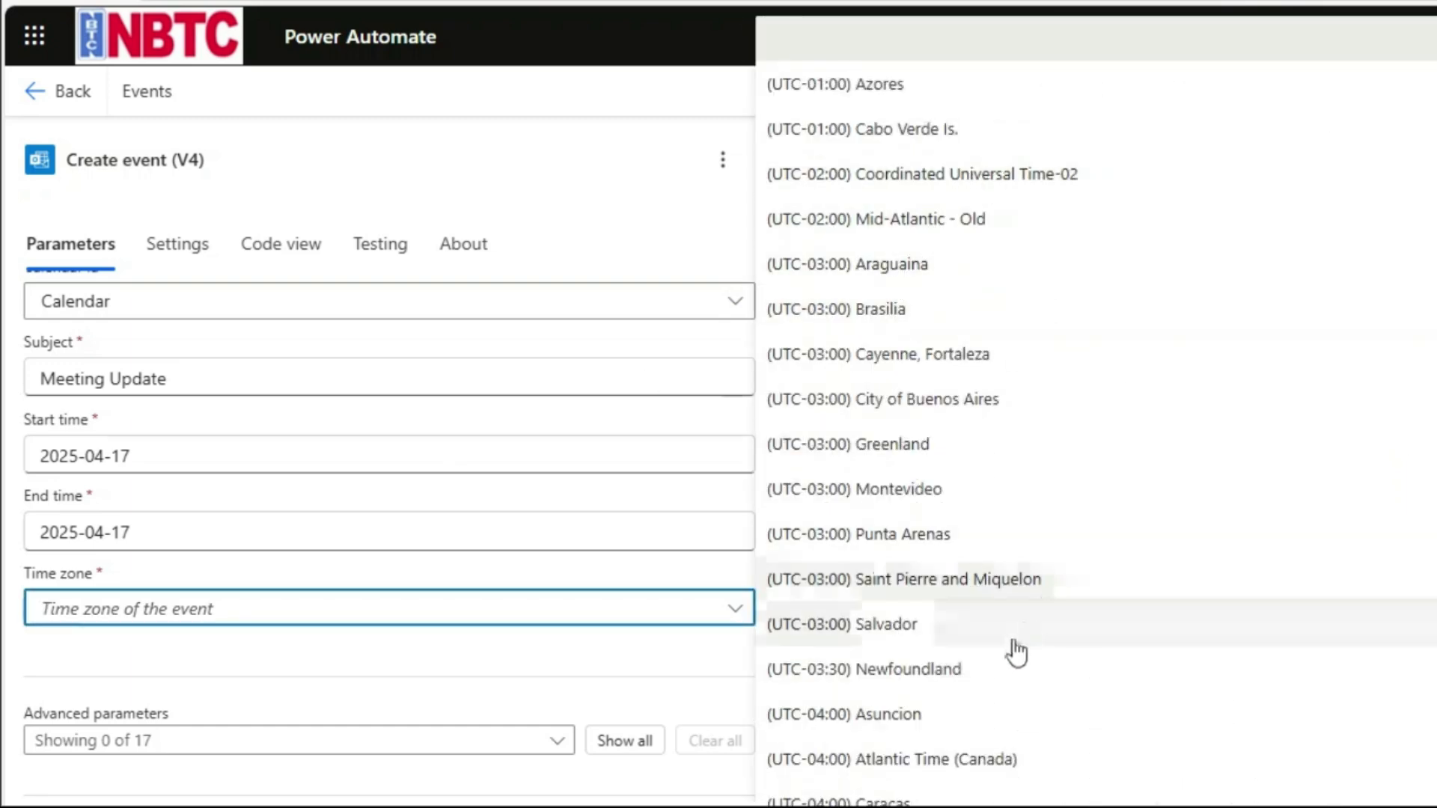
{"action": "mouse_move", "coordinate": [1389, 278]}
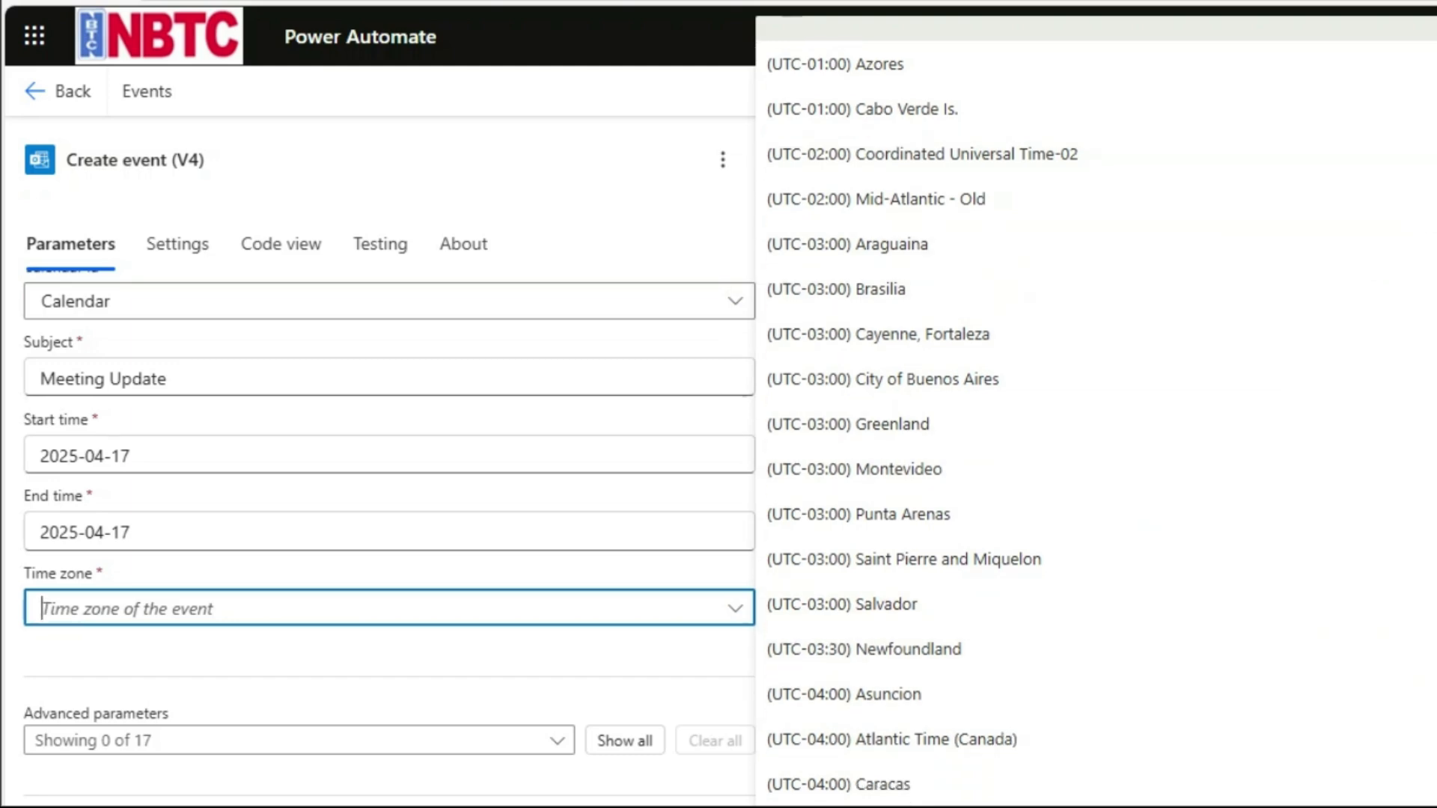
- Select (UTC-05:00) Indiana (East) as the event's time zone
{"action": "scroll", "scroll_direction": "down", "scroll_amount": 3}
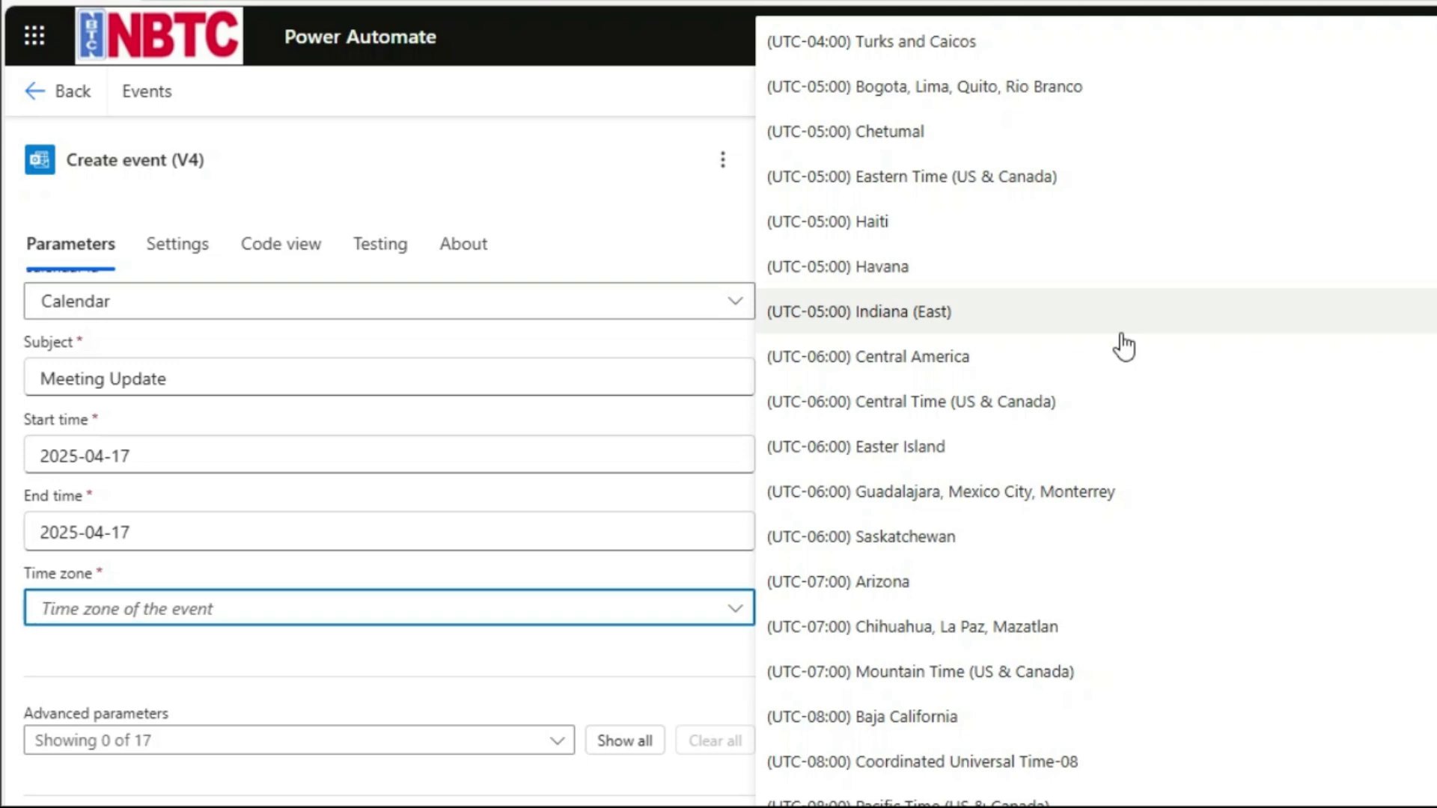
{"action": "left_click", "coordinate": [858, 311]}
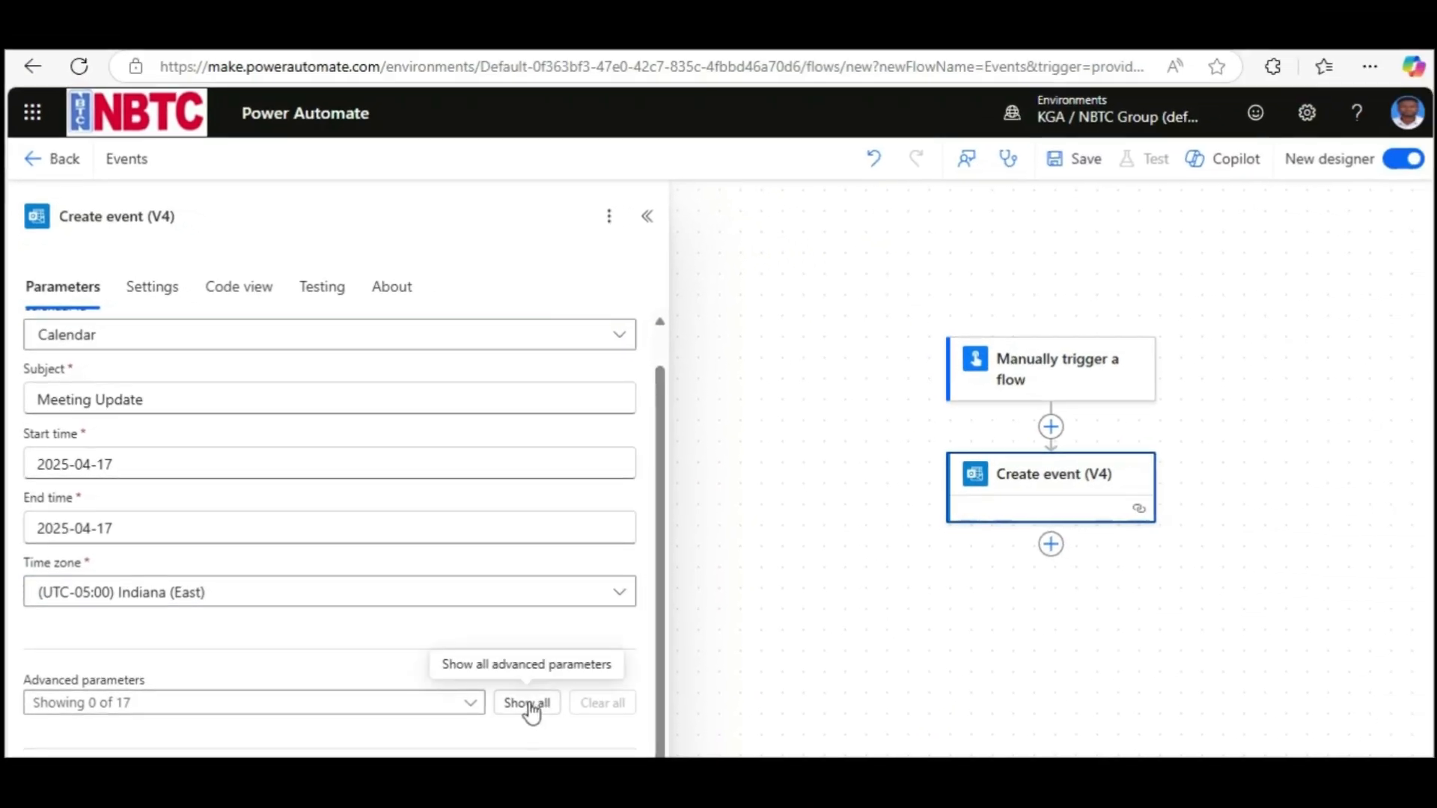
{"action": "left_click", "coordinate": [526, 702]}
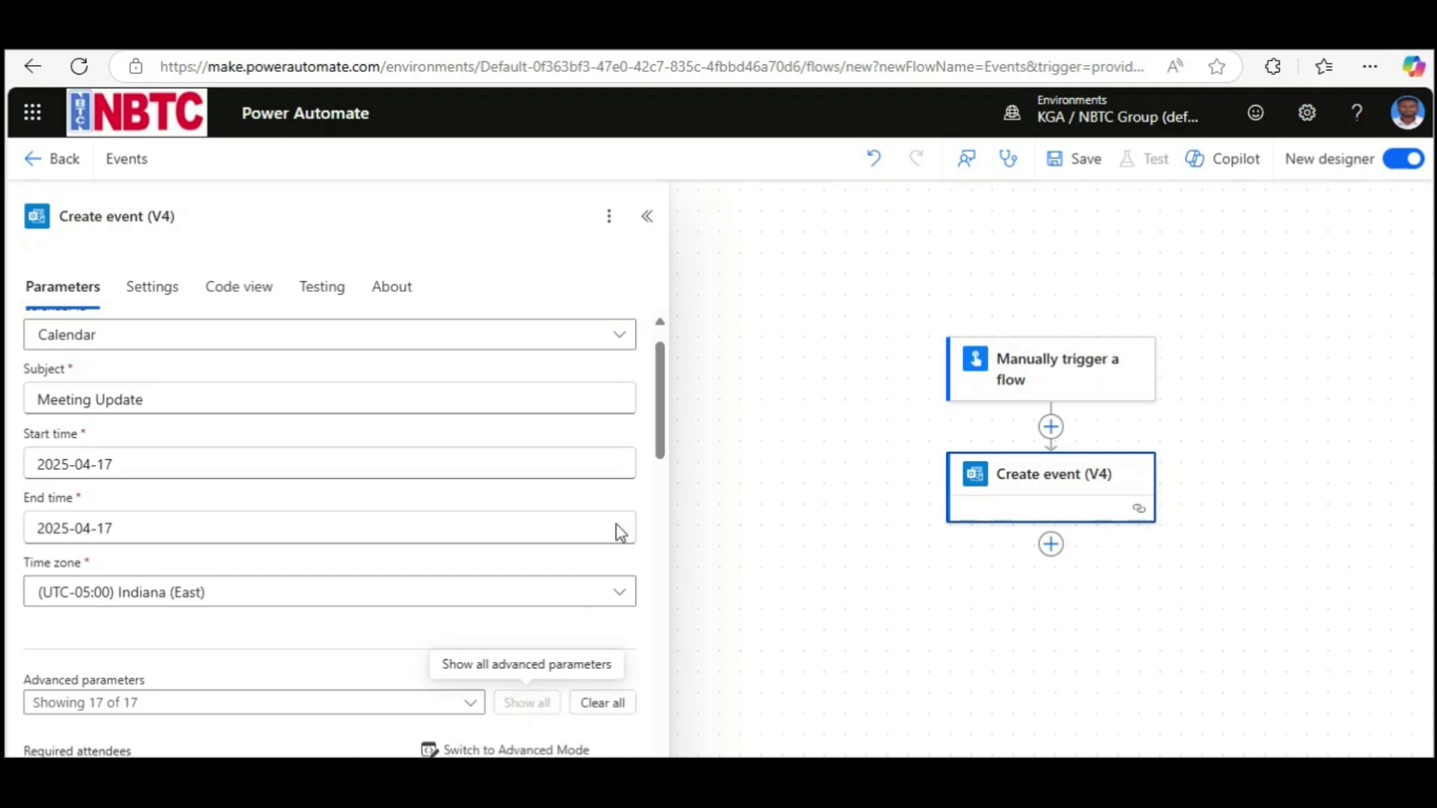
{"action": "scroll", "scroll_direction": "down", "scroll_amount": 3}
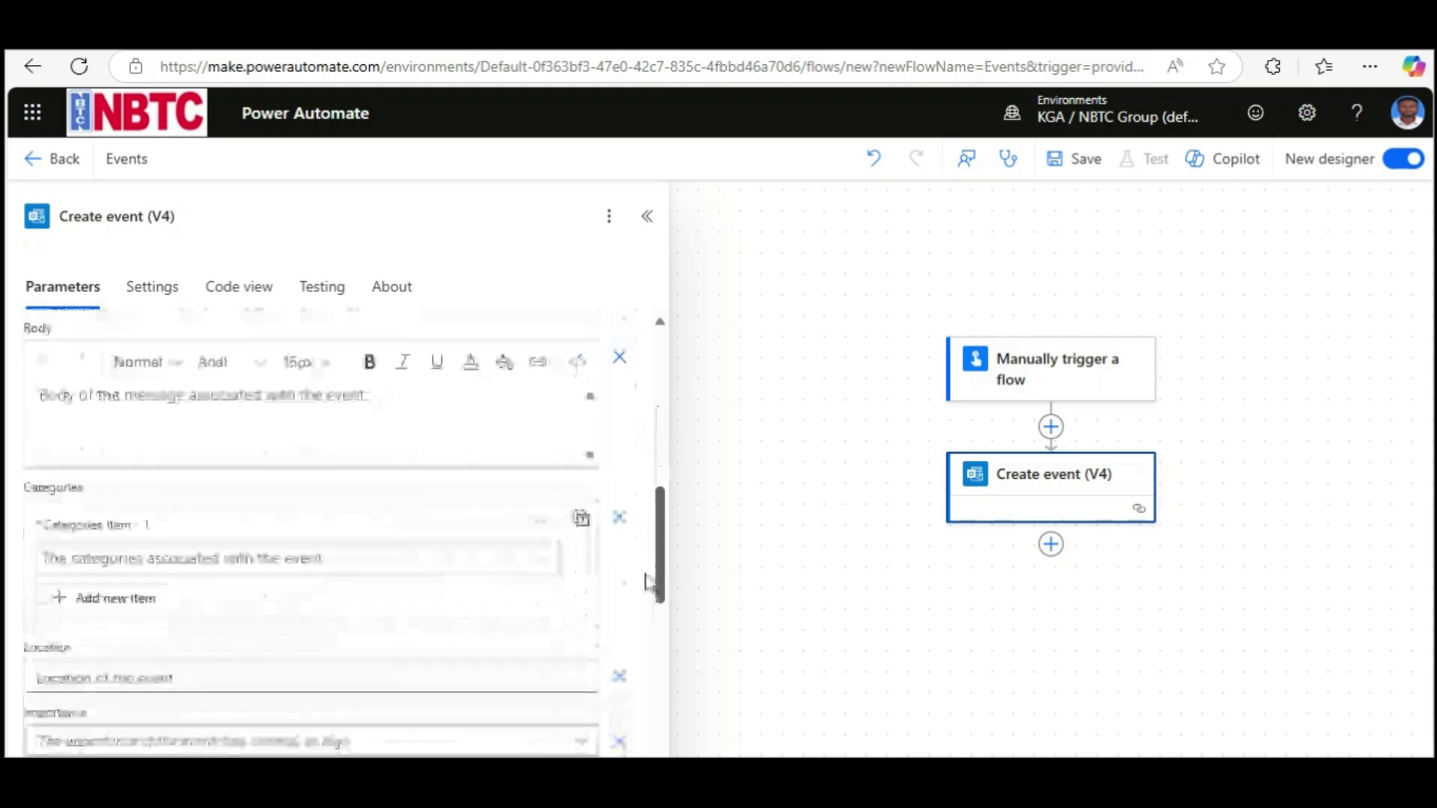
{"action": "scroll", "scroll_direction": "up", "scroll_amount": 3}
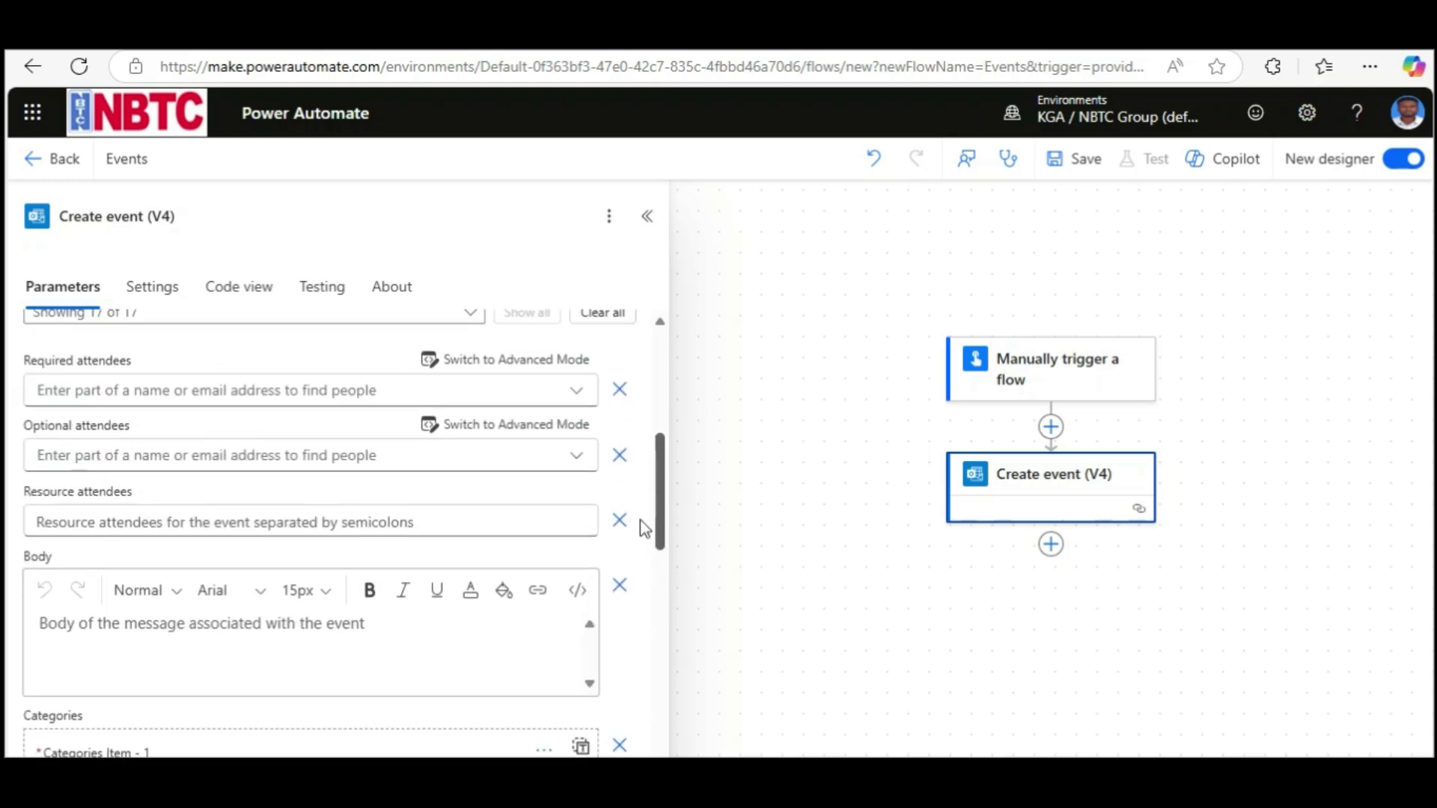
{"action": "scroll", "scroll_direction": "up", "scroll_amount": 3}
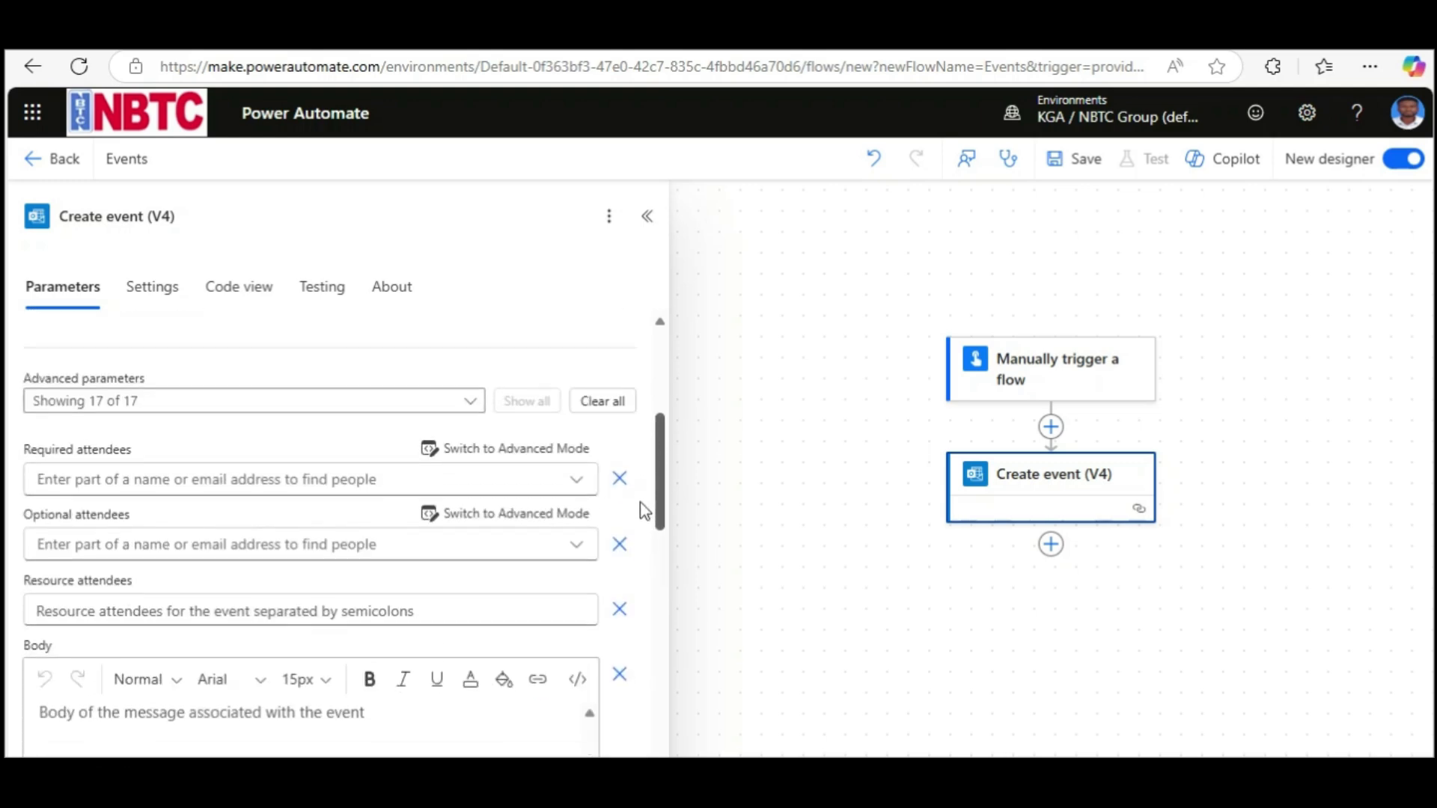
{"action": "scroll", "scroll_direction": "up", "scroll_amount": 3}
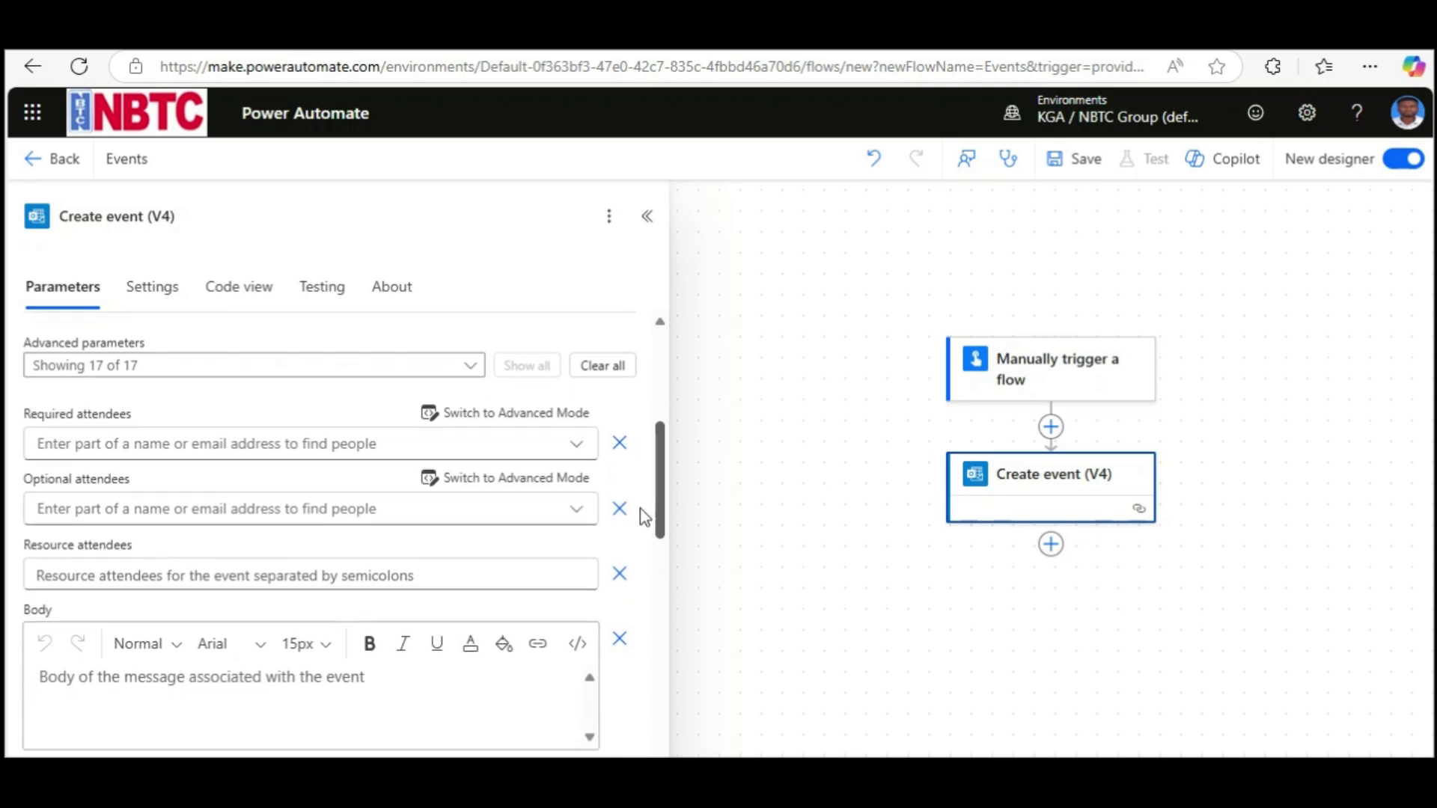
{"action": "scroll", "scroll_direction": "down", "scroll_amount": 3}
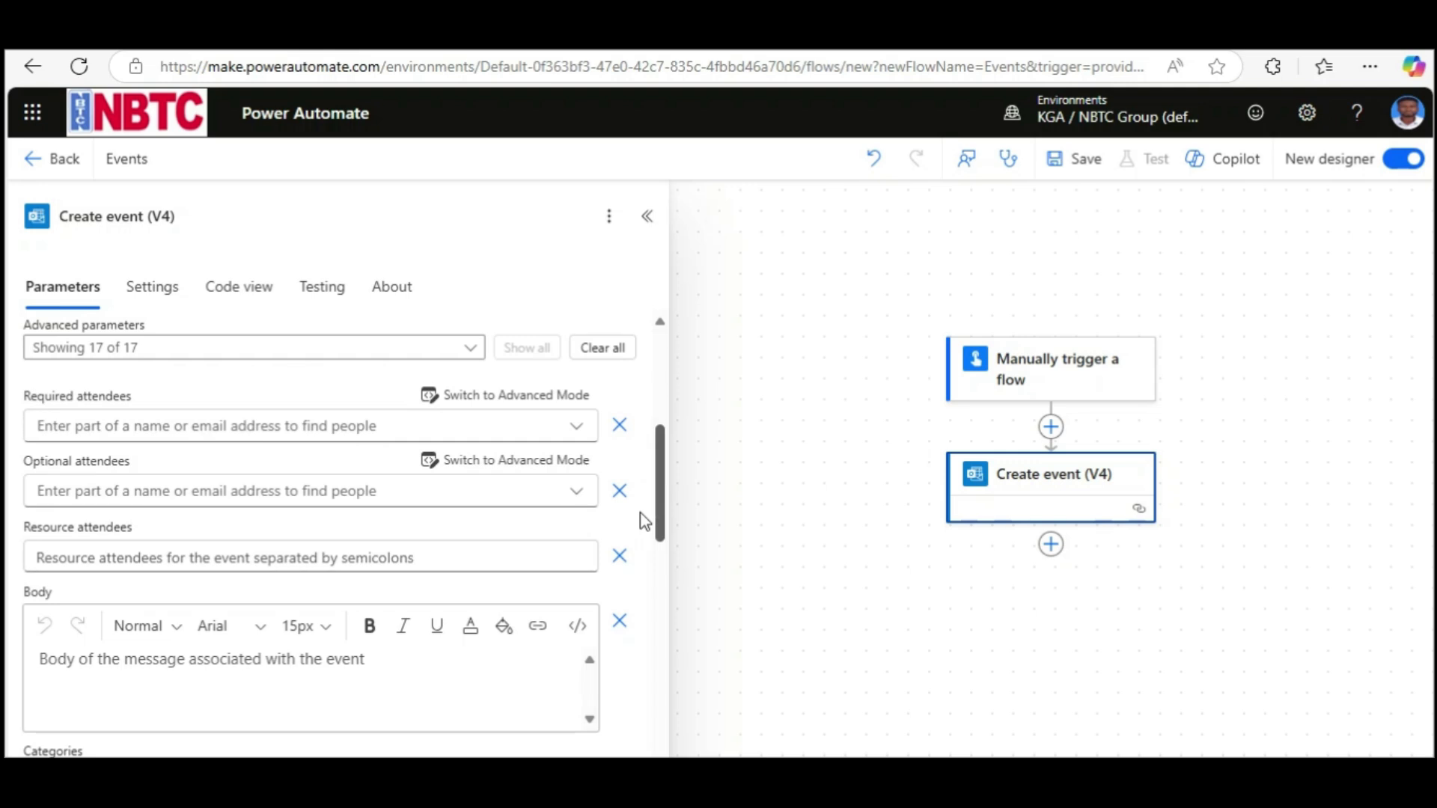
{"action": "left_click", "coordinate": [275, 425]}
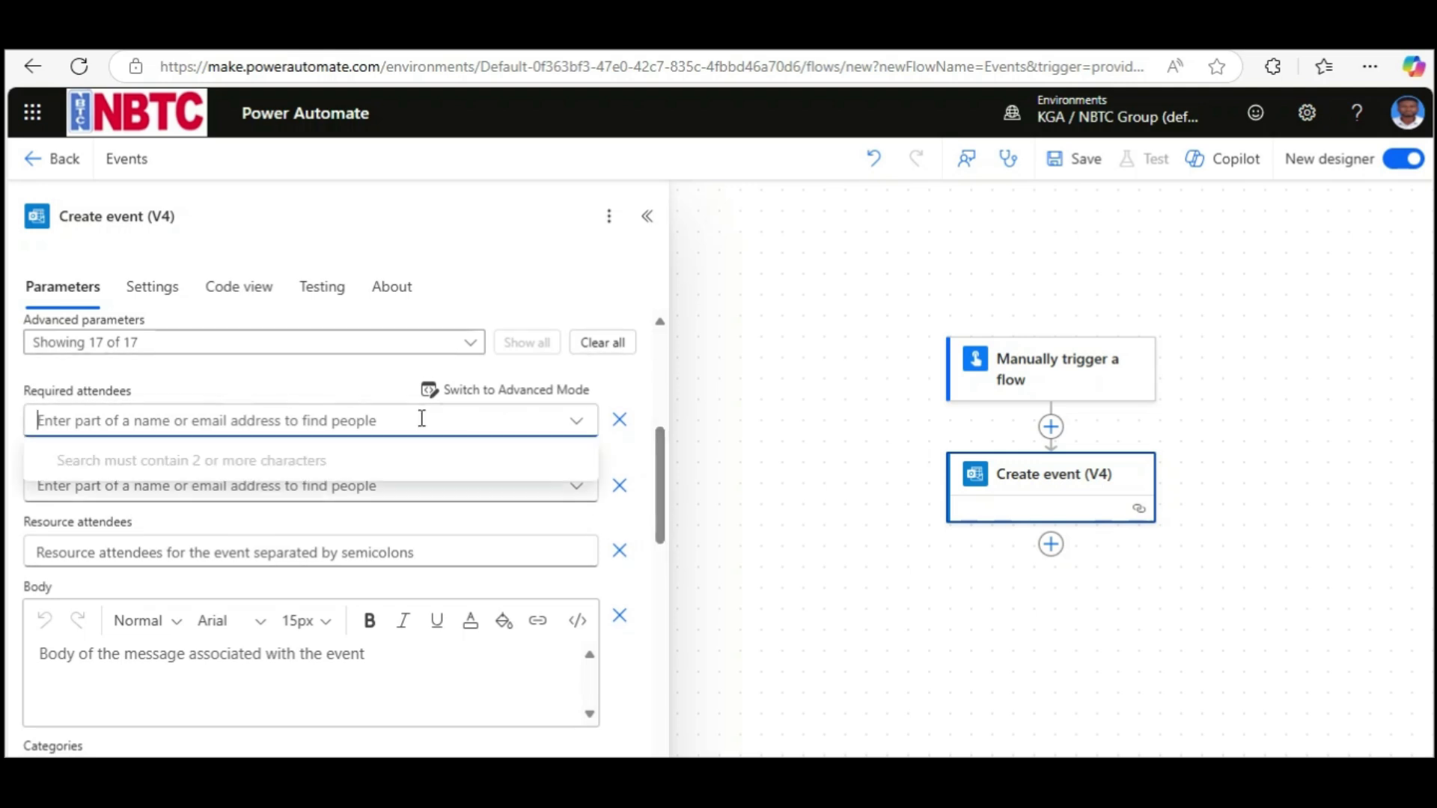
{"action": "mouse_move", "coordinate": [651, 407]}
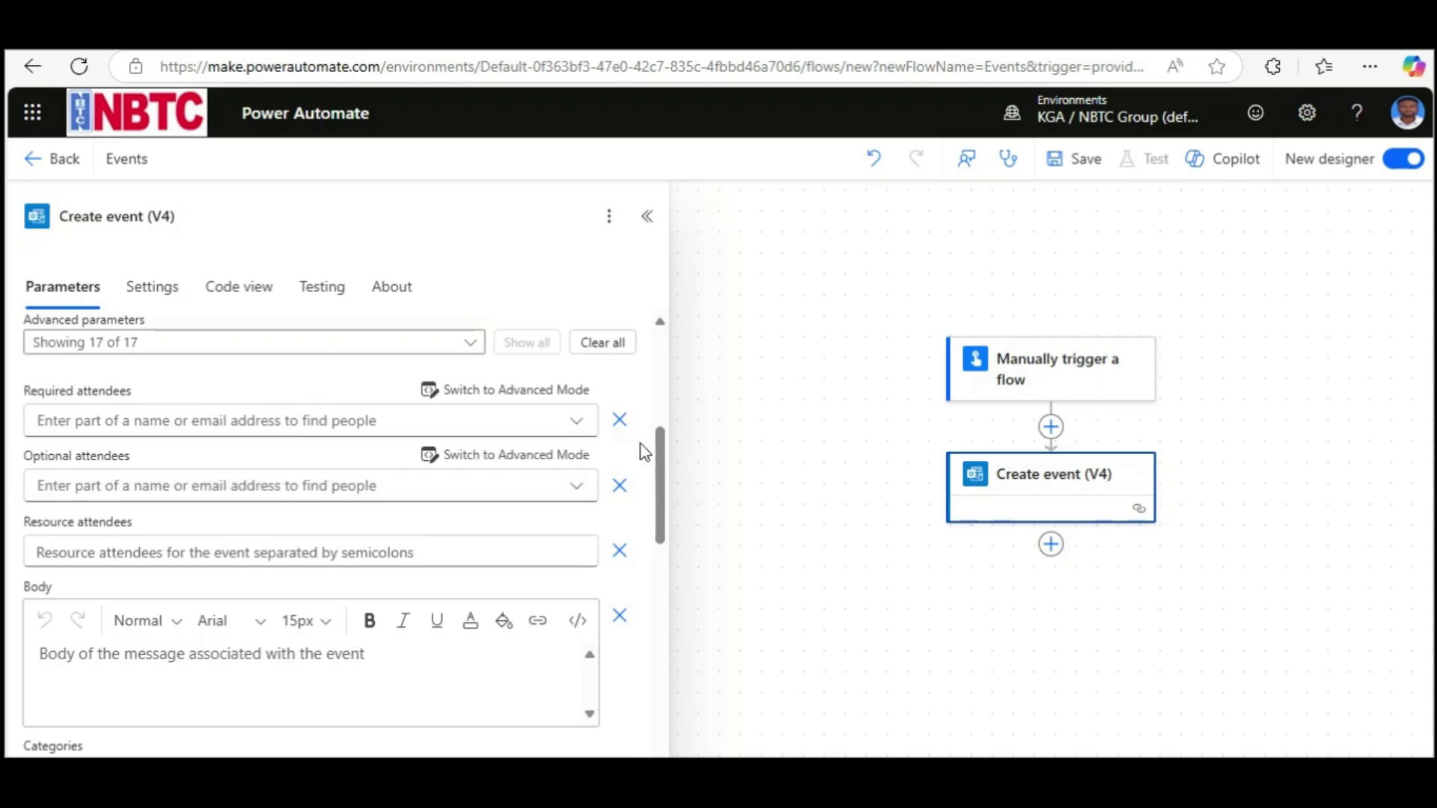
{"action": "mouse_move", "coordinate": [657, 458]}
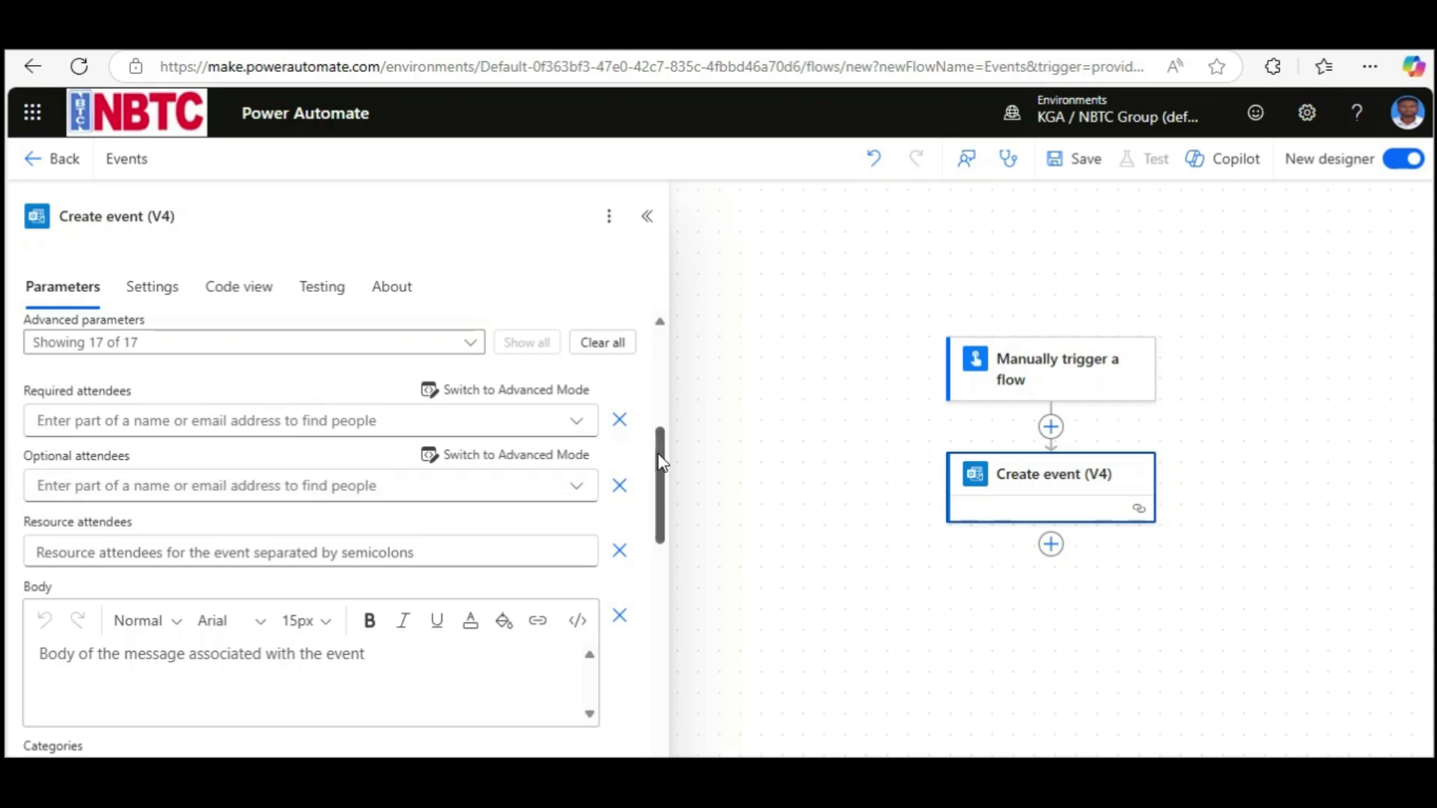
{"action": "scroll", "scroll_direction": "down", "scroll_amount": 3}
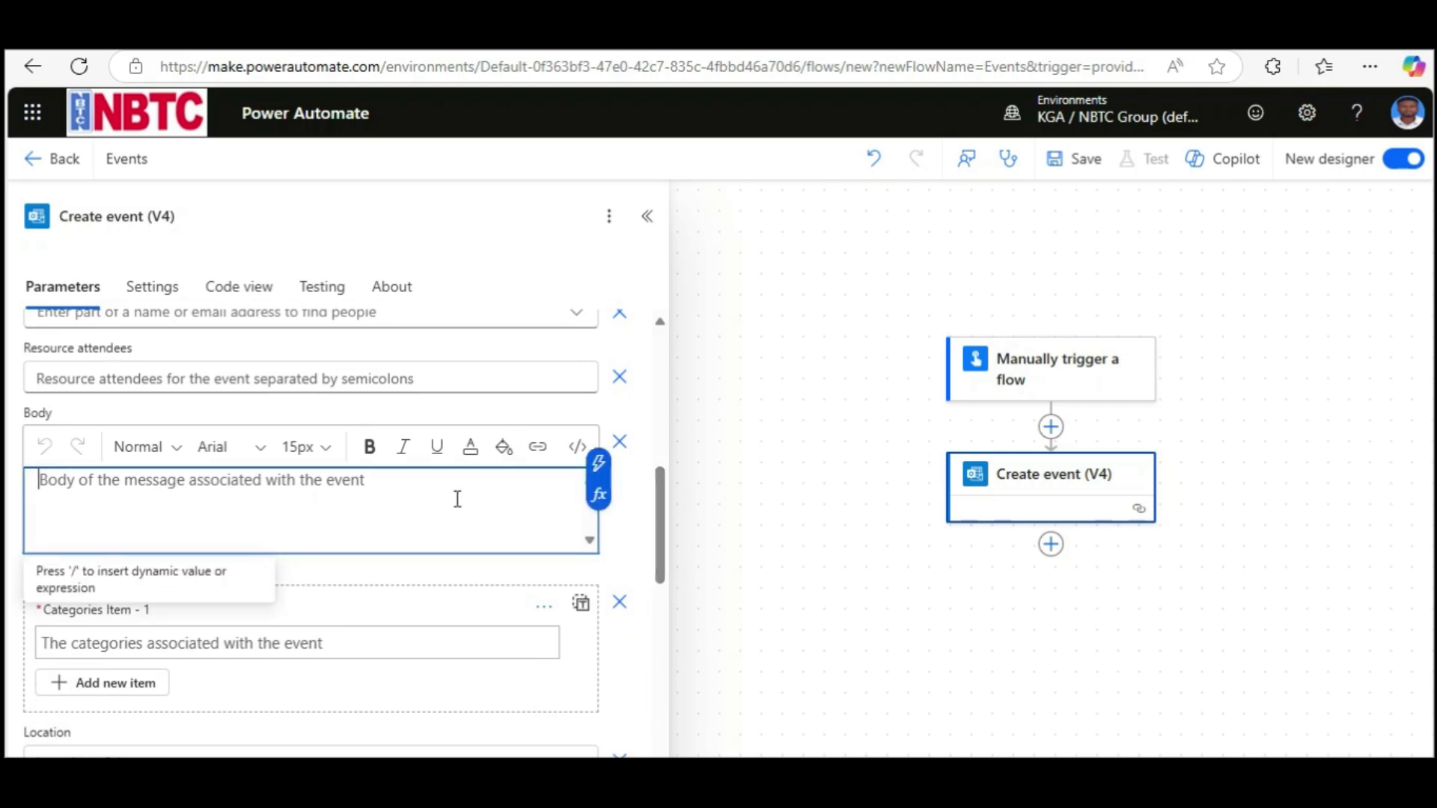
{"action": "scroll", "scroll_direction": "down", "scroll_amount": 3}
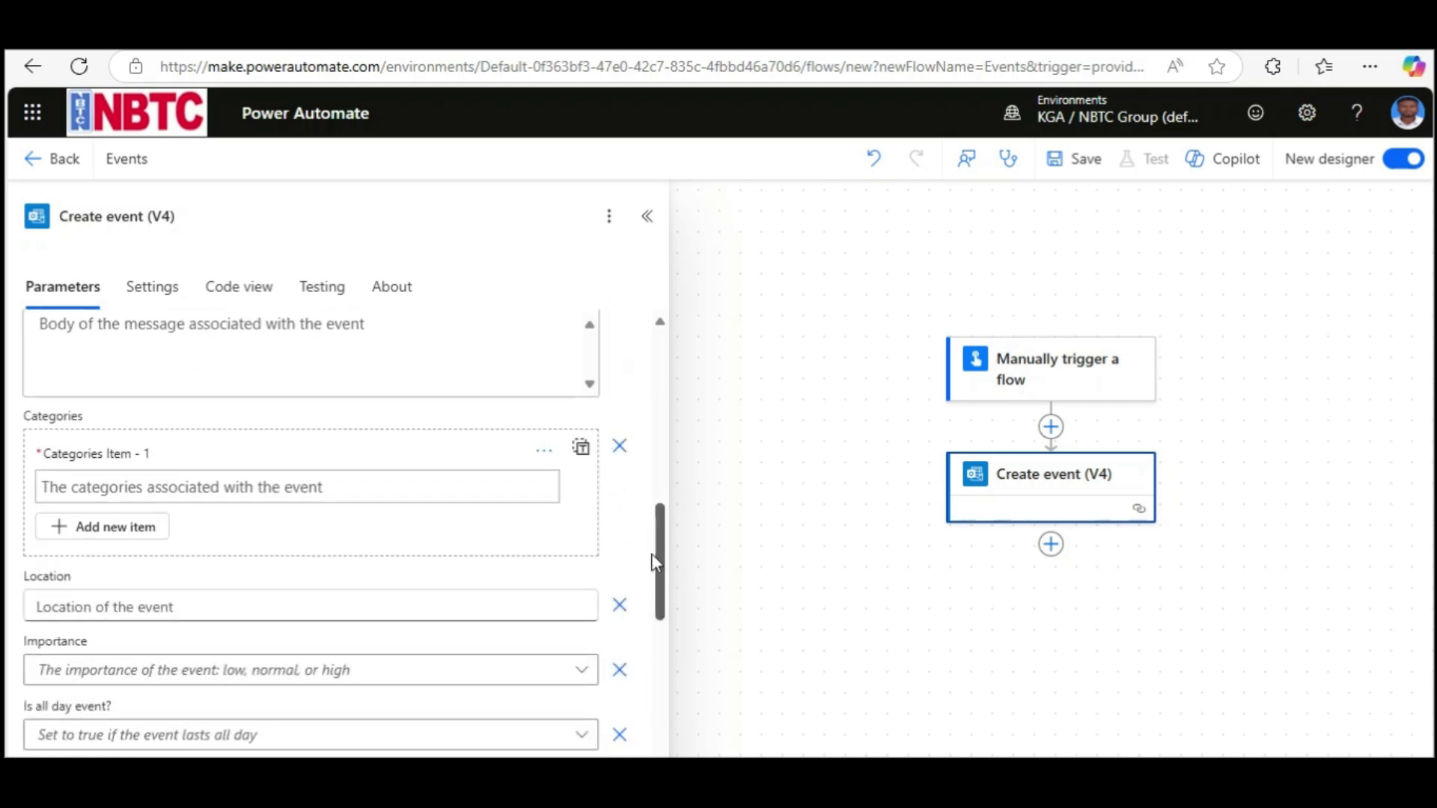
{"action": "scroll", "scroll_direction": "down", "scroll_amount": 3}
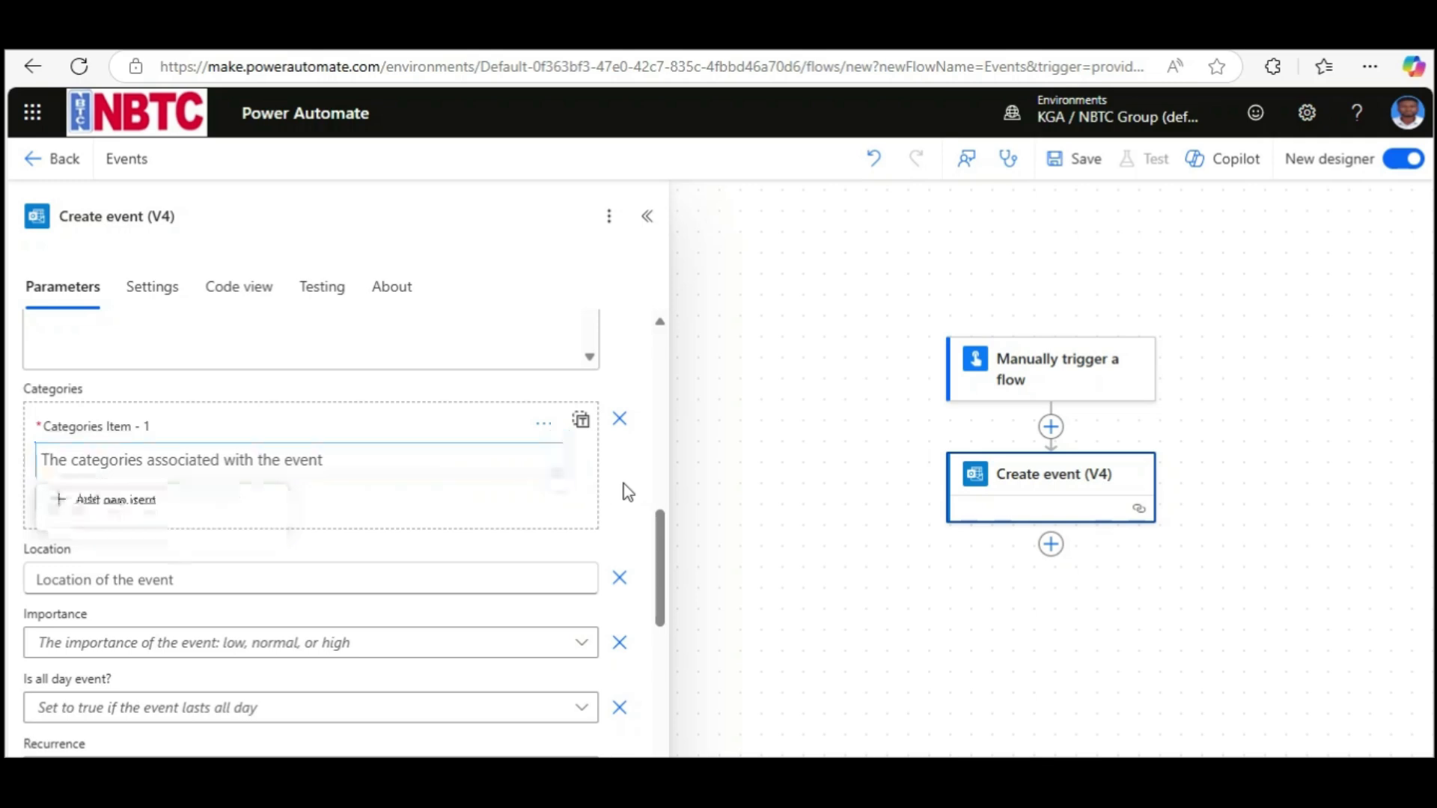
{"action": "scroll", "scroll_direction": "down", "scroll_amount": 3}
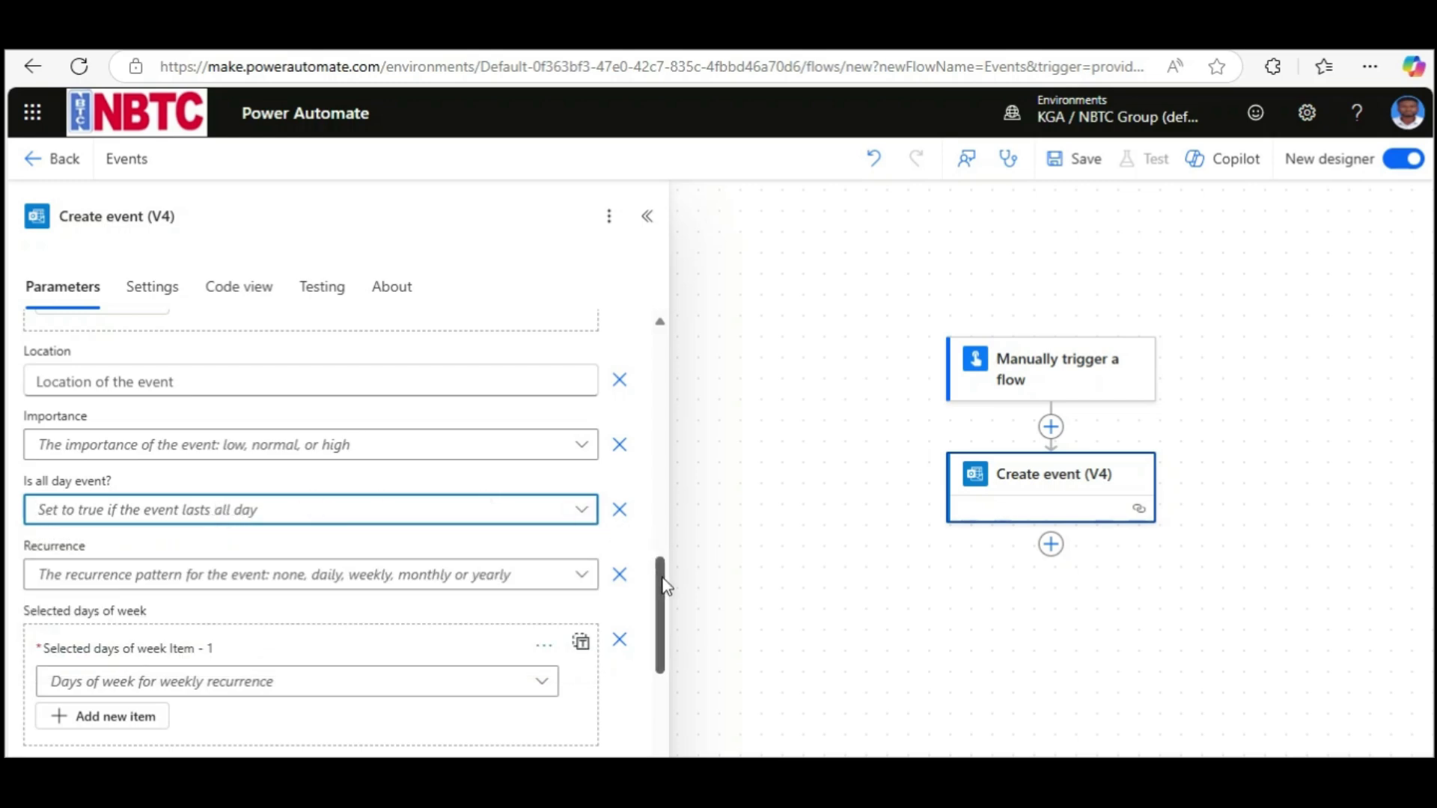
- Set the event's recurrence to weekly and review the remaining parameters
{"action": "scroll", "scroll_direction": "down", "scroll_amount": 3}
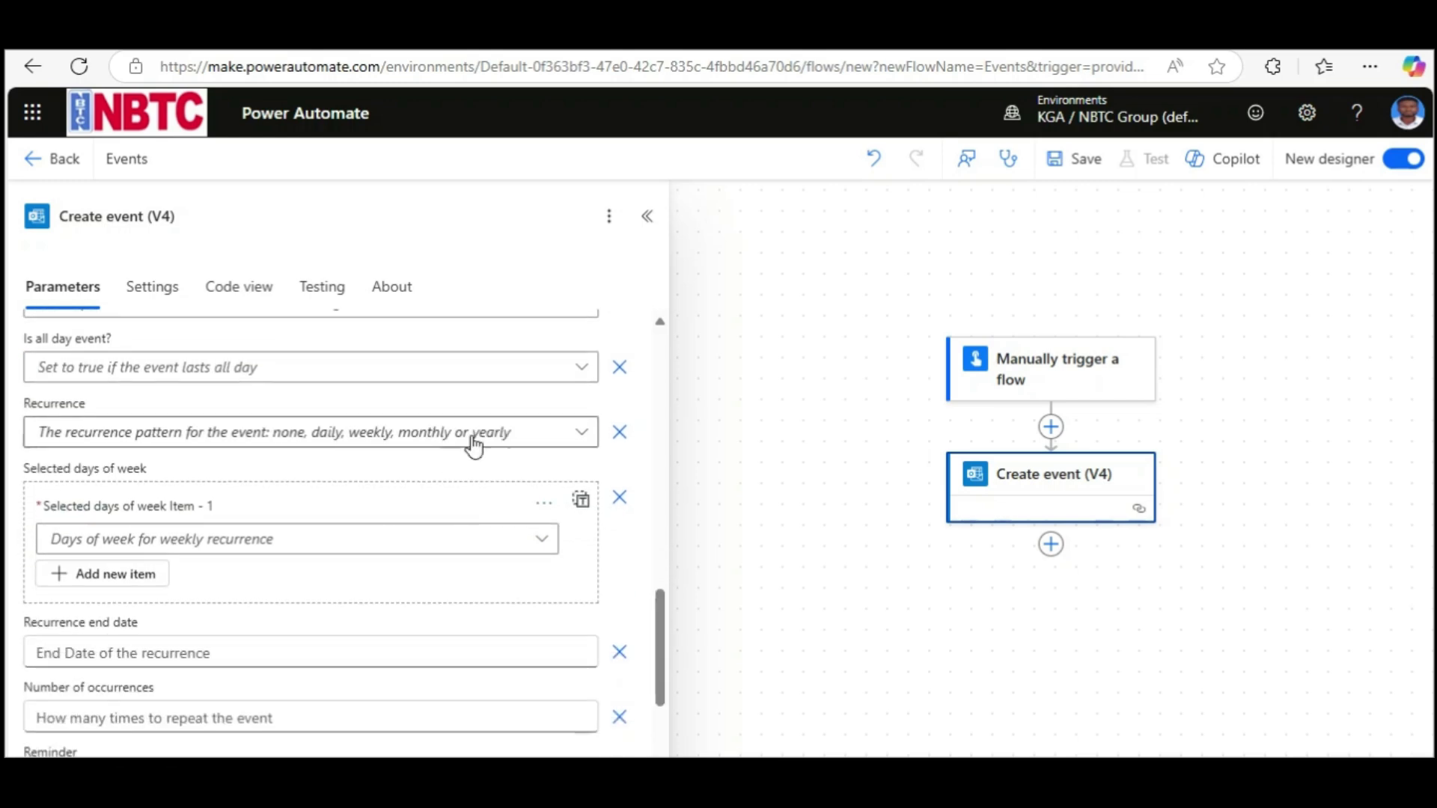
{"action": "left_click", "coordinate": [311, 431]}
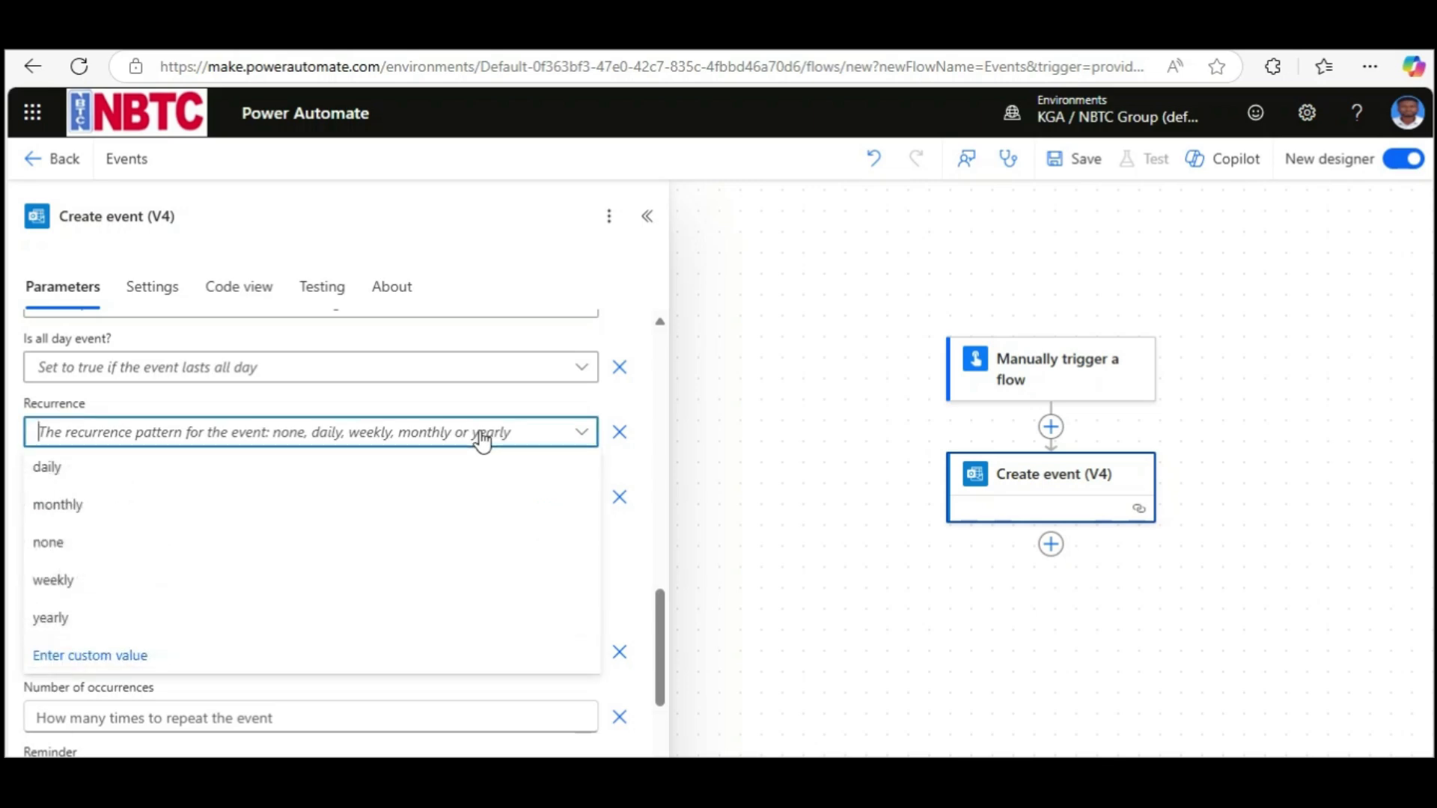
{"action": "mouse_move", "coordinate": [315, 619]}
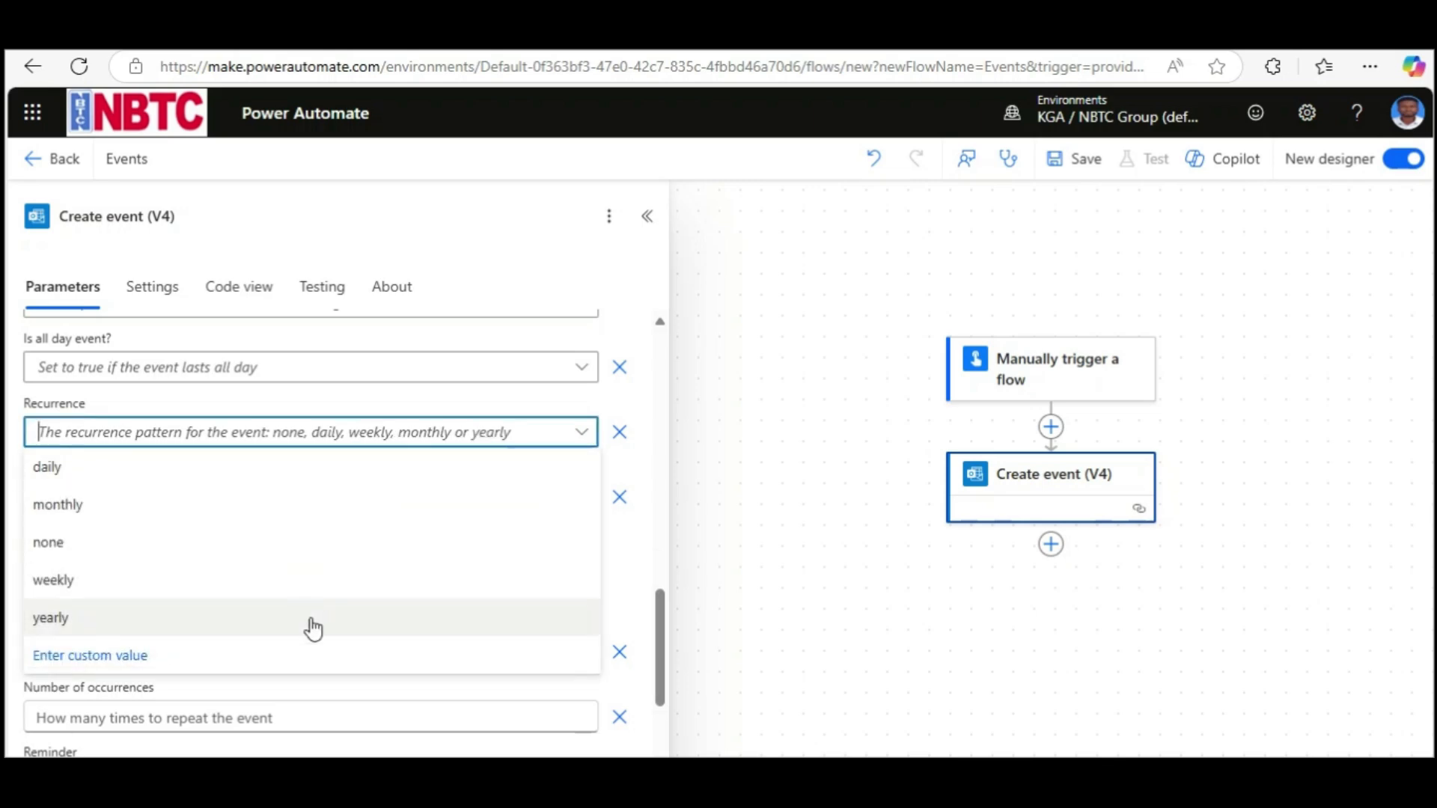
{"action": "mouse_move", "coordinate": [332, 481]}
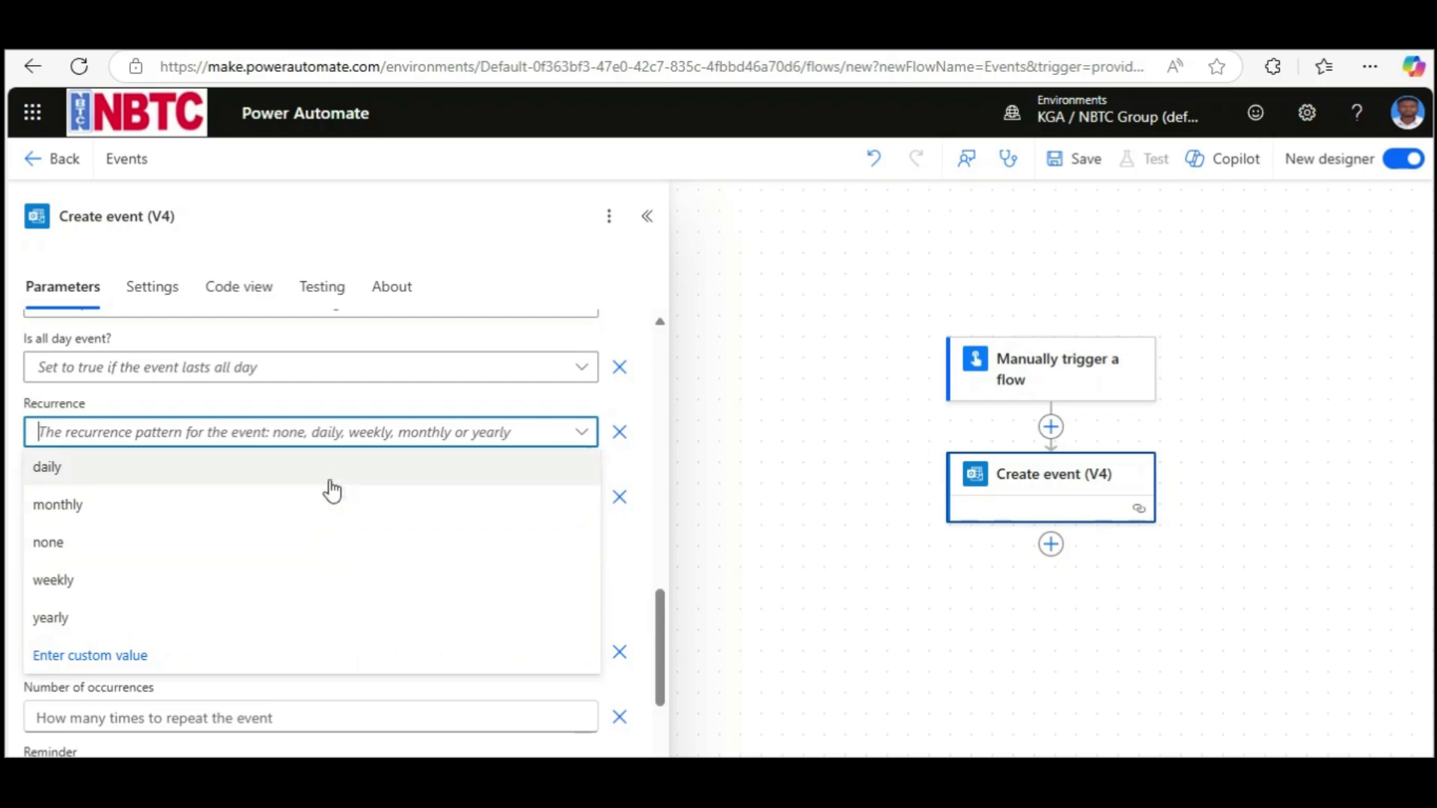
{"action": "mouse_move", "coordinate": [348, 591]}
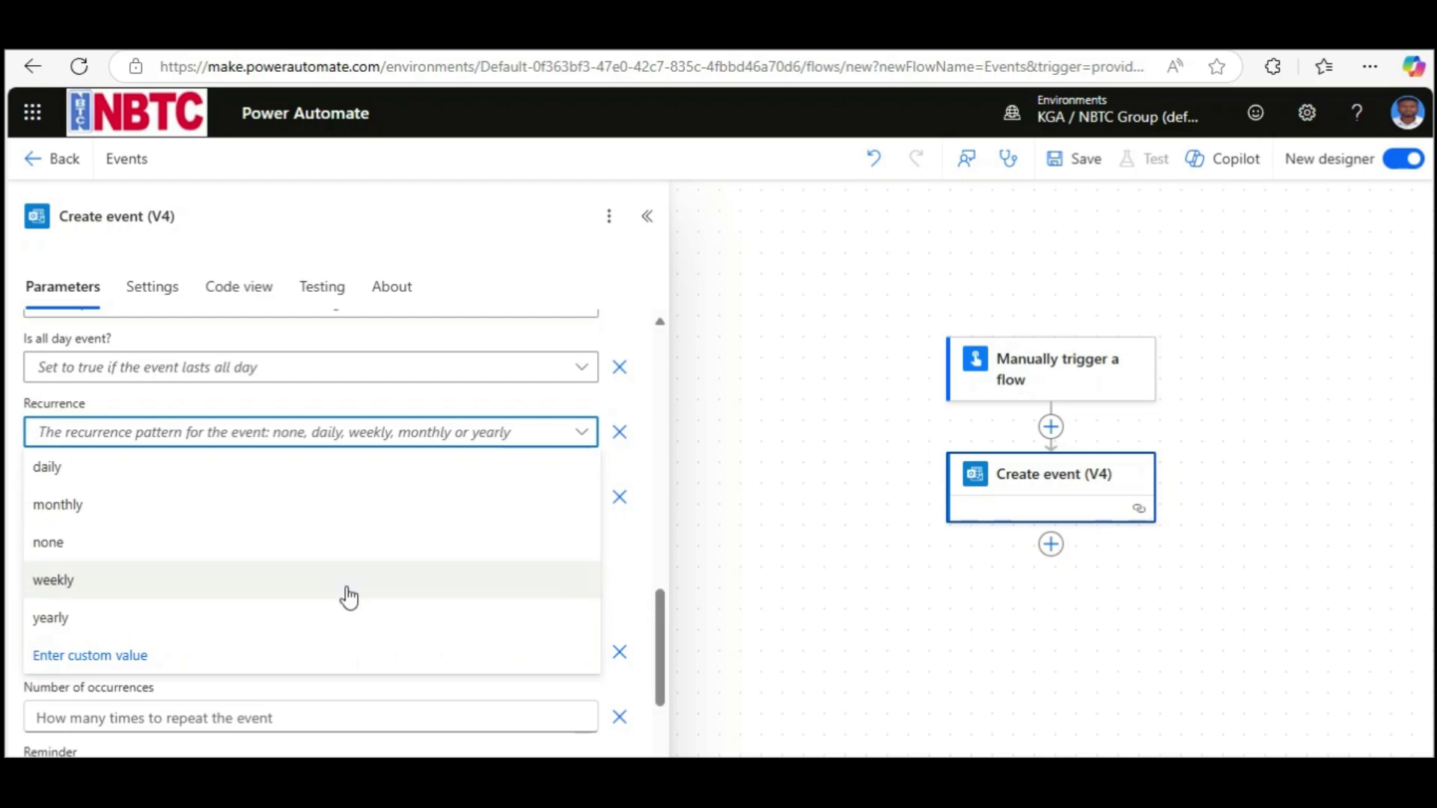
{"action": "left_click", "coordinate": [53, 580]}
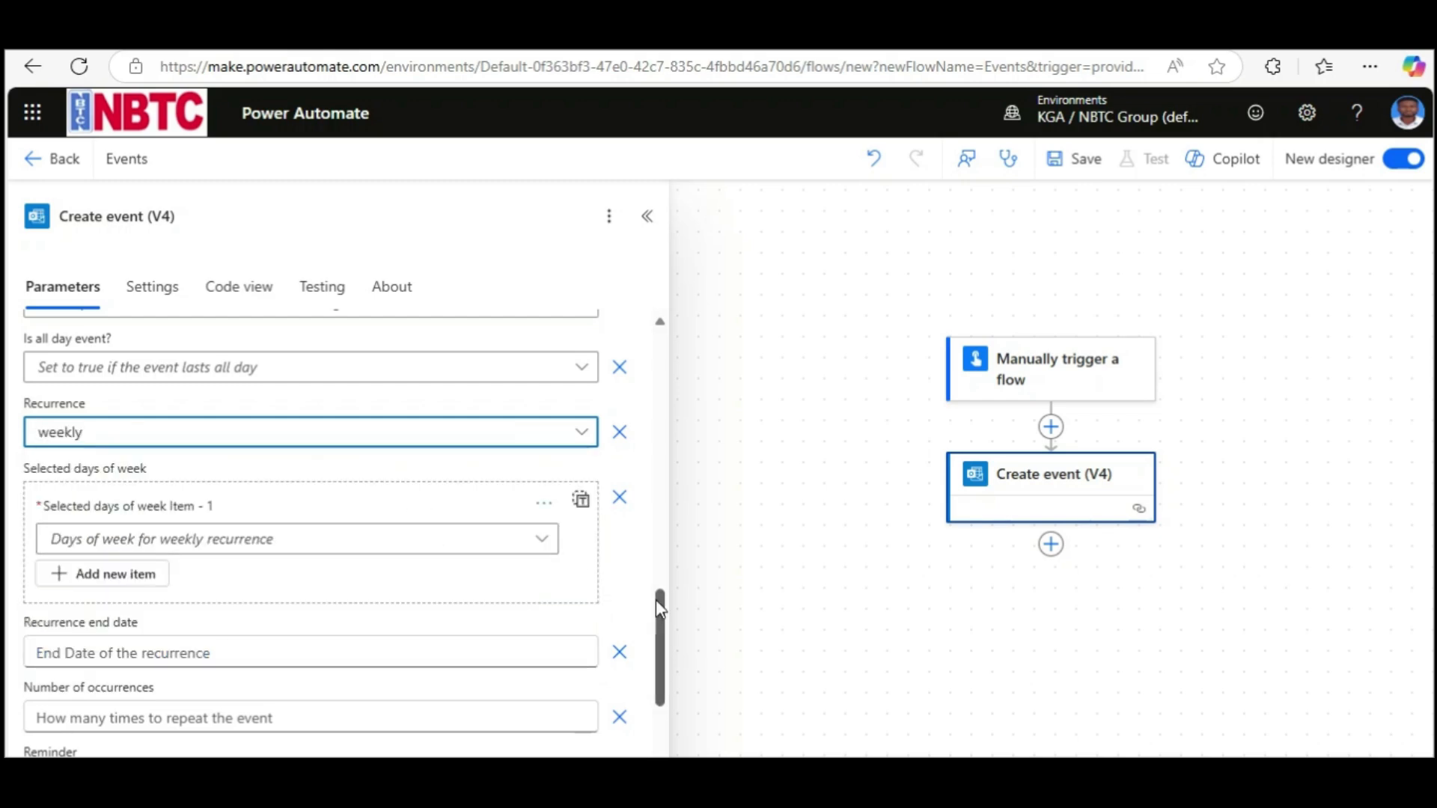
{"action": "scroll", "scroll_direction": "down", "scroll_amount": 3}
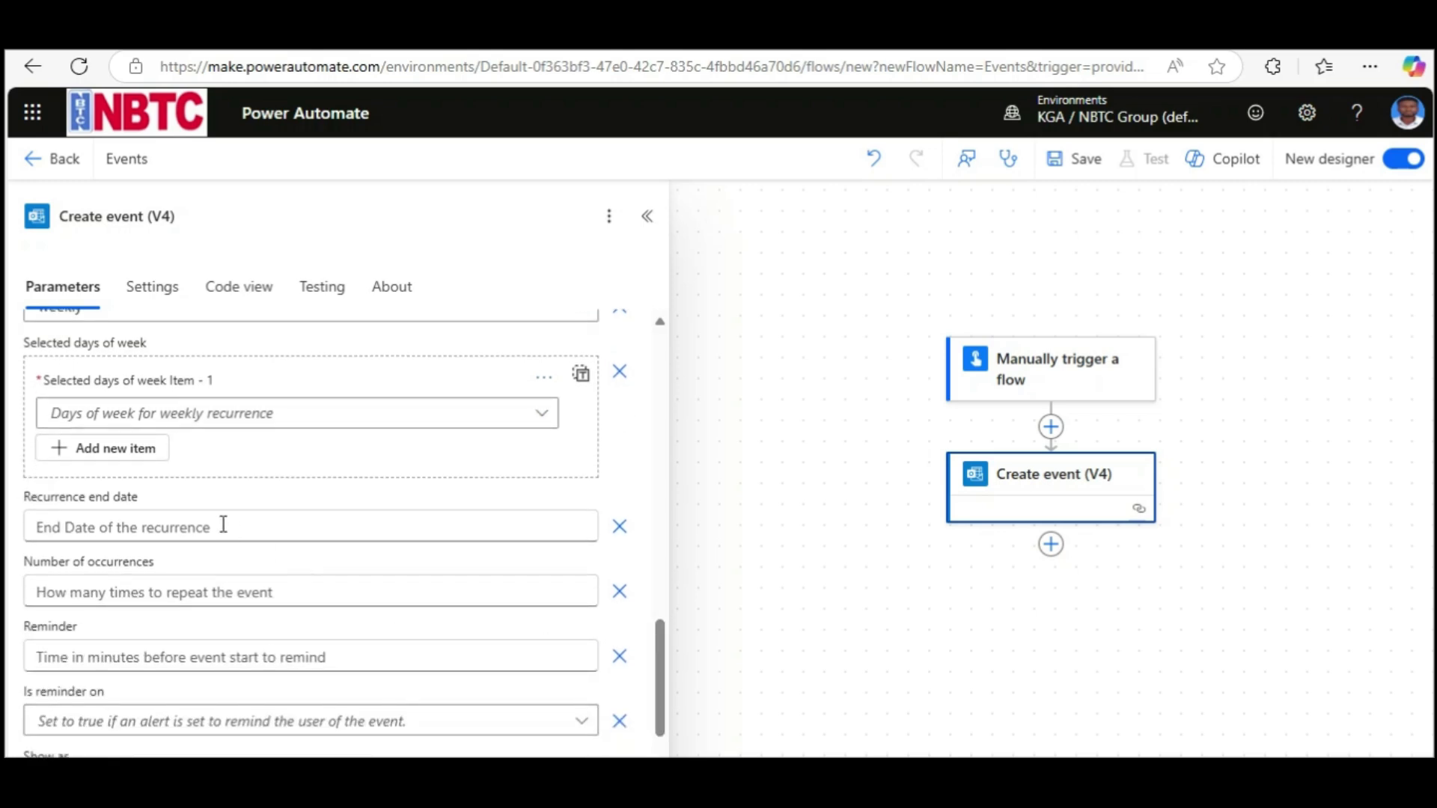
{"action": "mouse_move", "coordinate": [174, 413]}
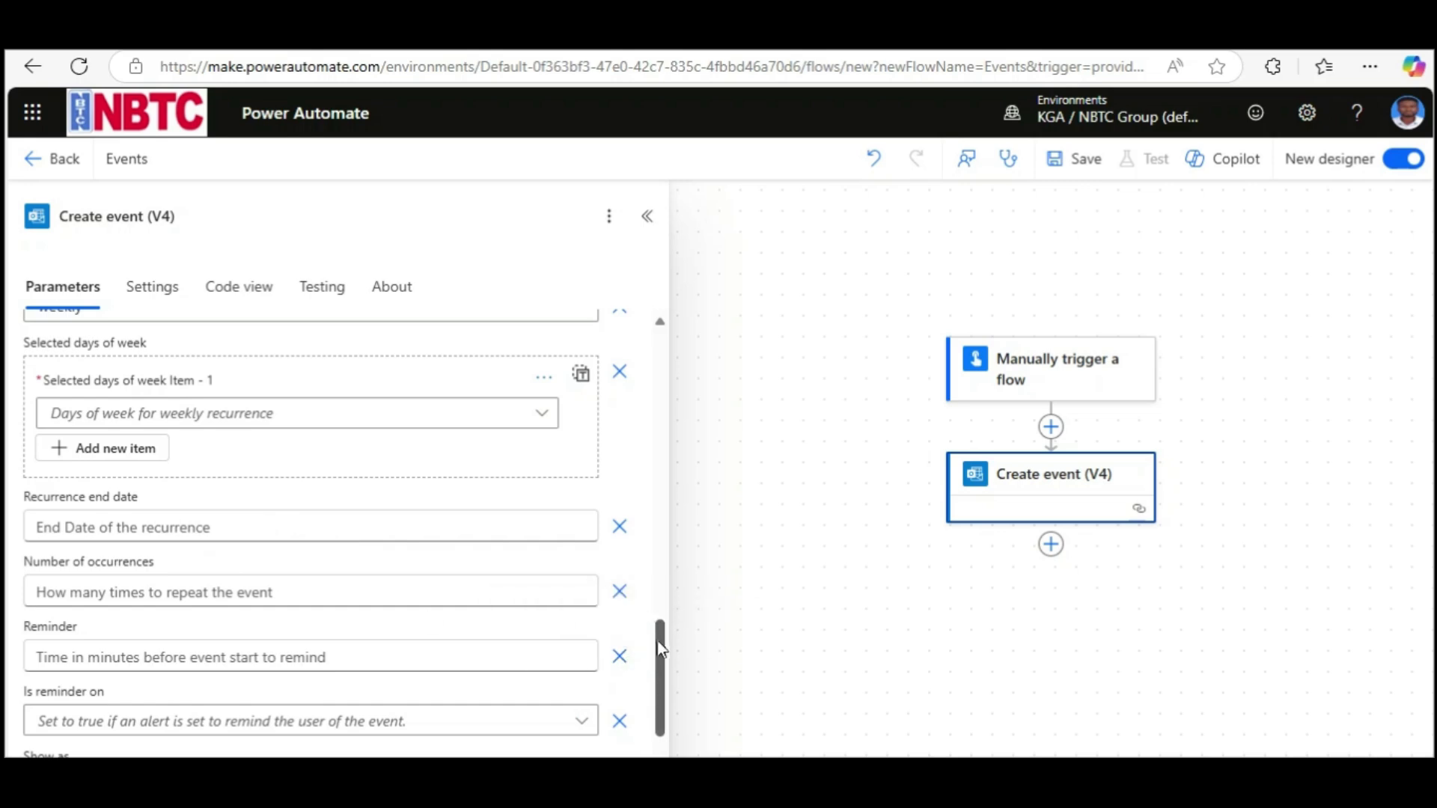
{"action": "scroll", "scroll_direction": "down", "scroll_amount": 3}
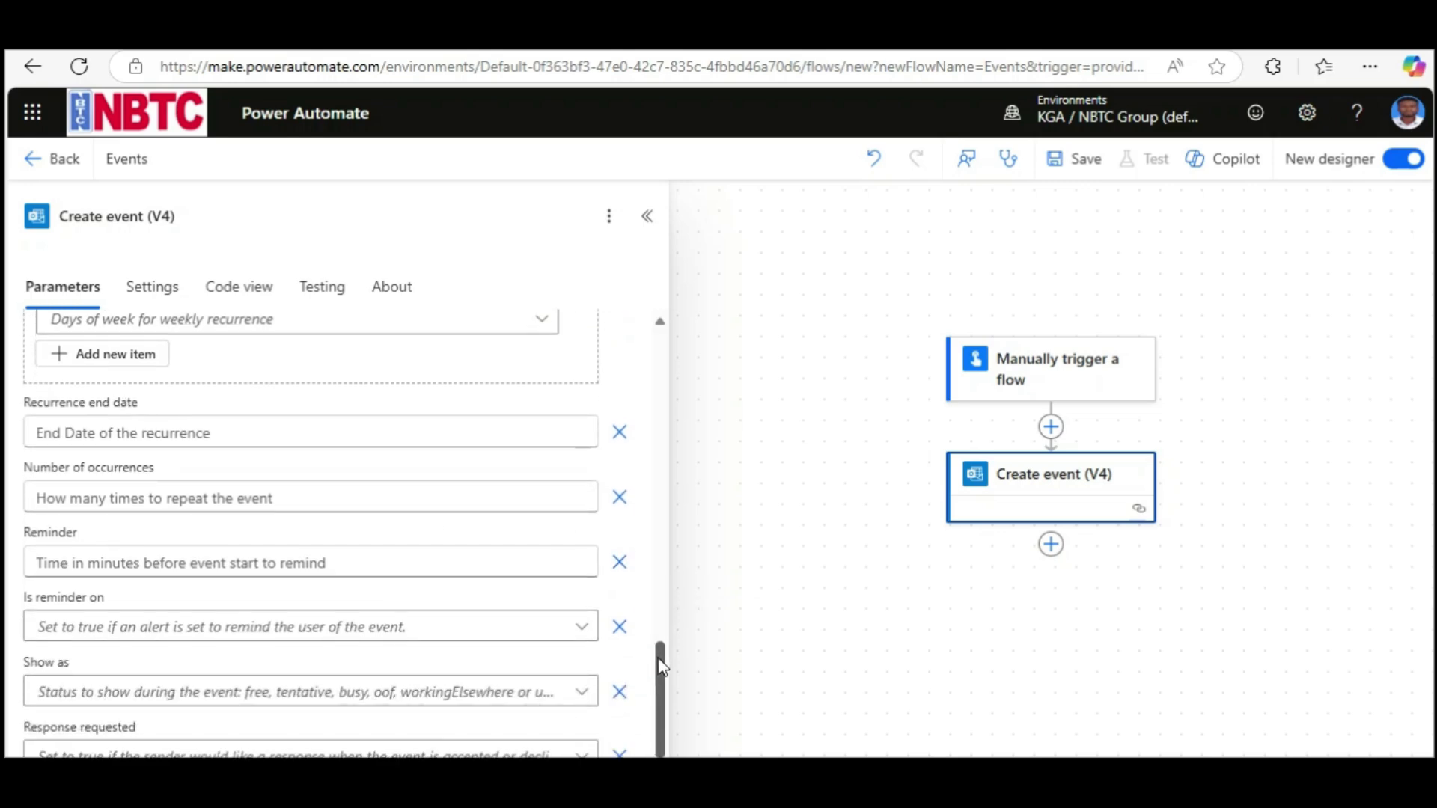
{"action": "scroll", "scroll_direction": "down", "scroll_amount": 3}
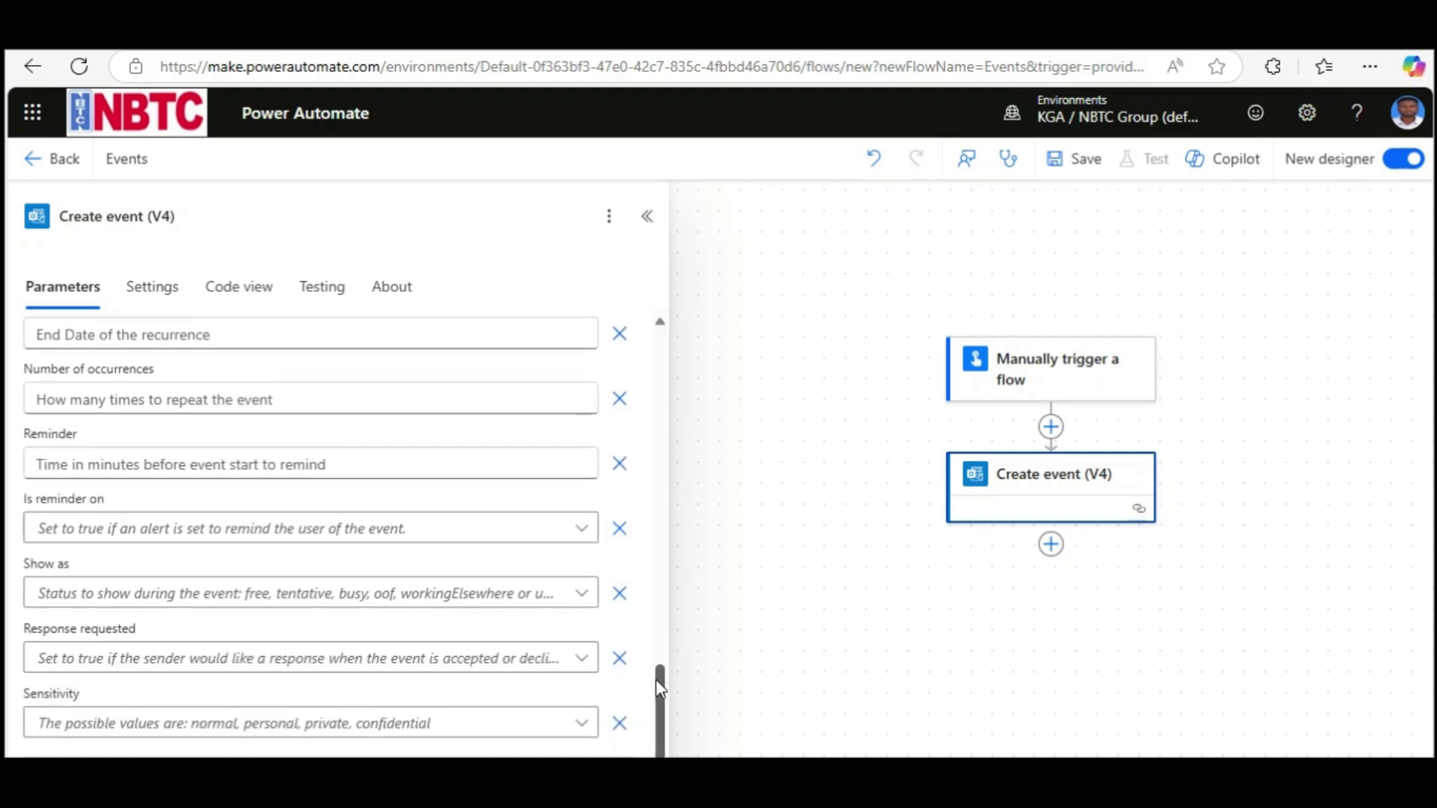
{"action": "scroll", "scroll_direction": "up", "scroll_amount": 3}
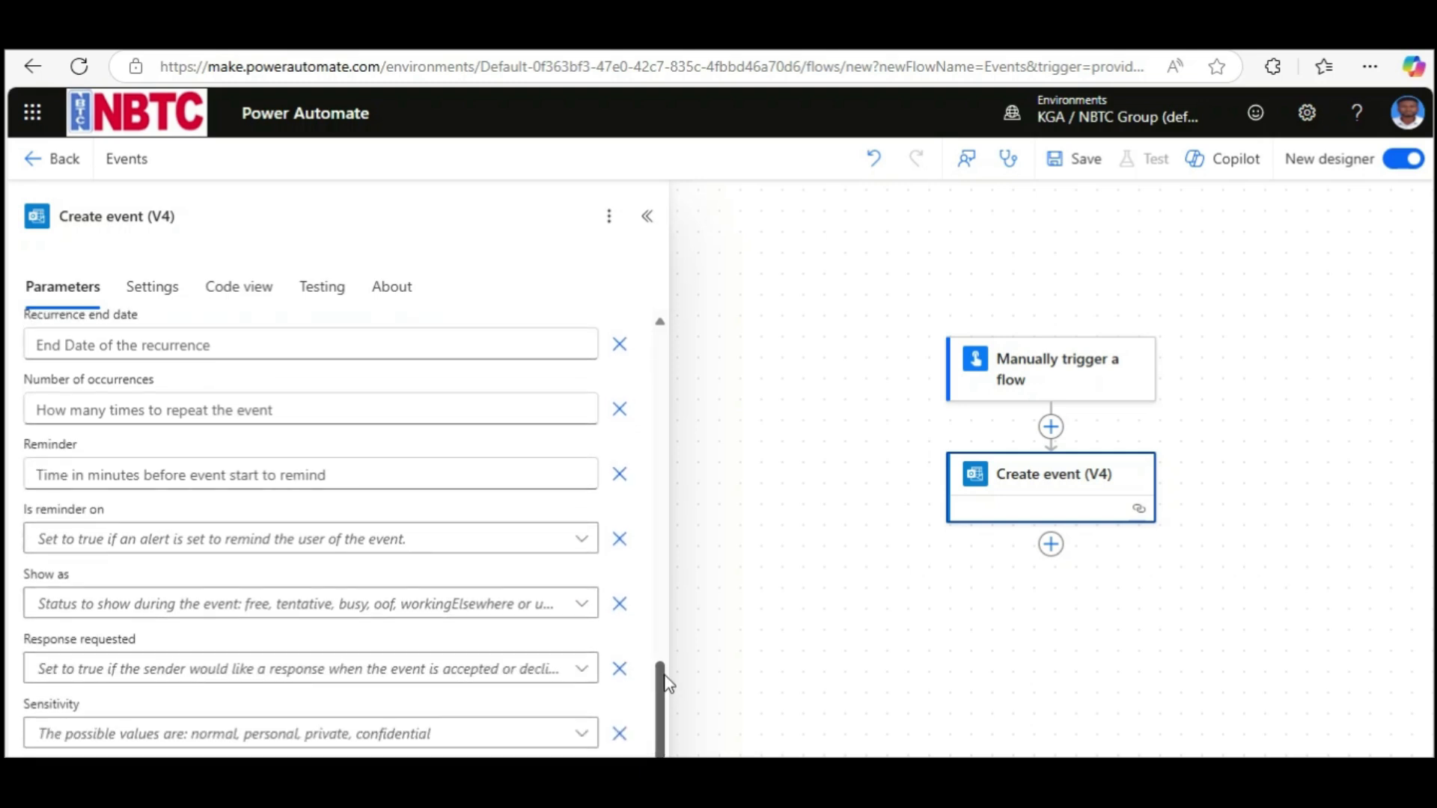
{"action": "scroll", "scroll_direction": "up", "scroll_amount": 3}
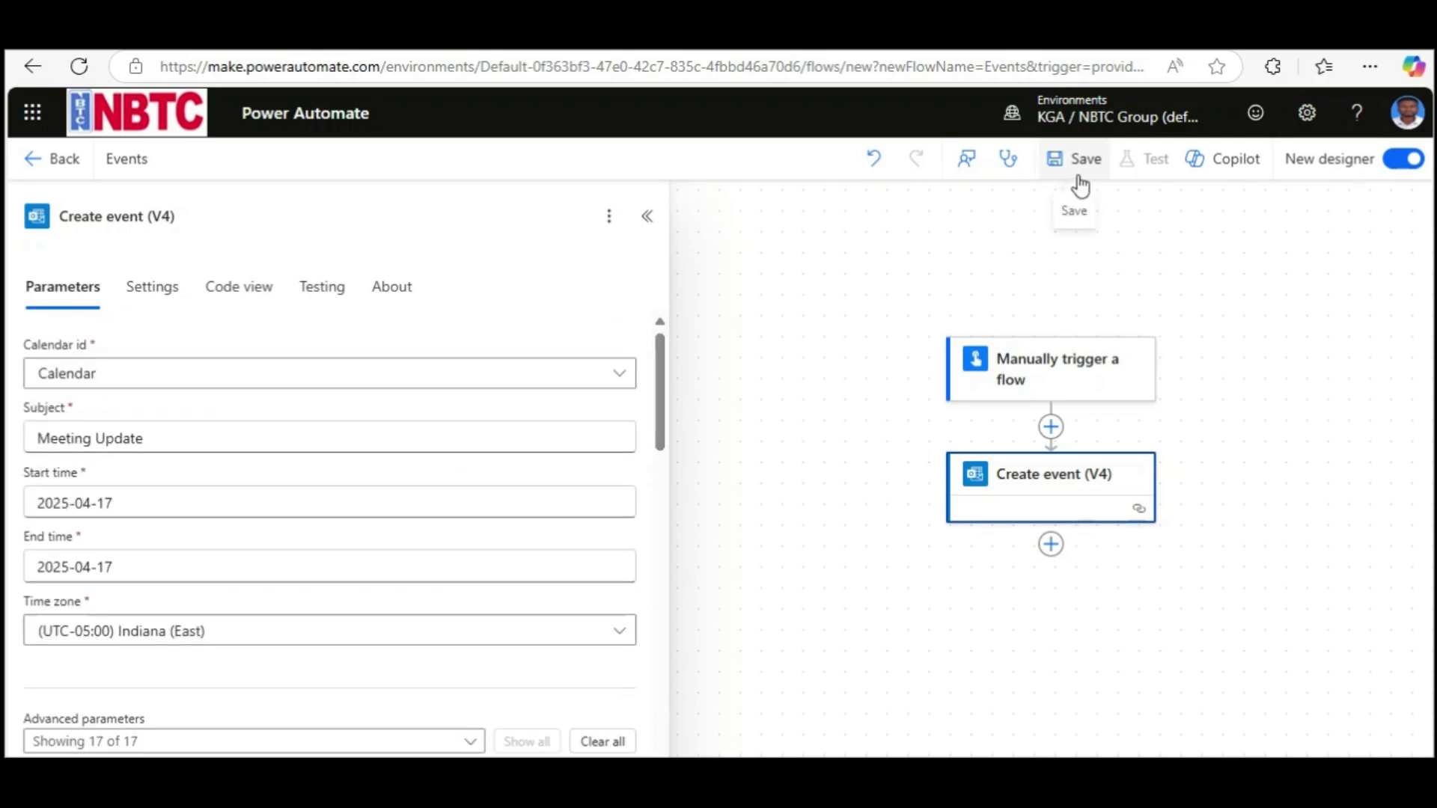
- Save the Events flow until the 'Your flow is ready to go' banner appears
{"action": "left_click", "coordinate": [1073, 158]}
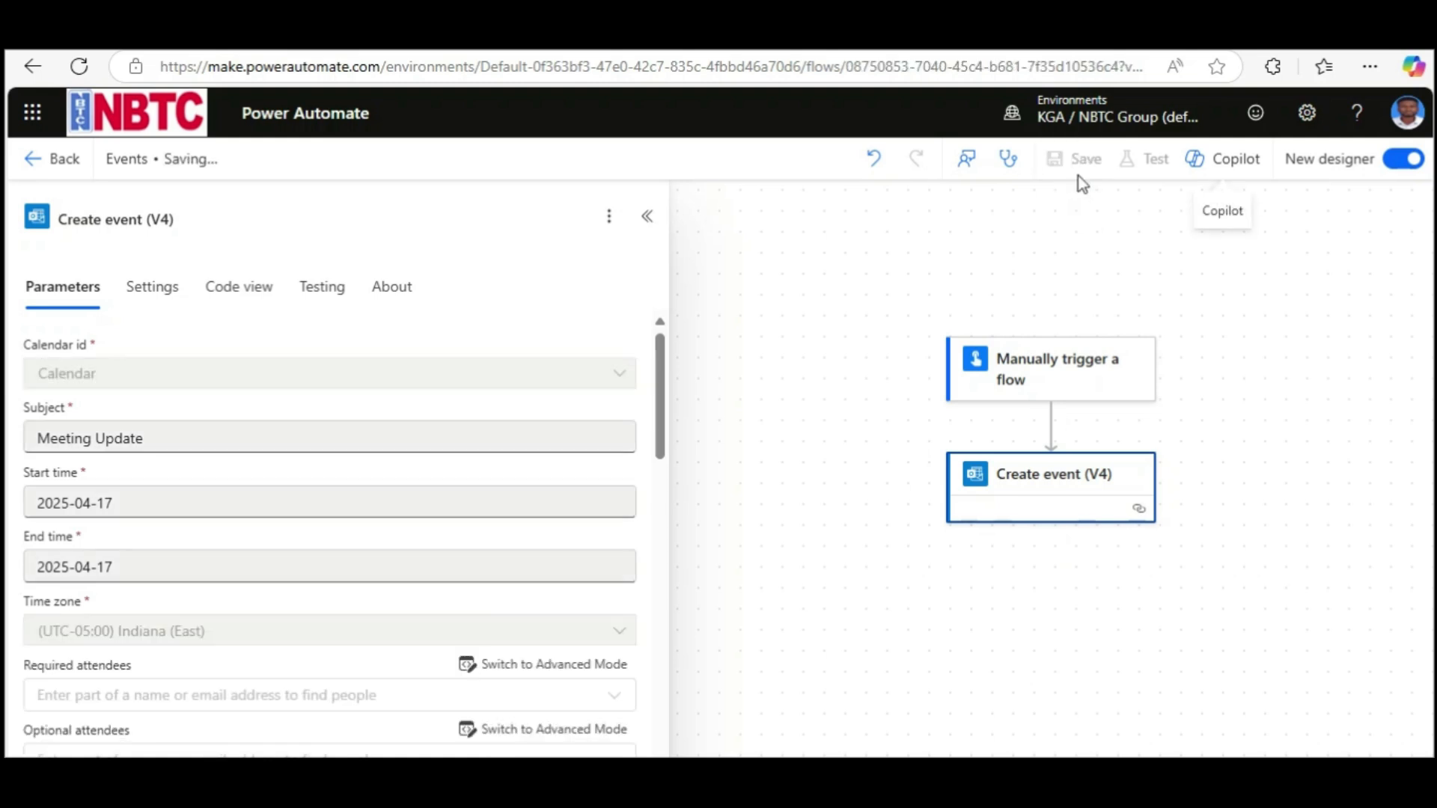
{"action": "left_click", "coordinate": [1085, 158]}
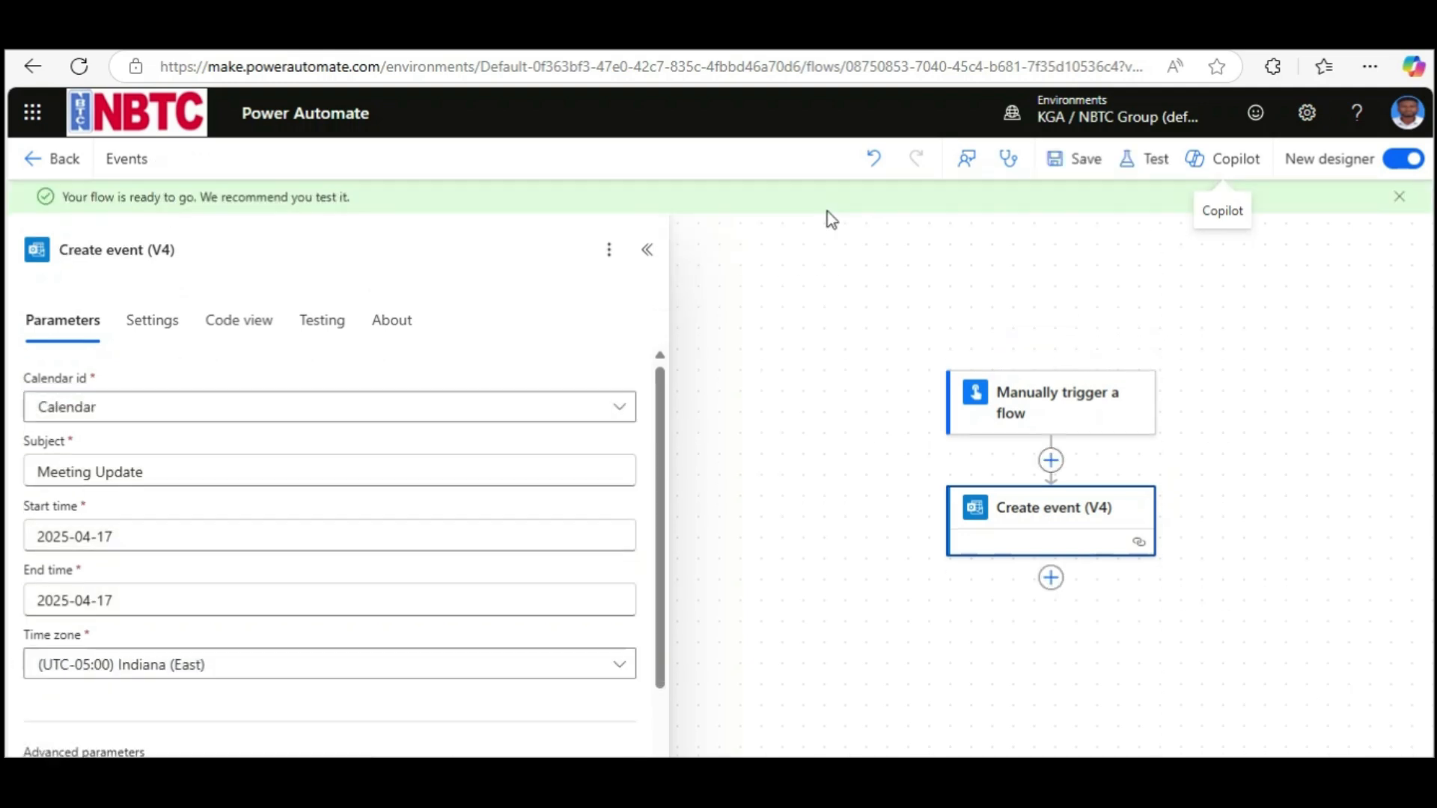
{"action": "mouse_move", "coordinate": [47, 165]}
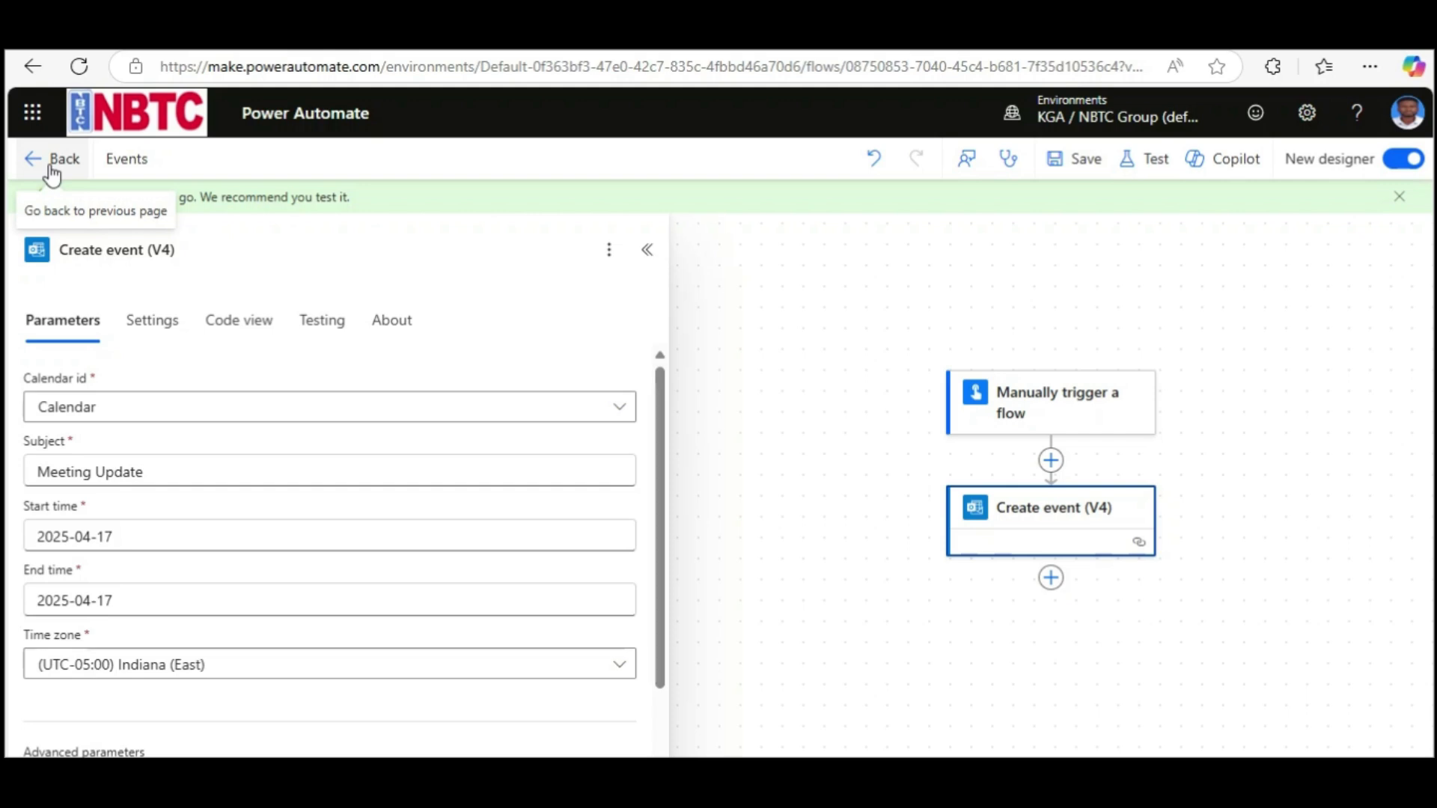
- Return to the Events flow's details, dismiss the ready notice and start a run
{"action": "left_click", "coordinate": [54, 158]}
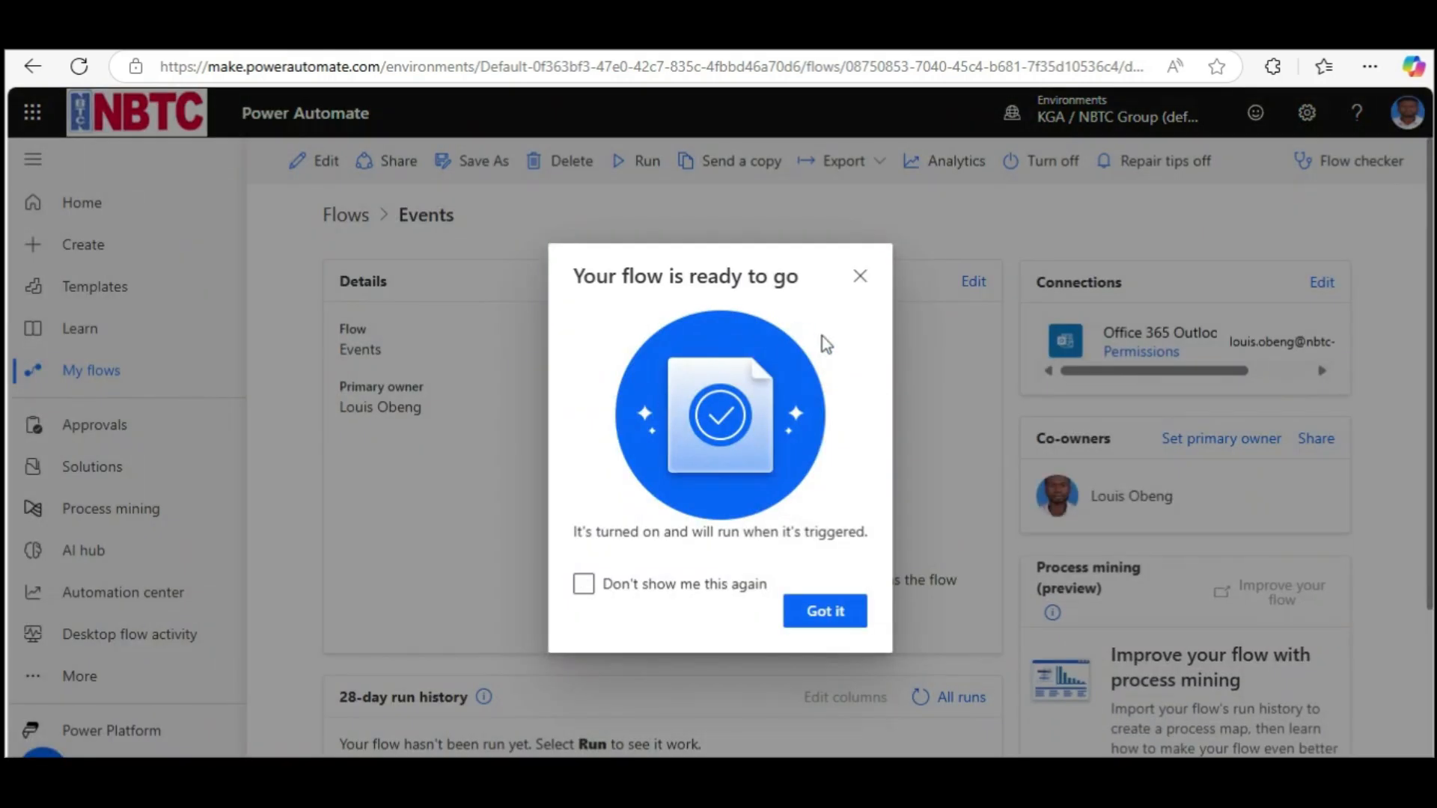
{"action": "left_click", "coordinate": [824, 611]}
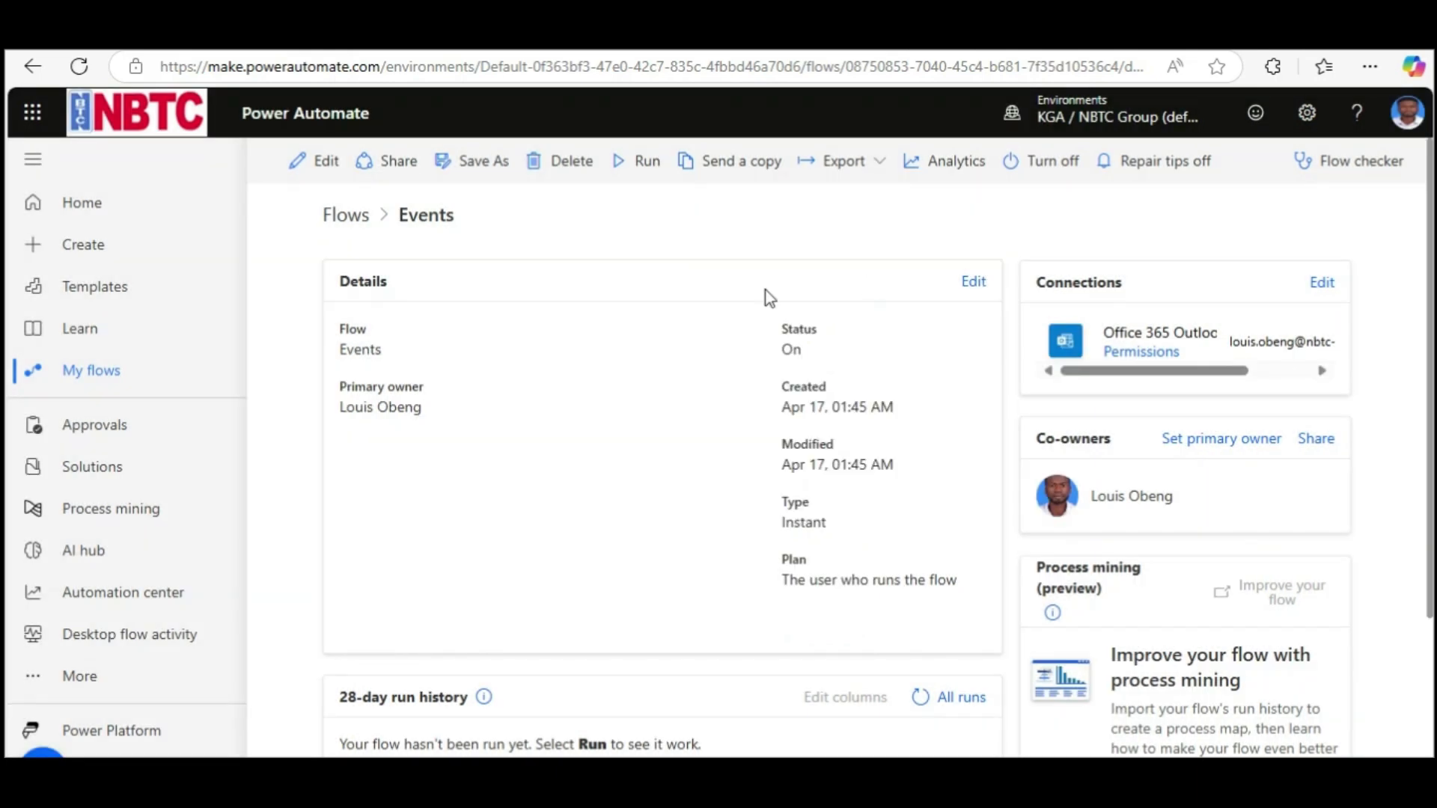
{"action": "mouse_move", "coordinate": [638, 160]}
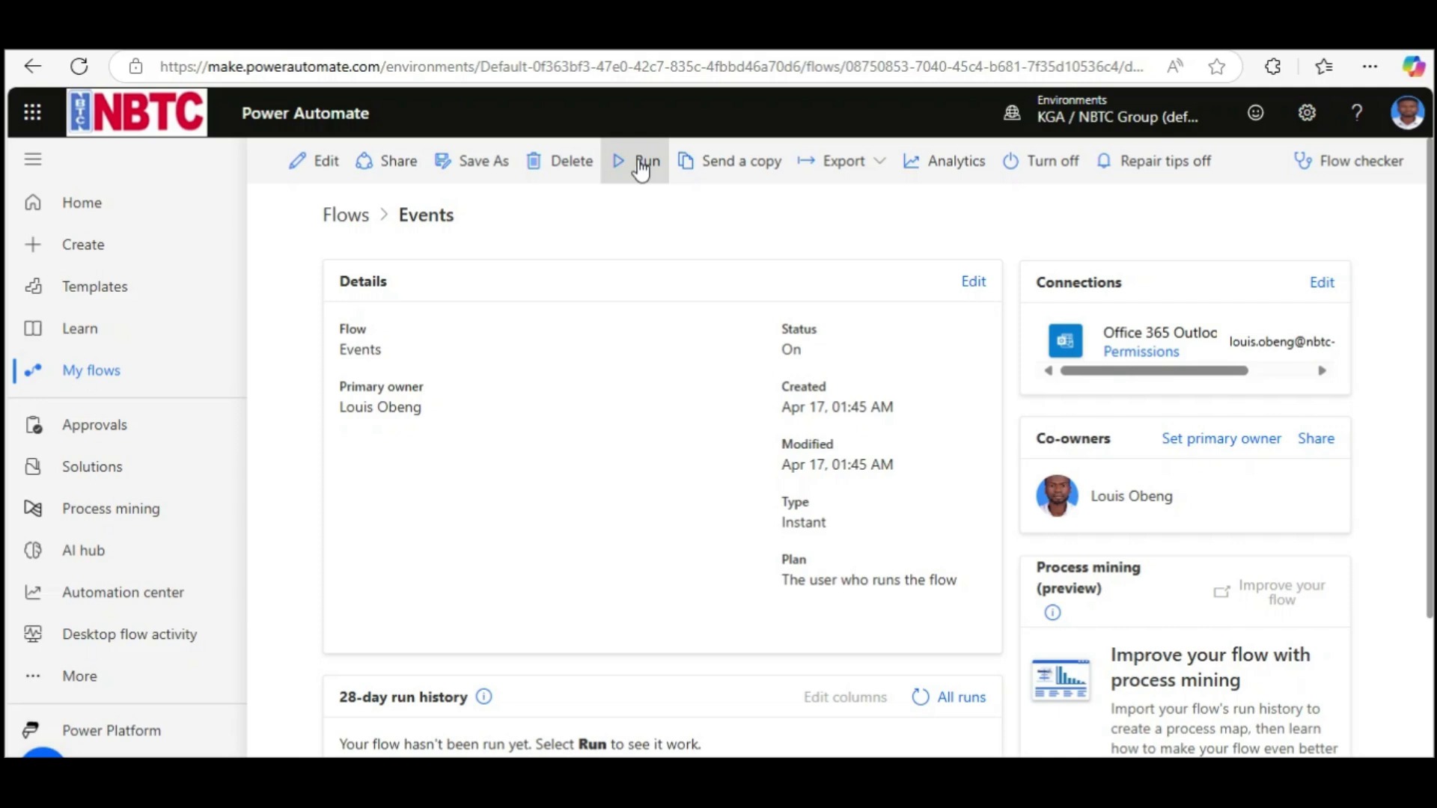
{"action": "left_click", "coordinate": [647, 160]}
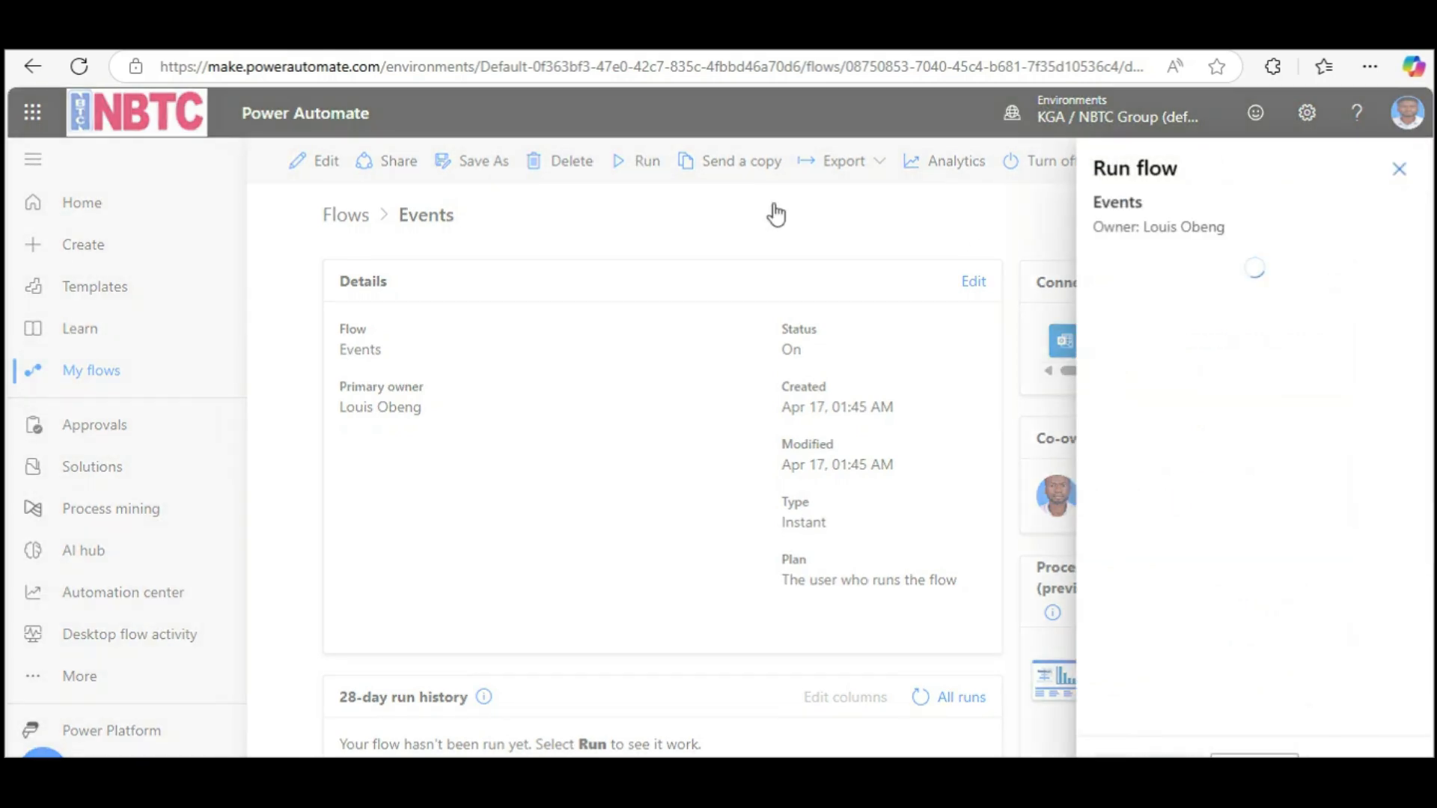